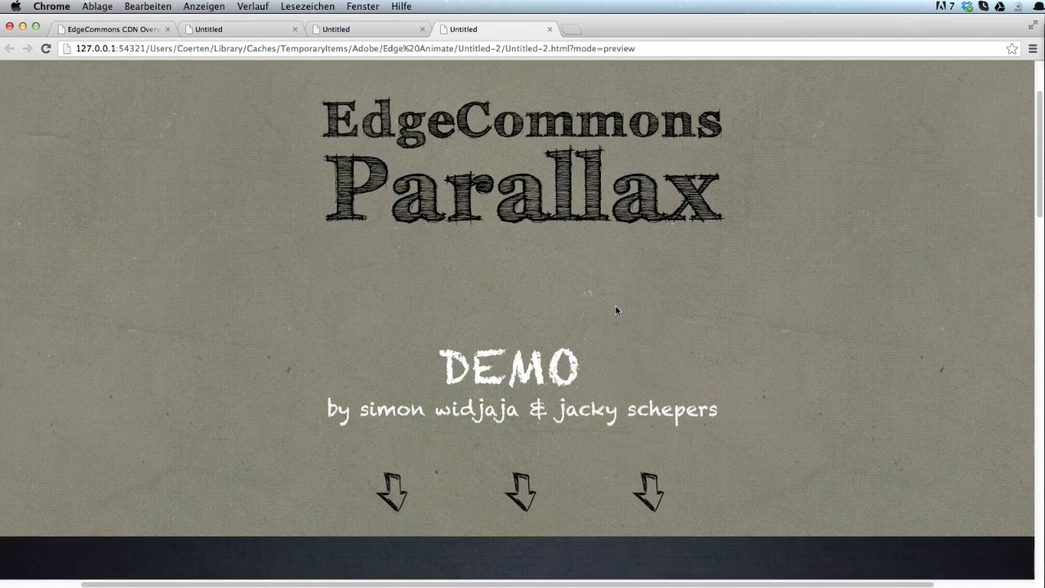
Scroll the EdgeCommons Parallax demo in Chrome from top to bottom
scroll(down, 3)
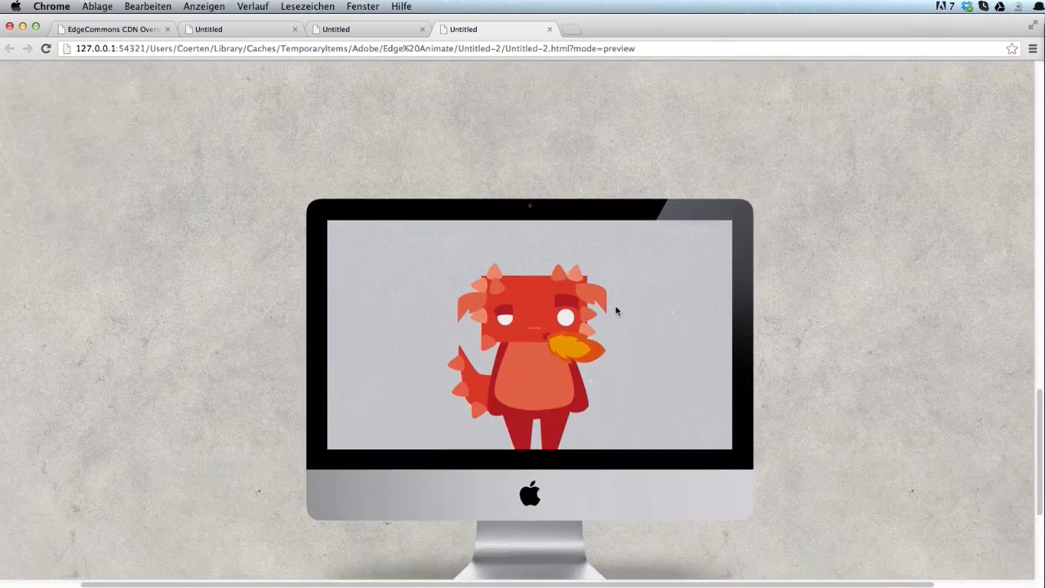
scroll(down, 3)
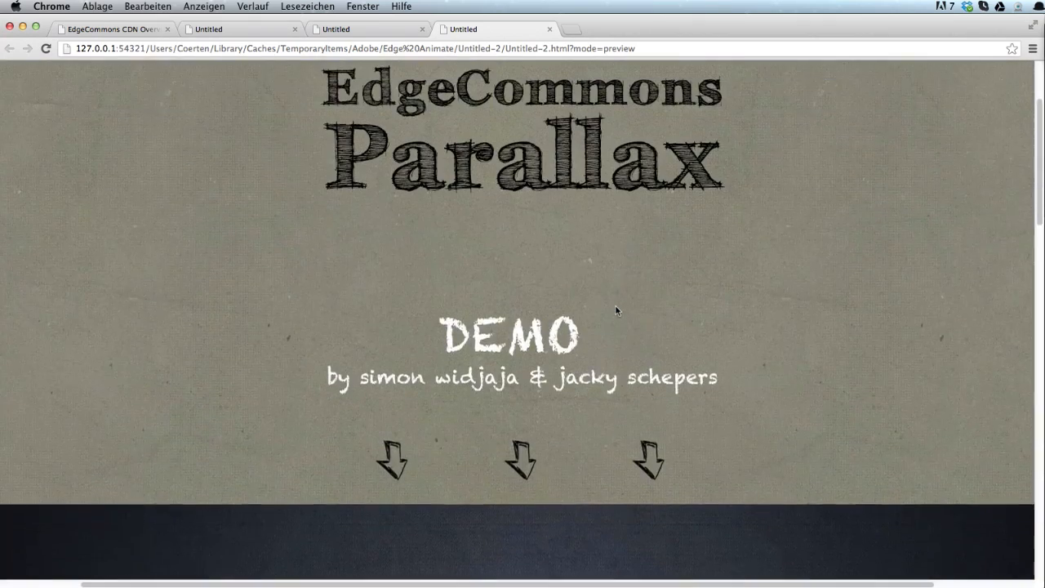
scroll(down, 3)
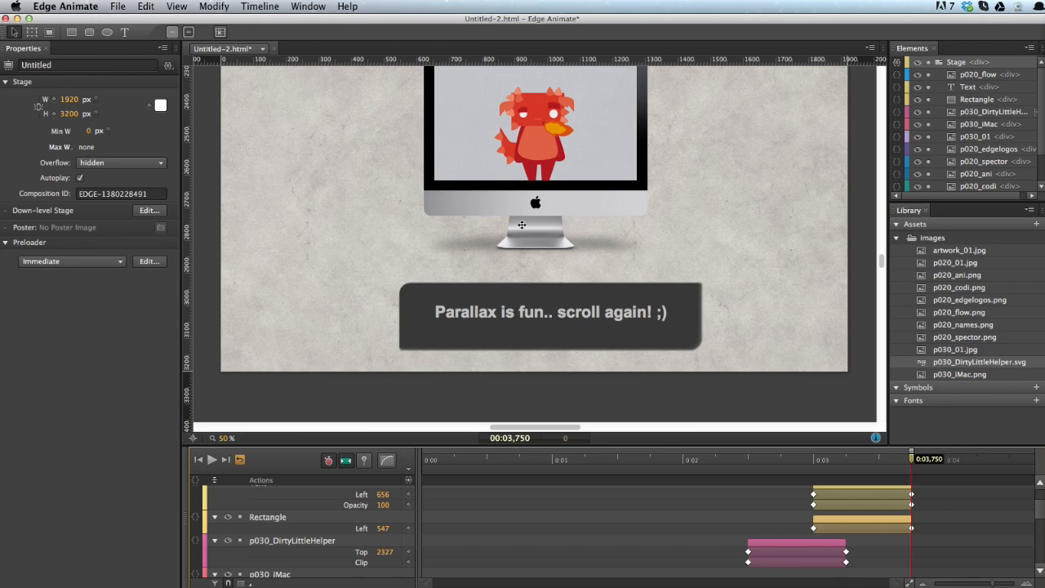
Bring up the blank Untitled-3 composition and size its stage 1920 px wide by 3200 px tall
click(117, 7)
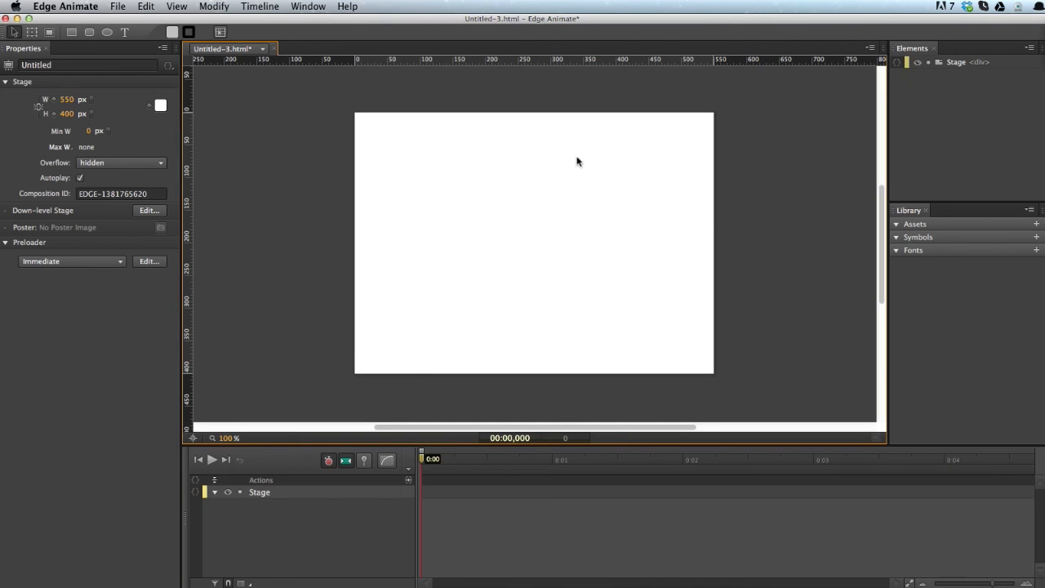
mouse_move(395, 155)
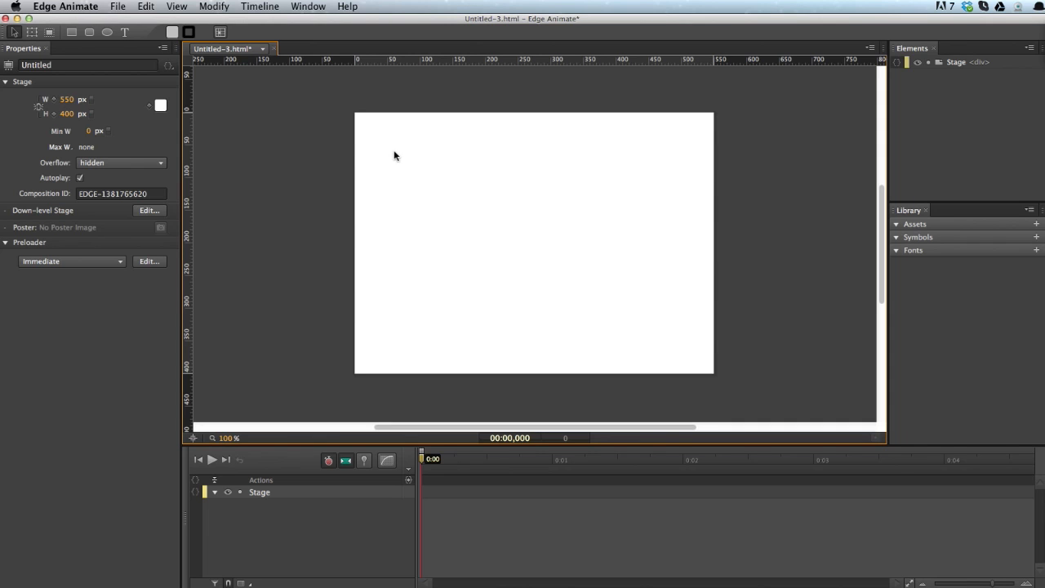
mouse_move(728, 227)
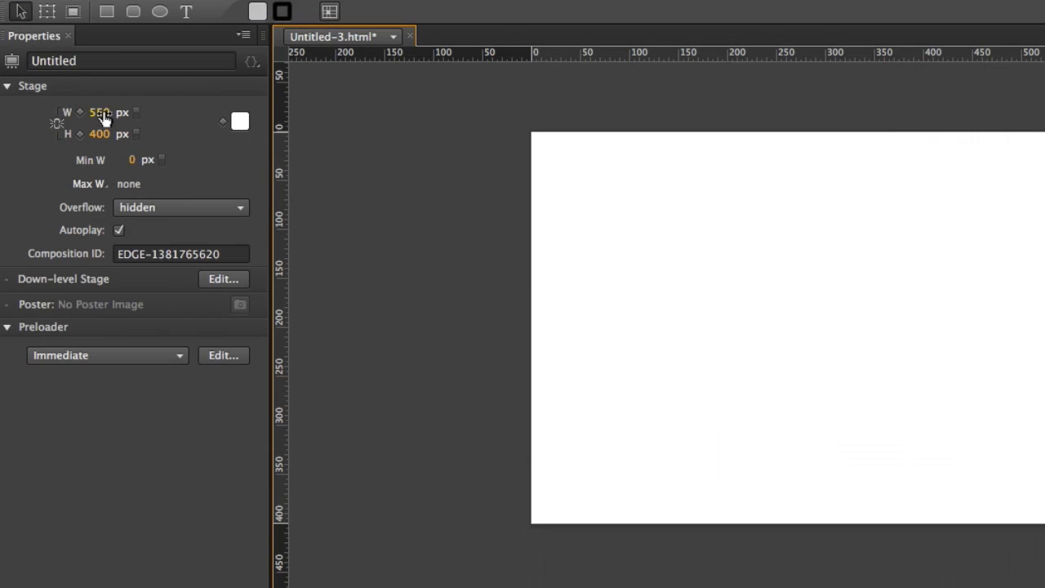
click(100, 111)
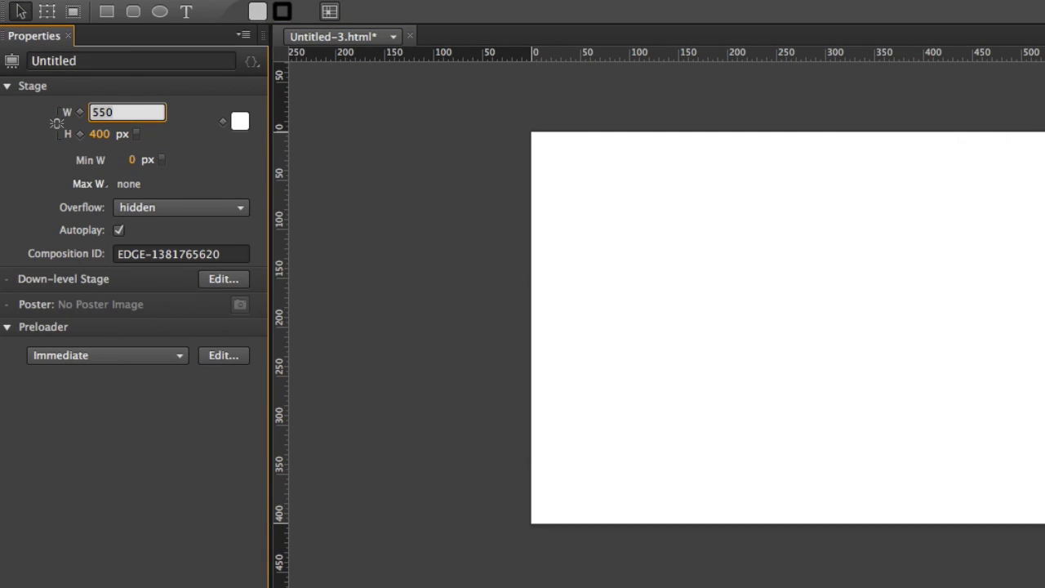
text(1920)
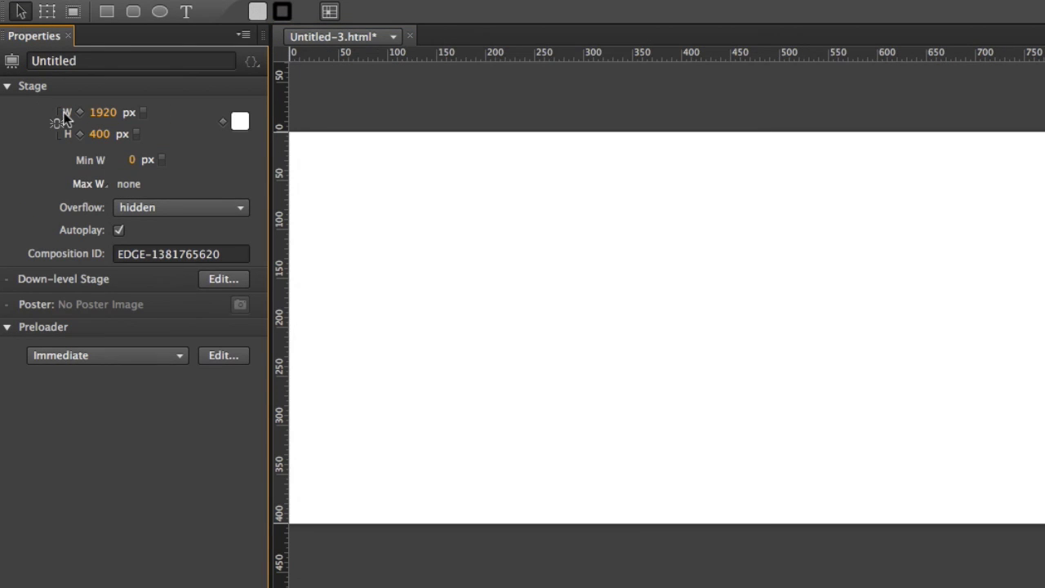
click(128, 133)
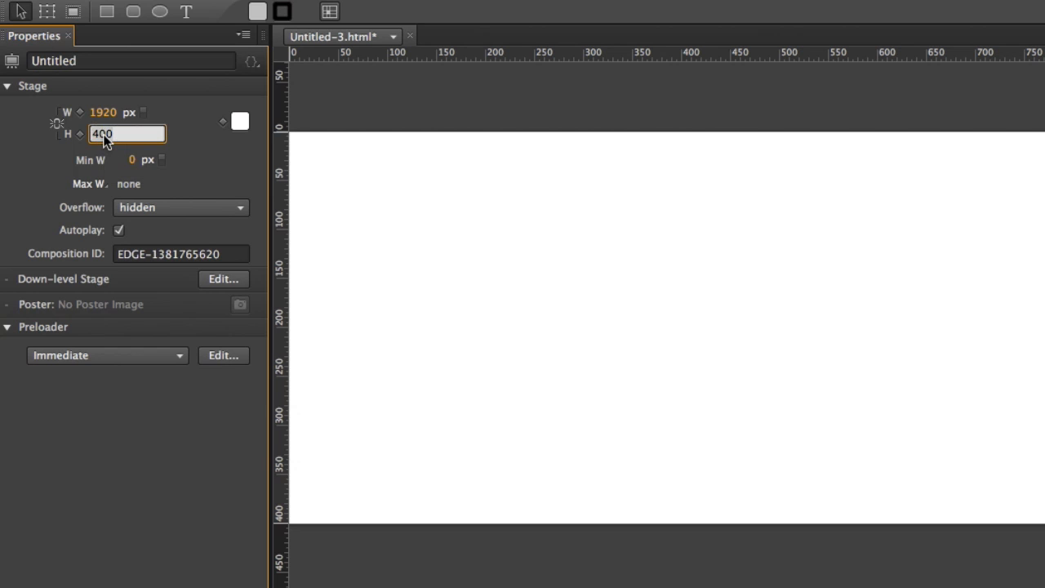
text(3200)
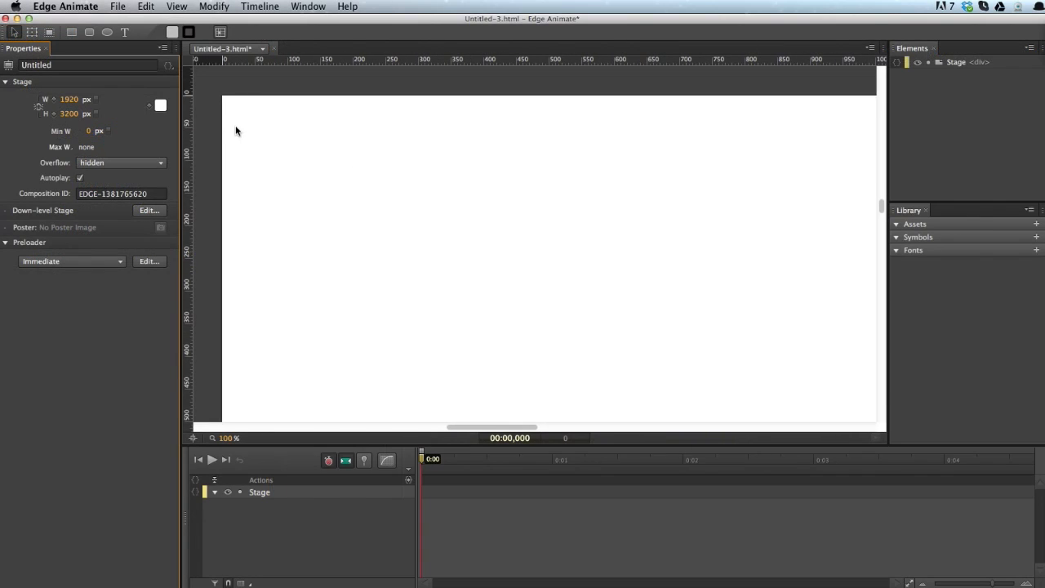
mouse_move(503, 286)
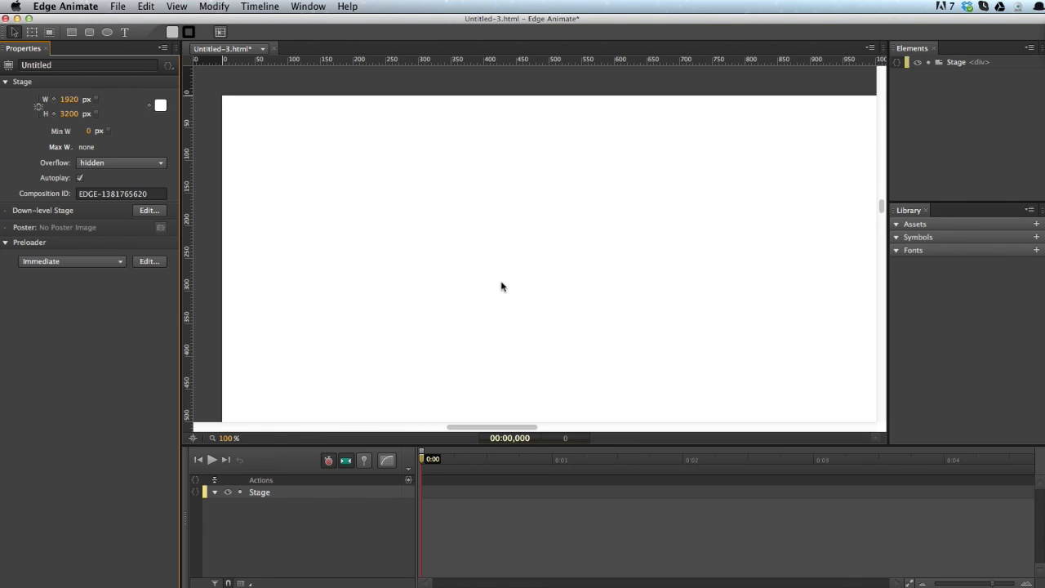
mouse_move(323, 369)
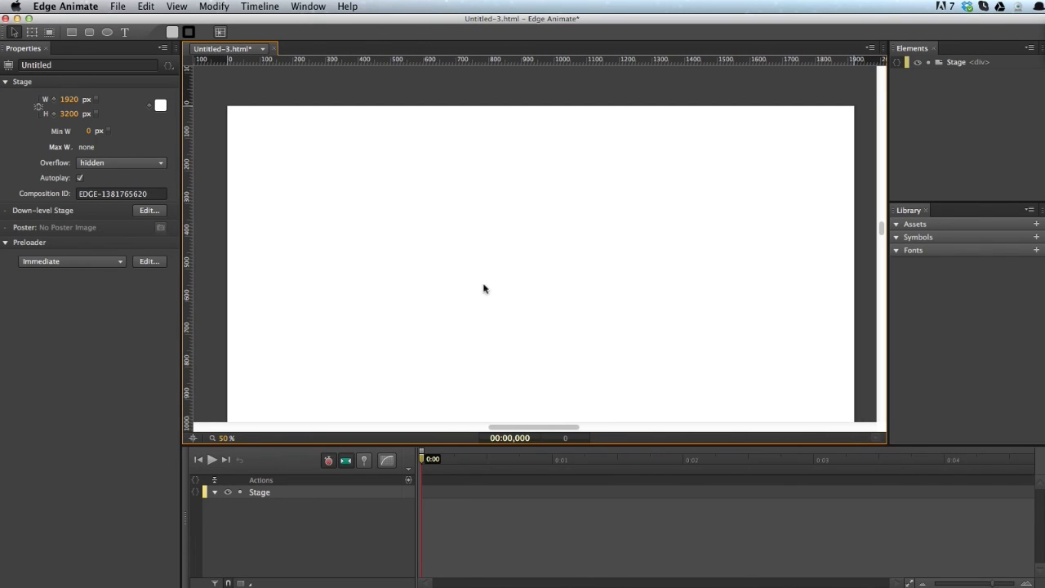
mouse_move(660, 261)
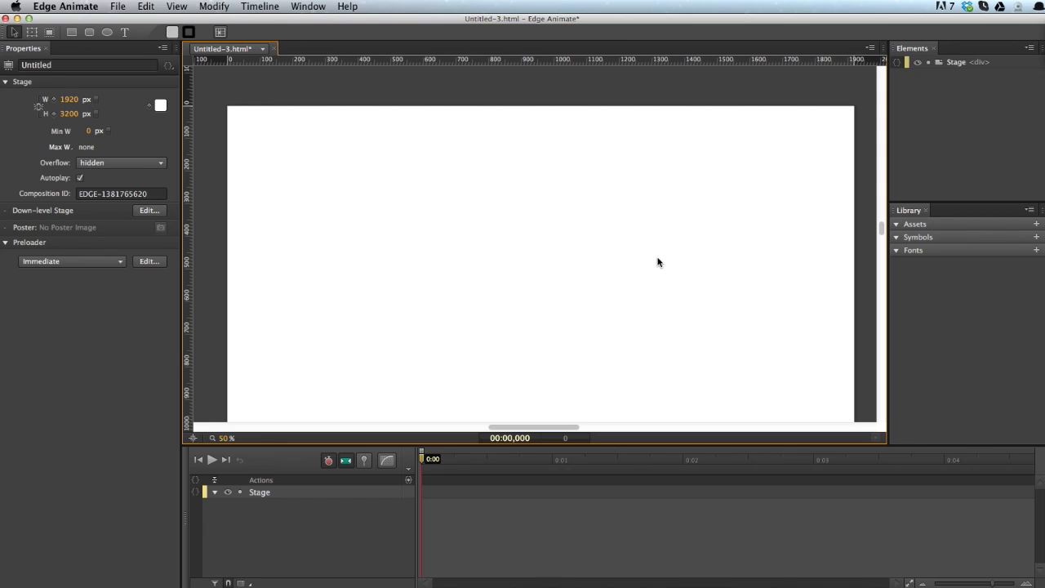
mouse_move(582, 319)
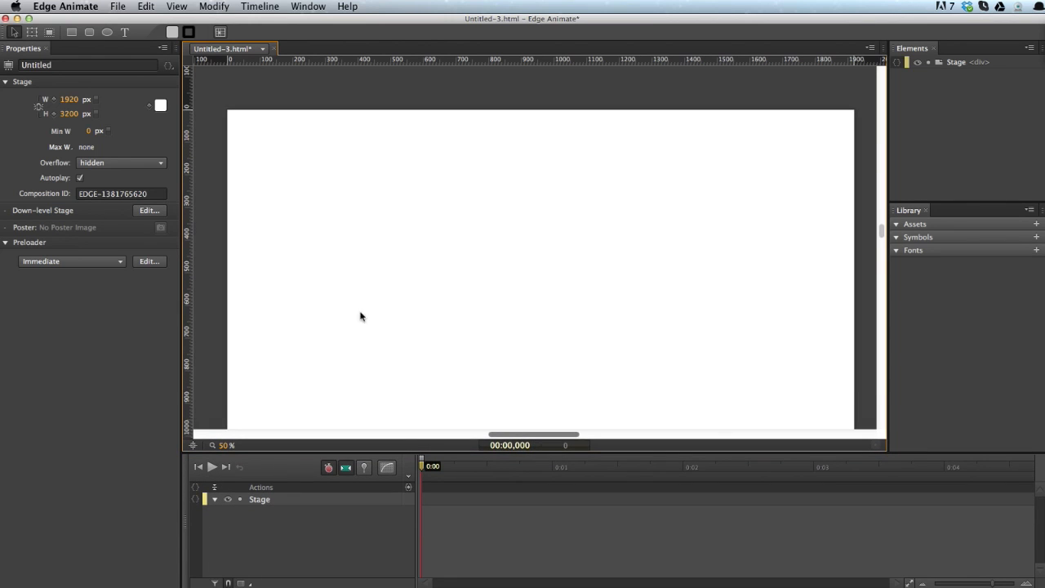
mouse_move(180, 229)
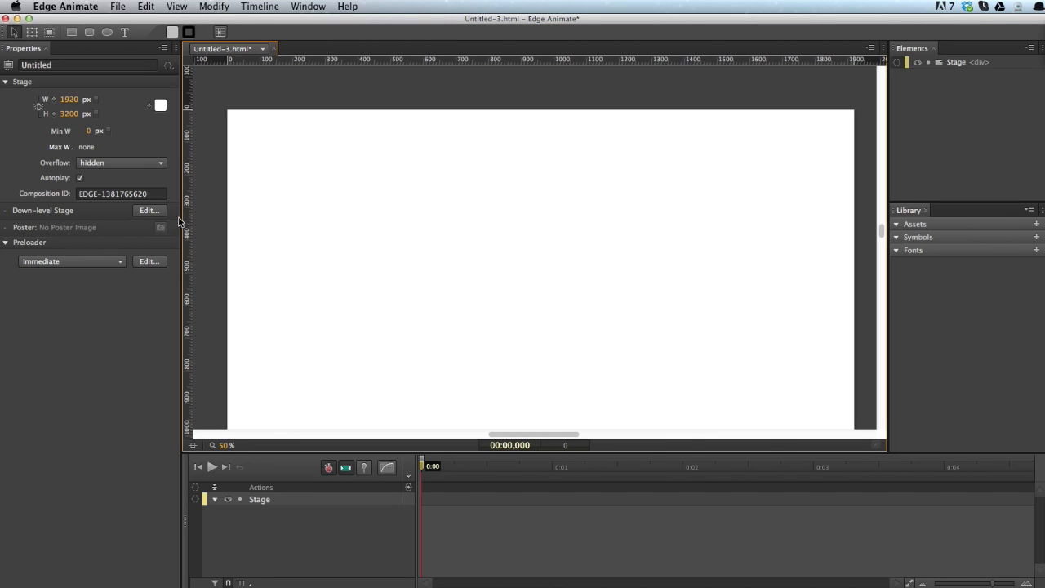
mouse_move(170, 219)
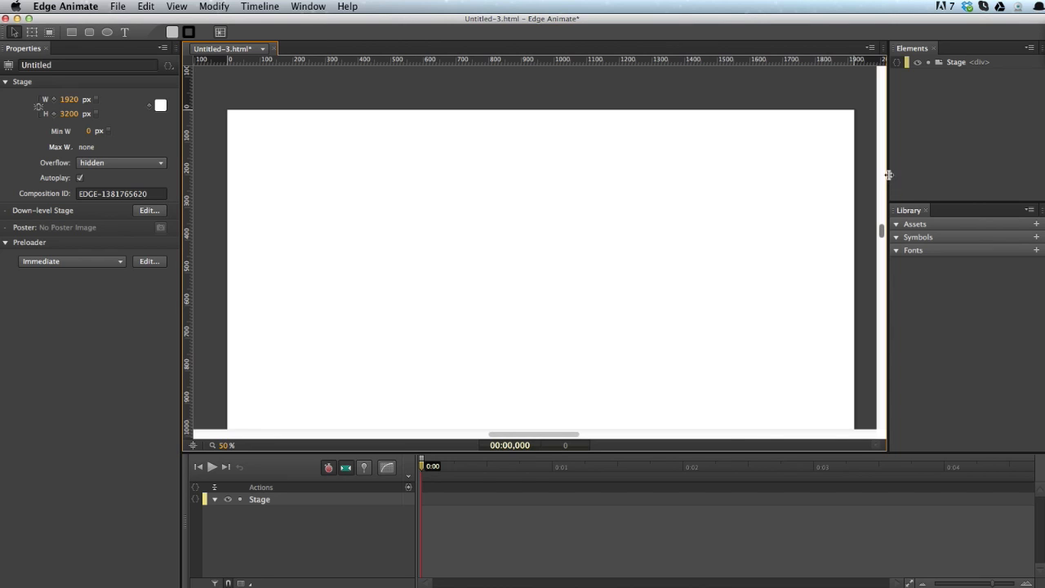
Widen the stage area by dragging the panel divider, then start importing artwork
drag(888, 173, 915, 172)
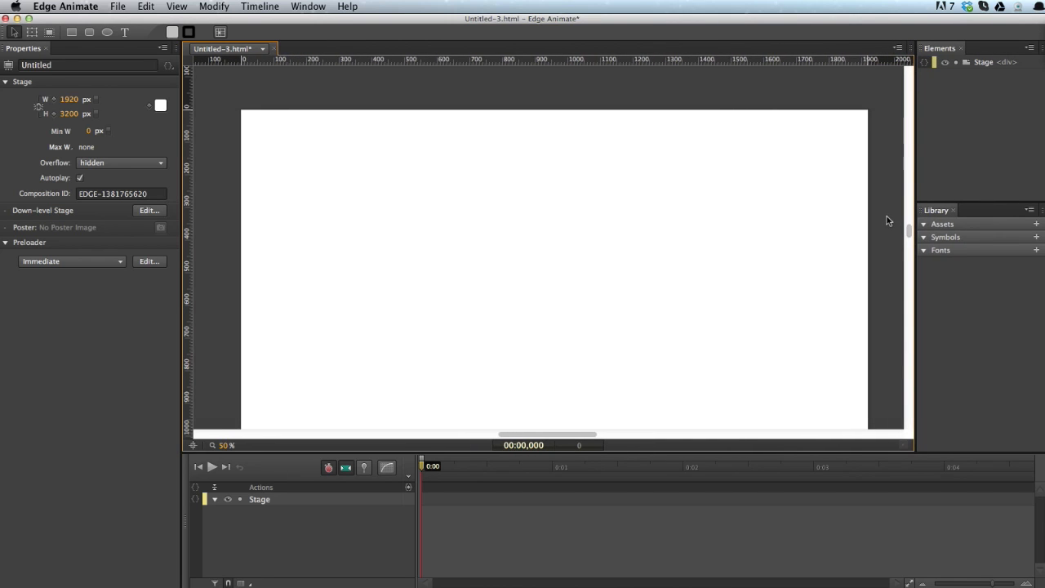
click(1038, 223)
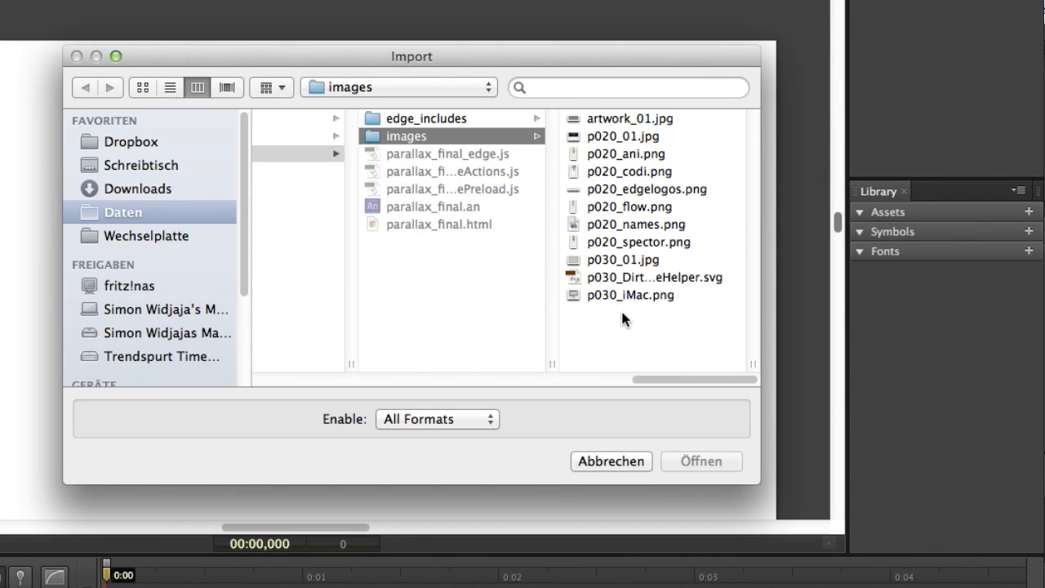
mouse_move(608, 315)
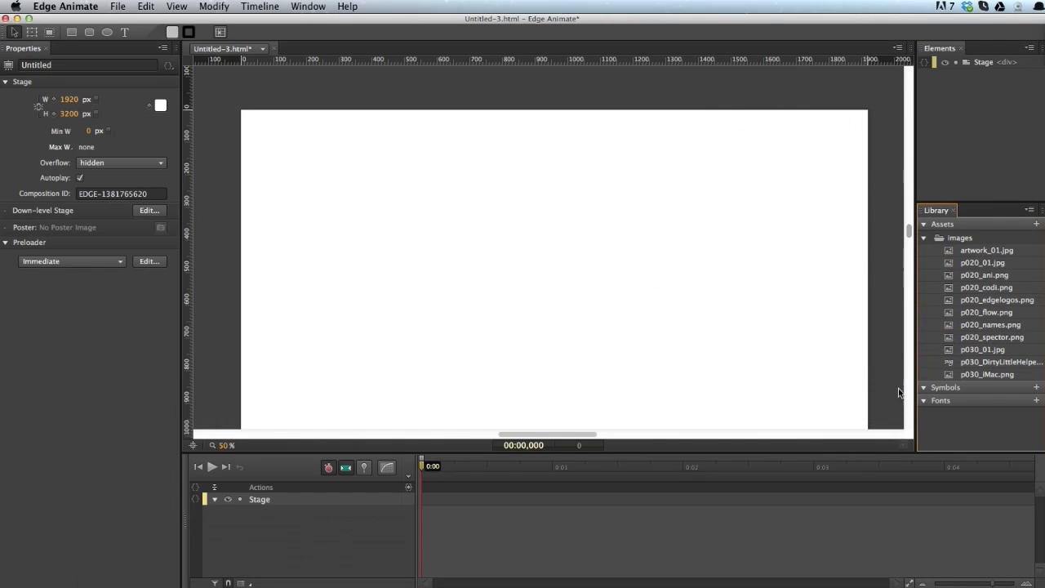
mouse_move(712, 314)
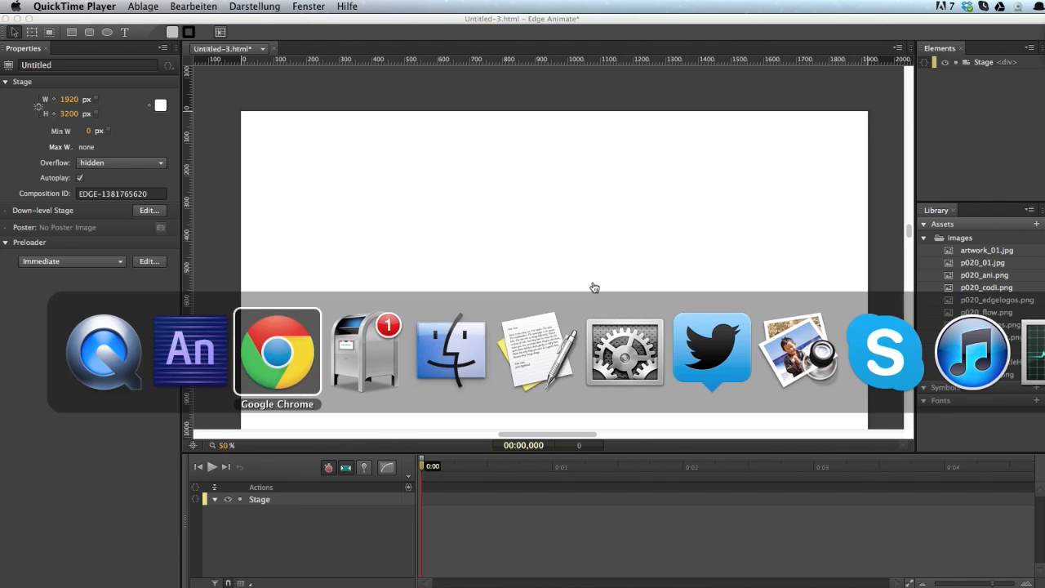
Switch to Chrome, scroll the demo preview, and return to Edge Animate
click(277, 352)
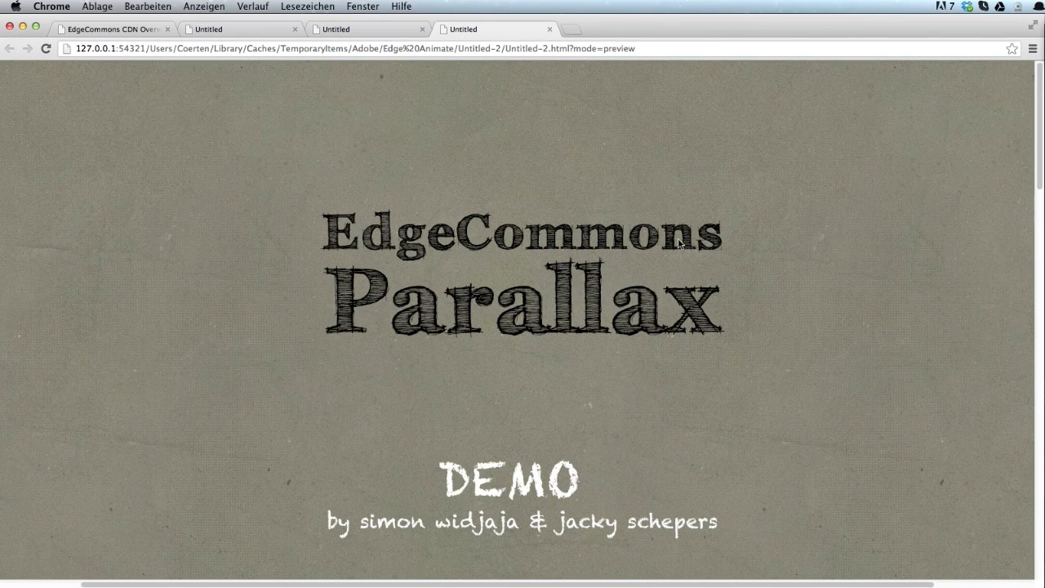
scroll(down, 3)
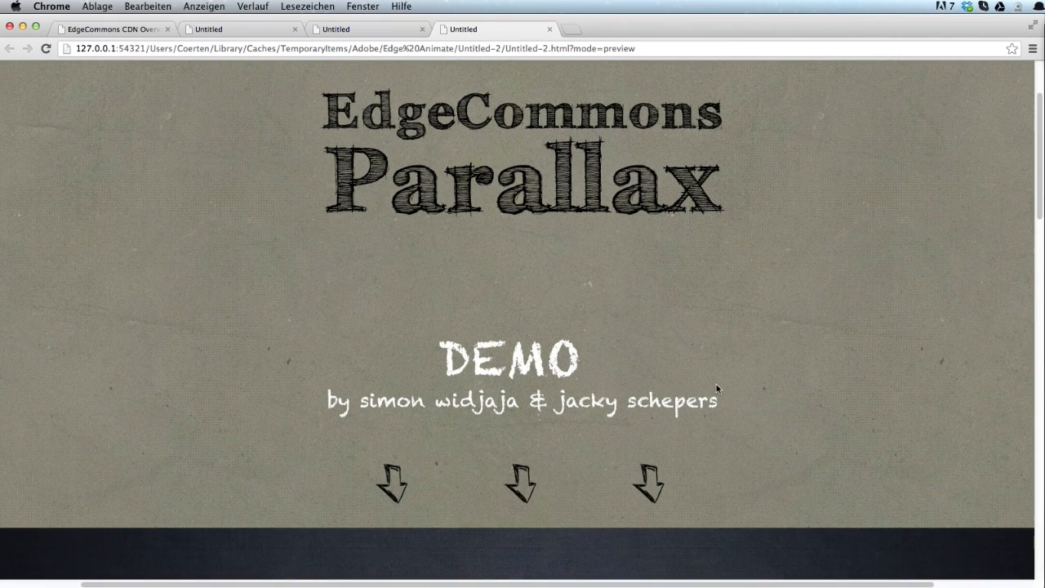
scroll(down, 3)
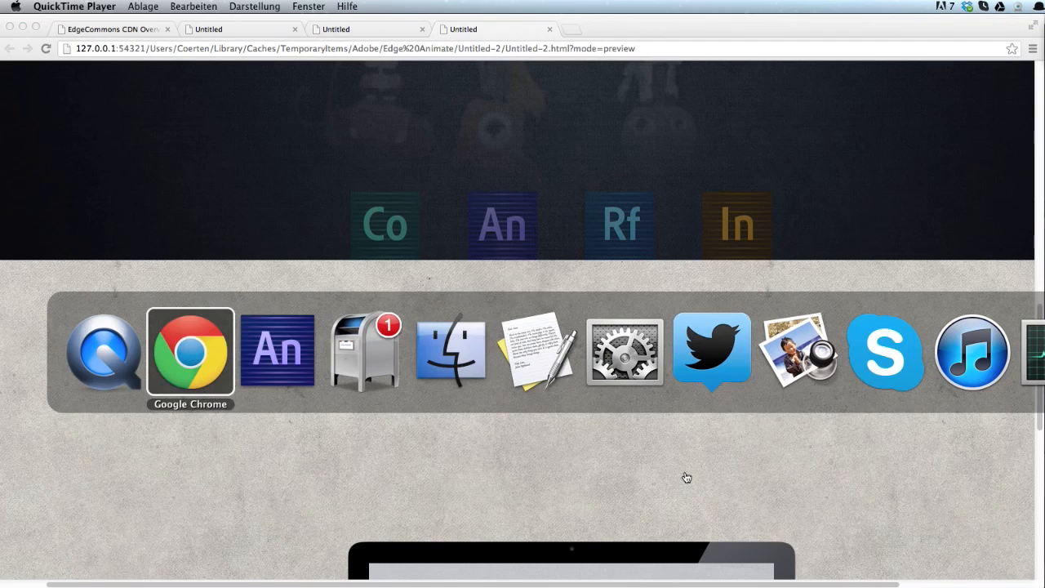
click(278, 351)
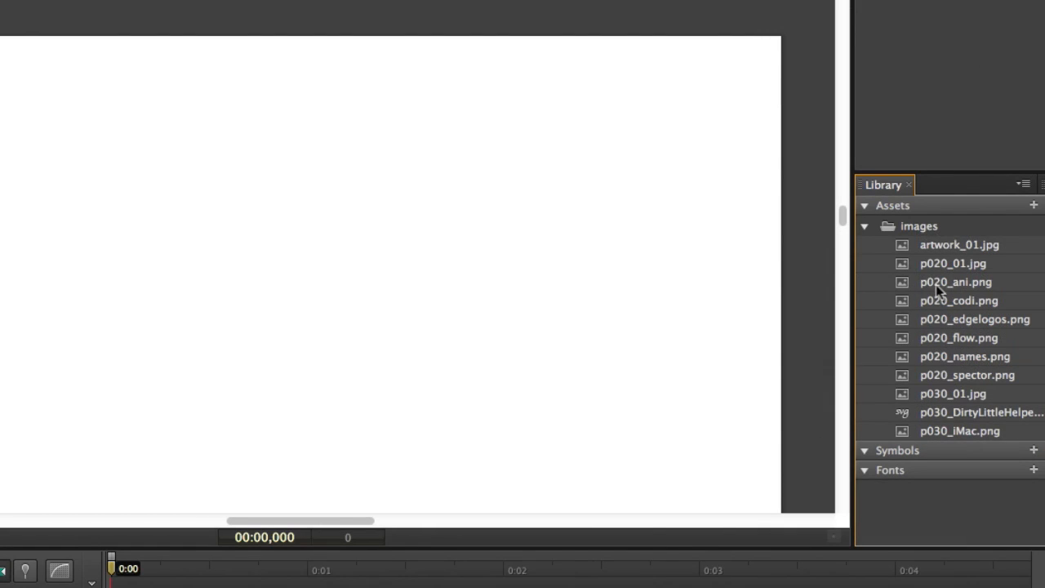
mouse_move(937, 347)
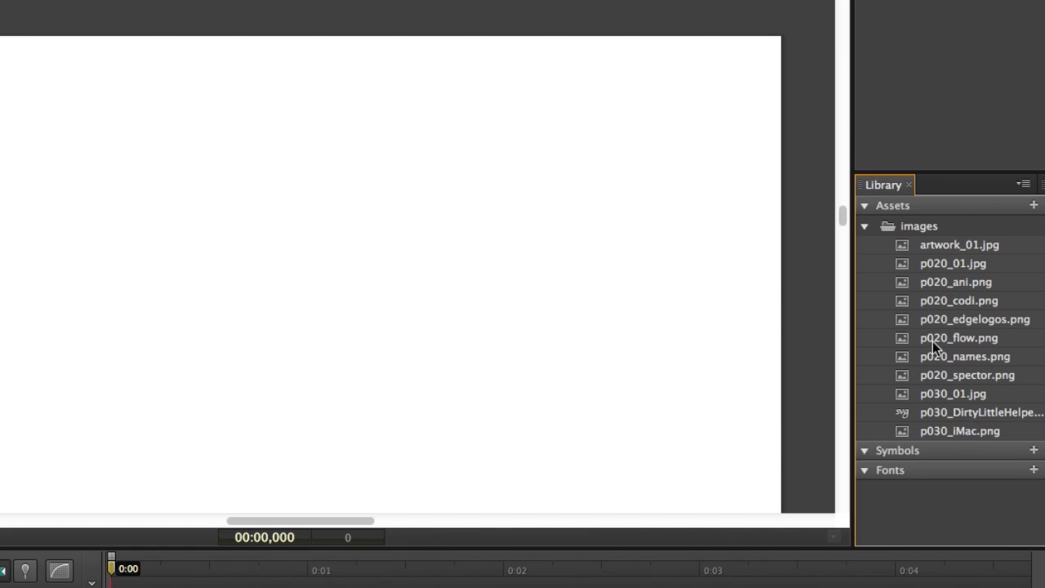
mouse_move(939, 439)
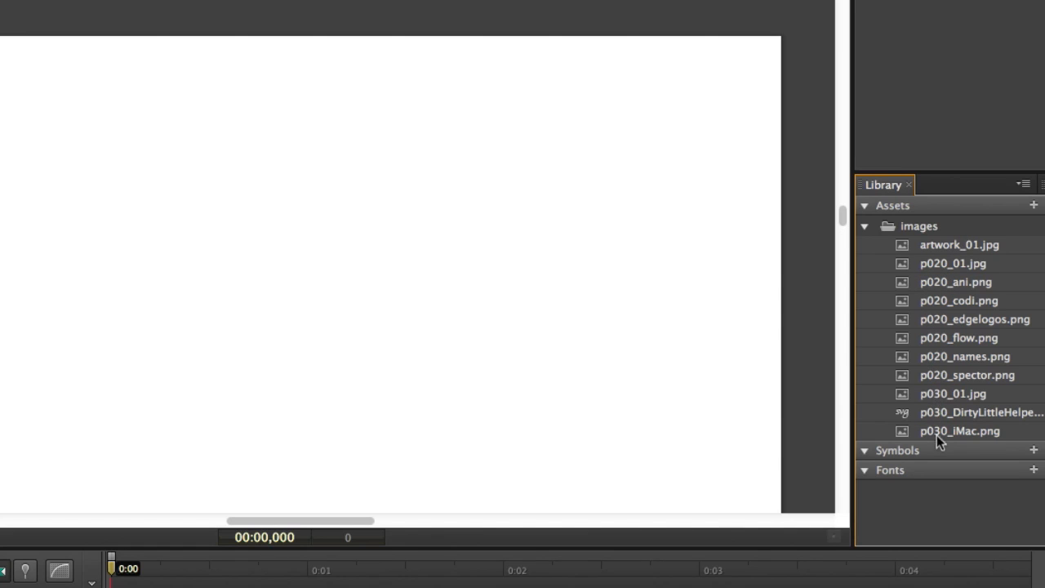
mouse_move(961, 431)
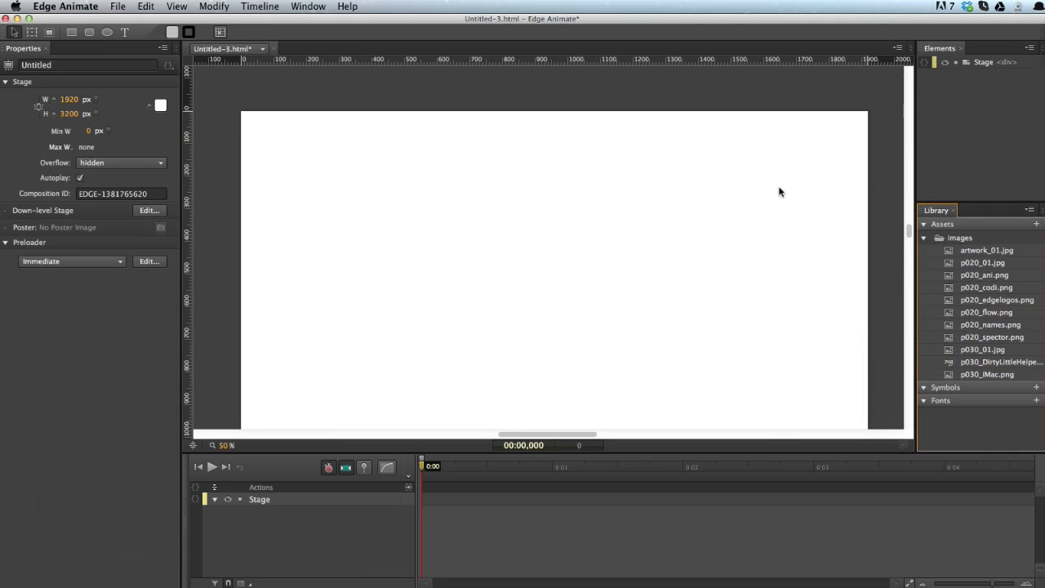
mouse_move(984, 377)
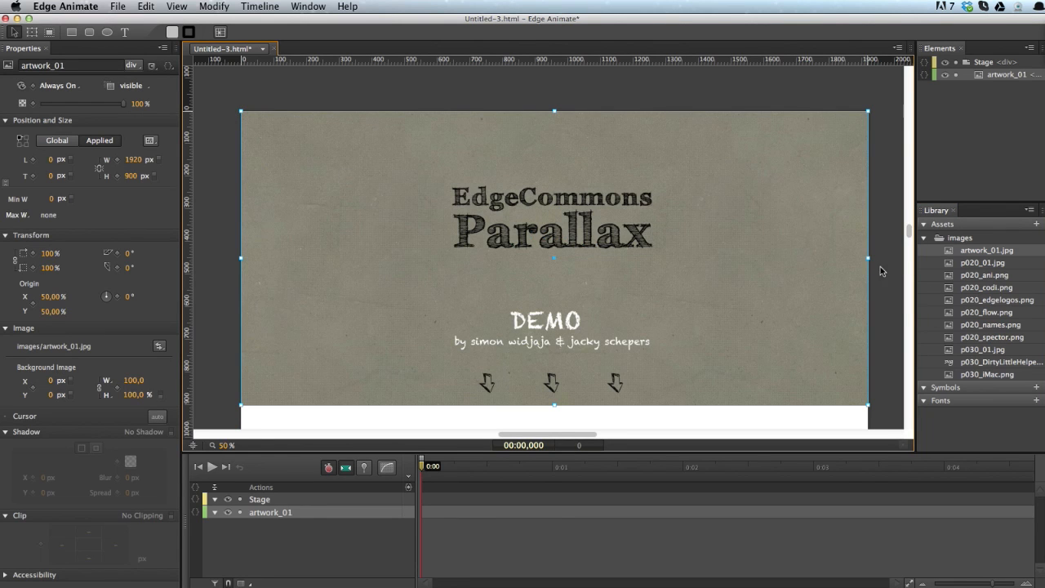
mouse_move(843, 240)
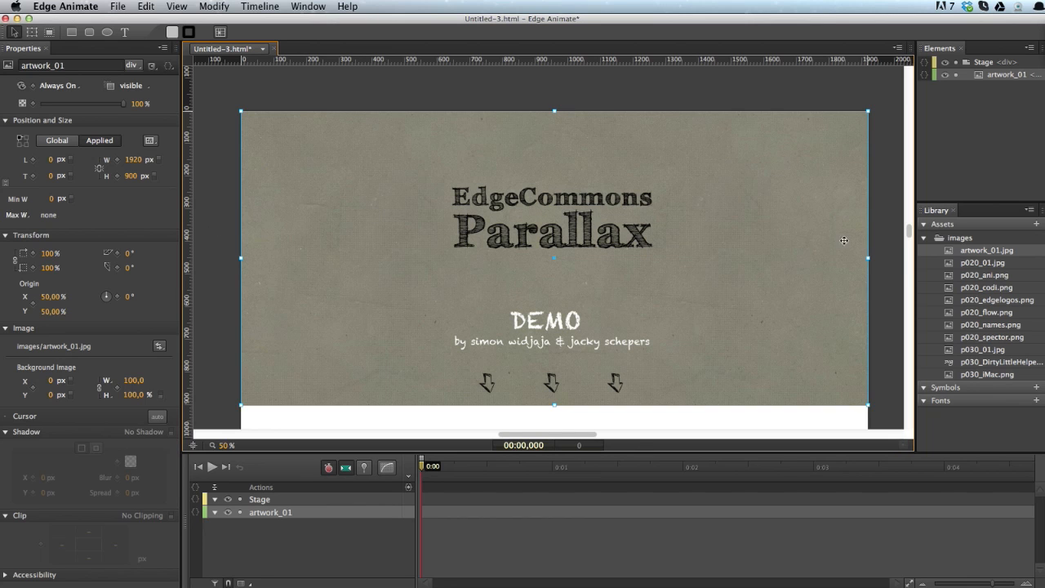
mouse_move(421, 362)
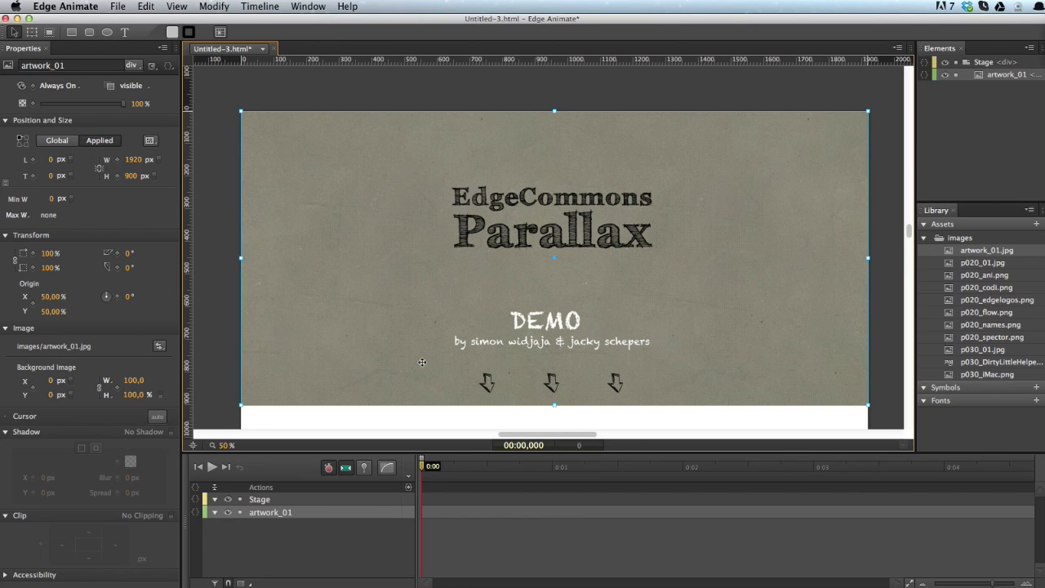
mouse_move(617, 346)
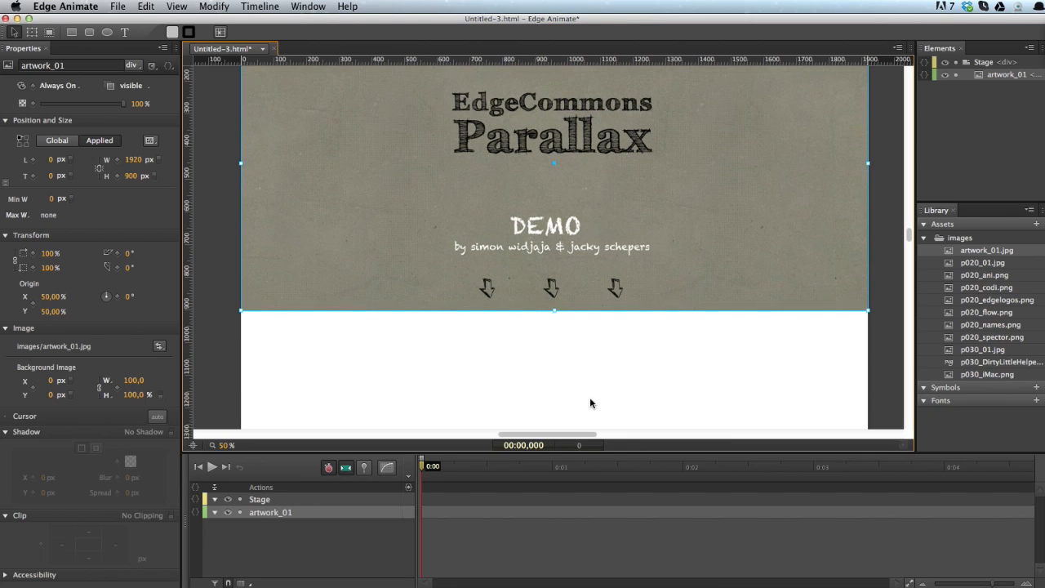
Scroll the stage down below the intro title card
scroll(down, 3)
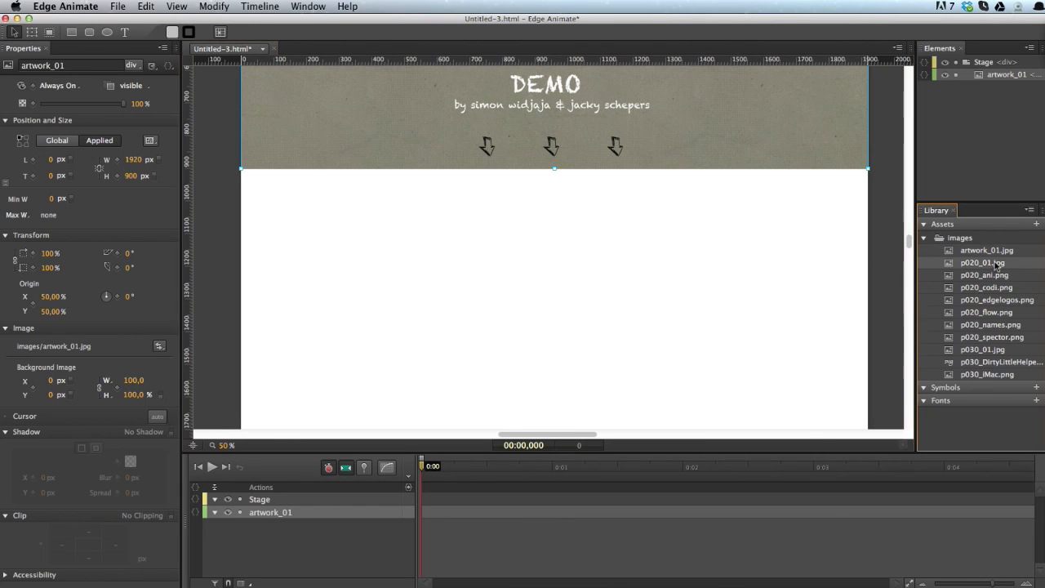
mouse_move(287, 203)
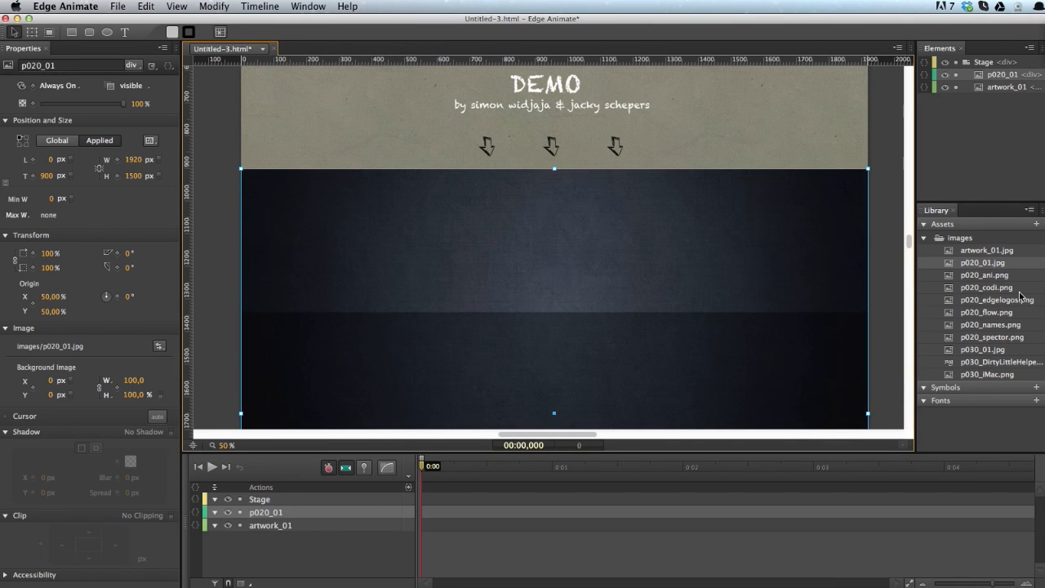
mouse_move(988, 352)
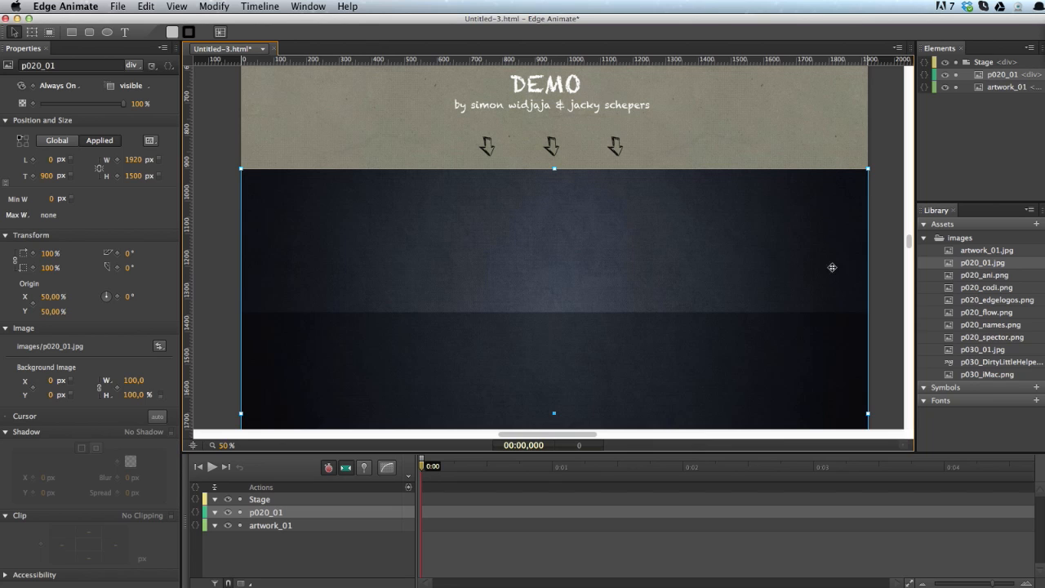
mouse_move(997, 344)
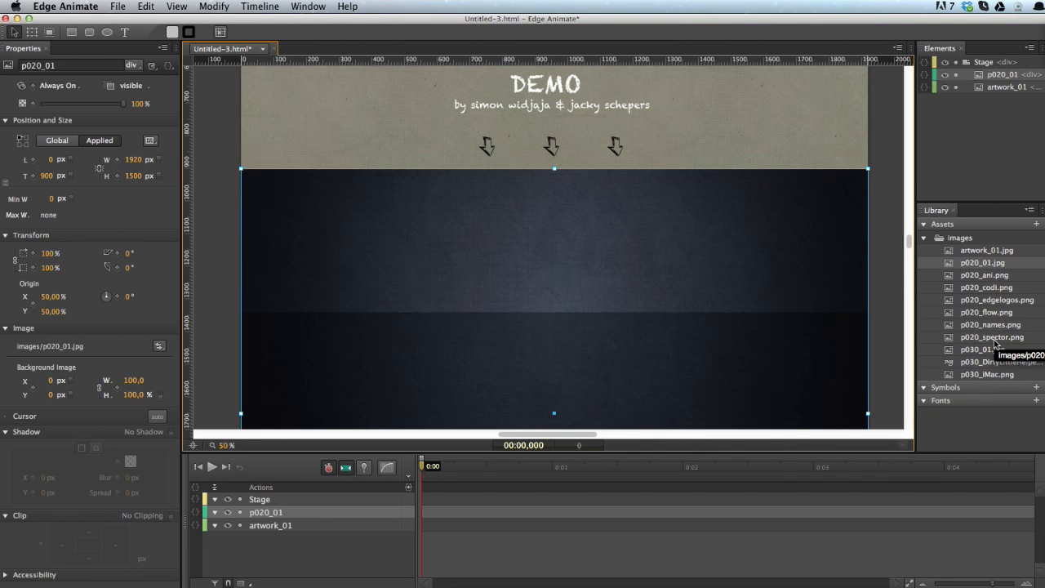
mouse_move(1000, 302)
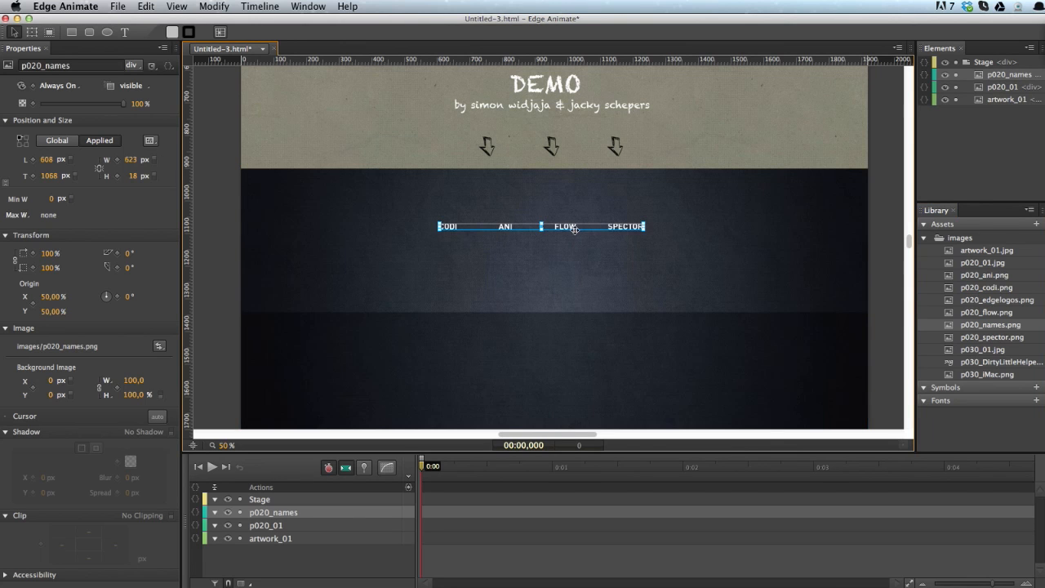
Place Codi, Flow and Spector above their names and the app logos row beneath them
drag(543, 226, 575, 226)
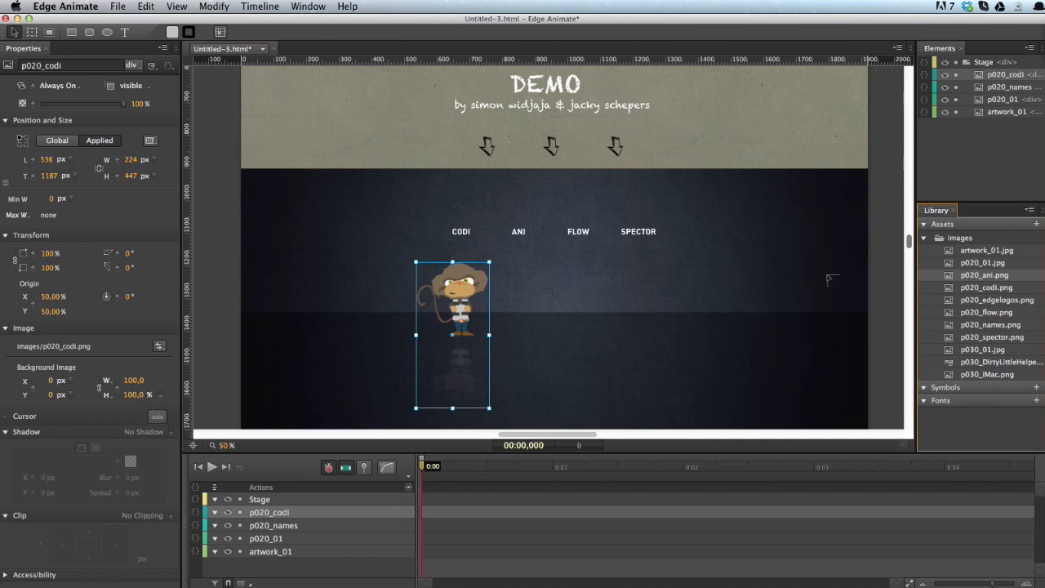
mouse_move(503, 270)
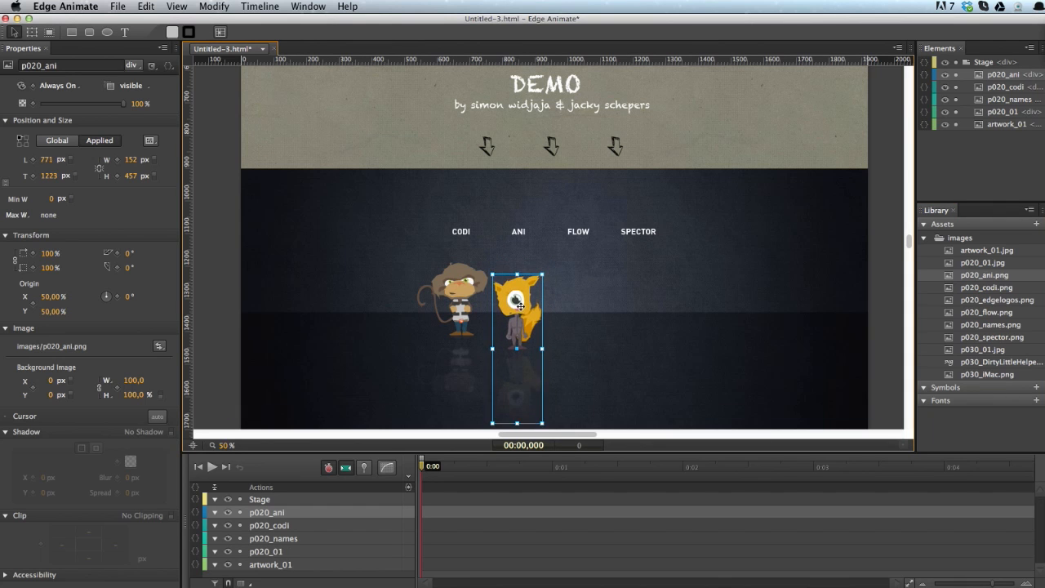
drag(519, 307, 516, 301)
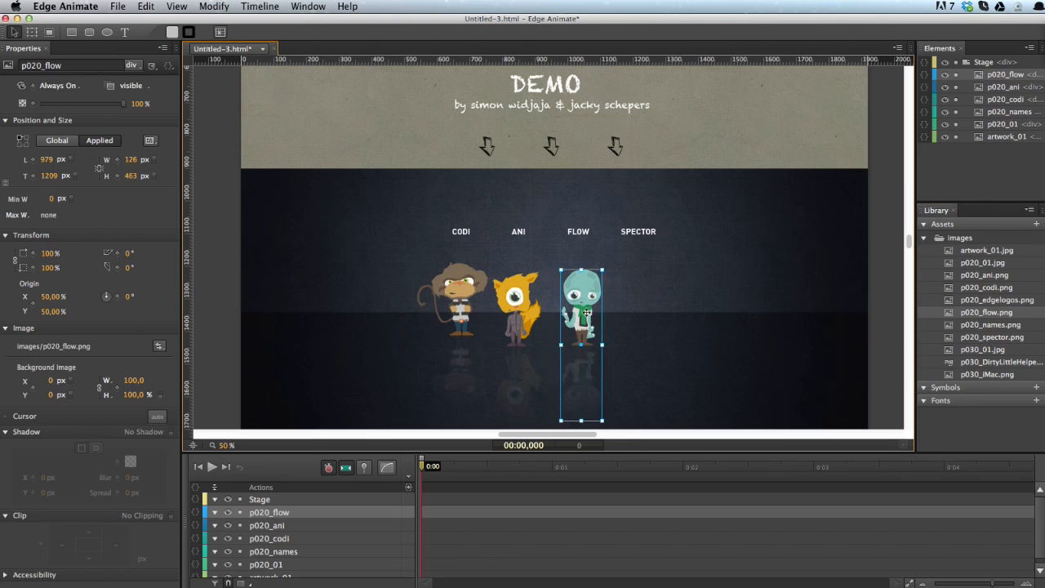
drag(582, 335, 575, 317)
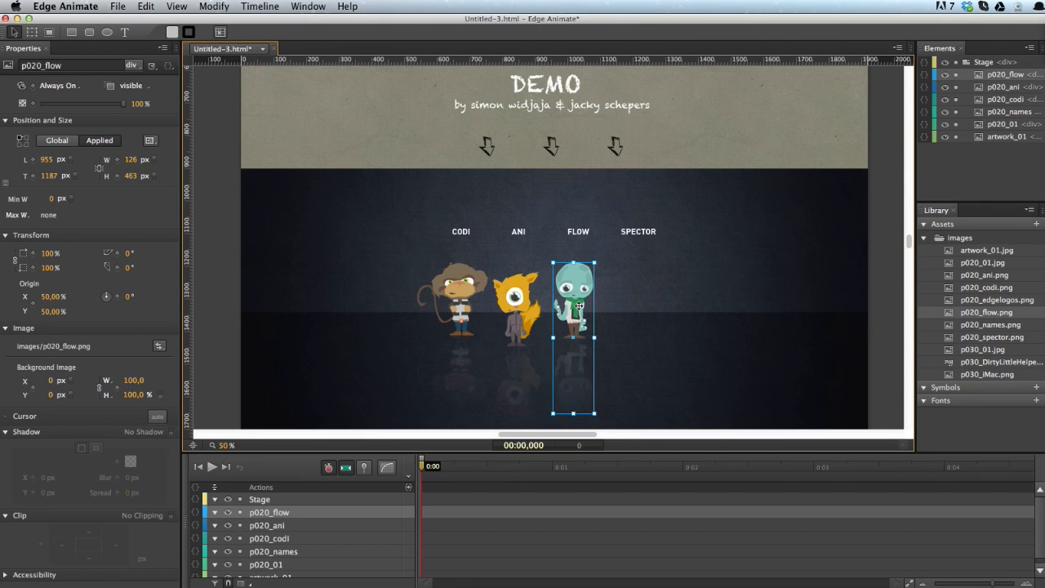
drag(572, 307, 581, 307)
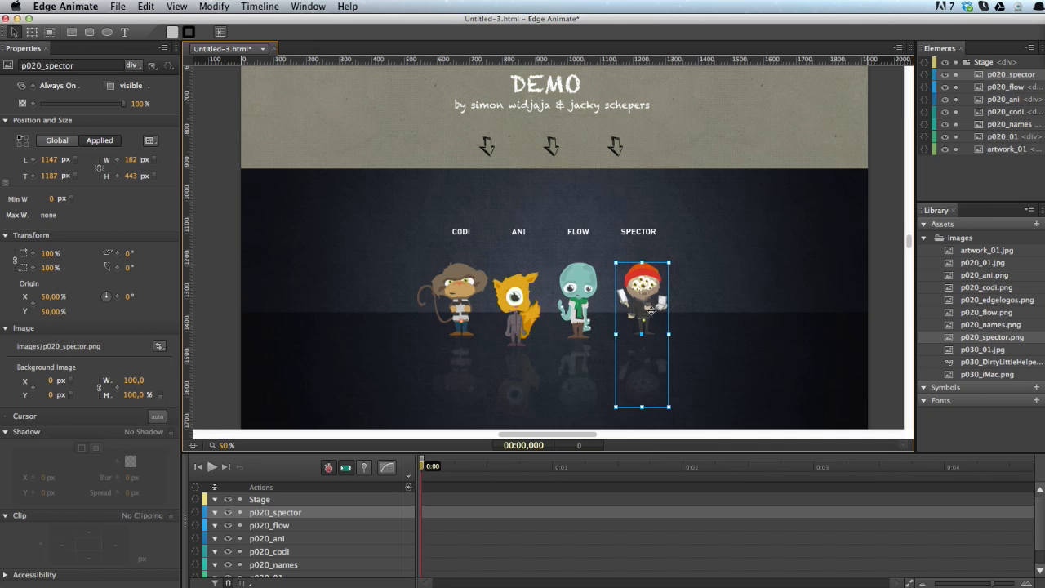
drag(650, 314, 640, 319)
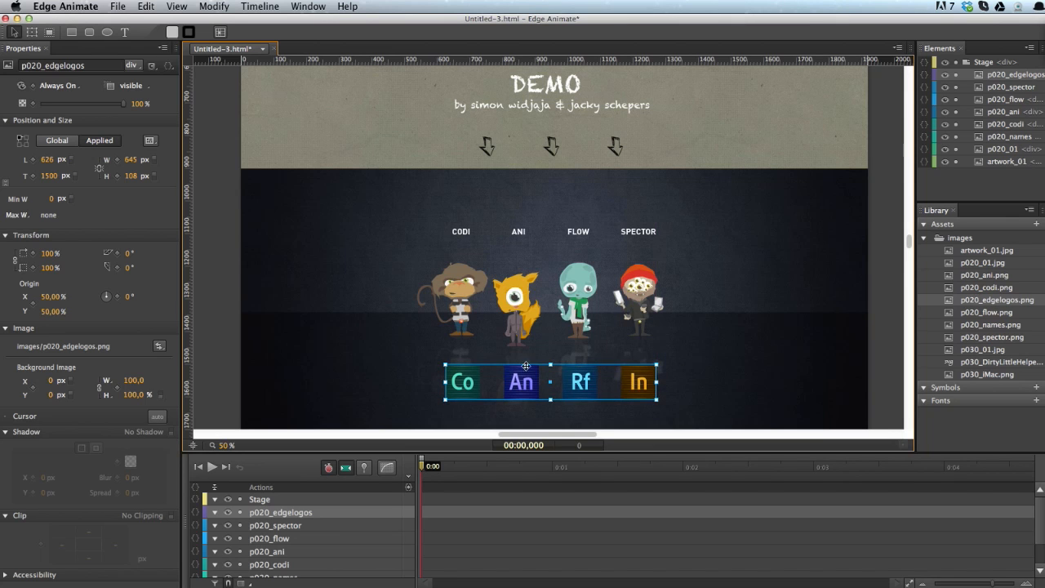
Scroll to the third section and position the red Dirty Little Helper on the iMac screen
scroll(down, 3)
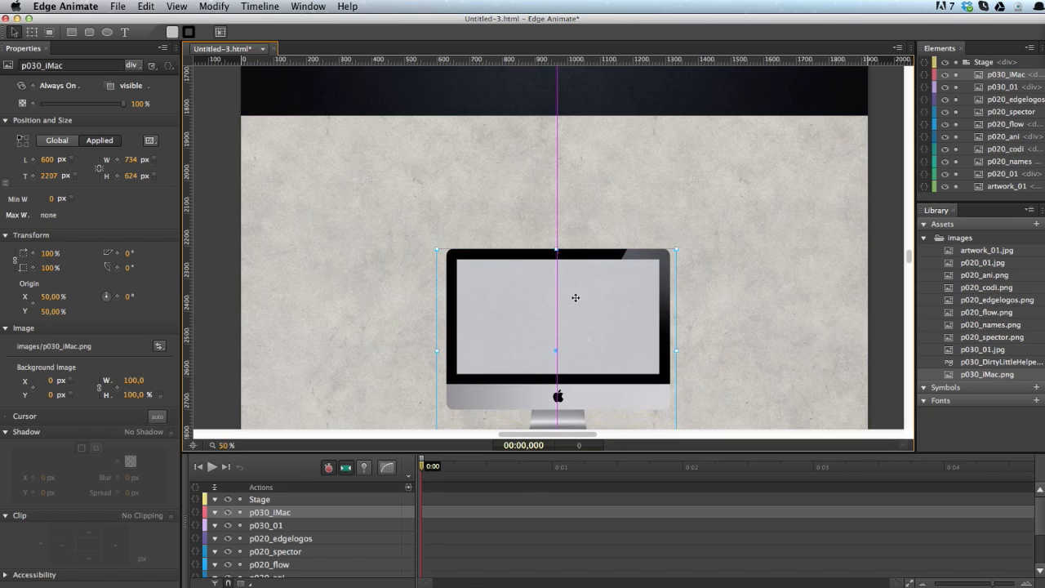
drag(575, 298, 575, 290)
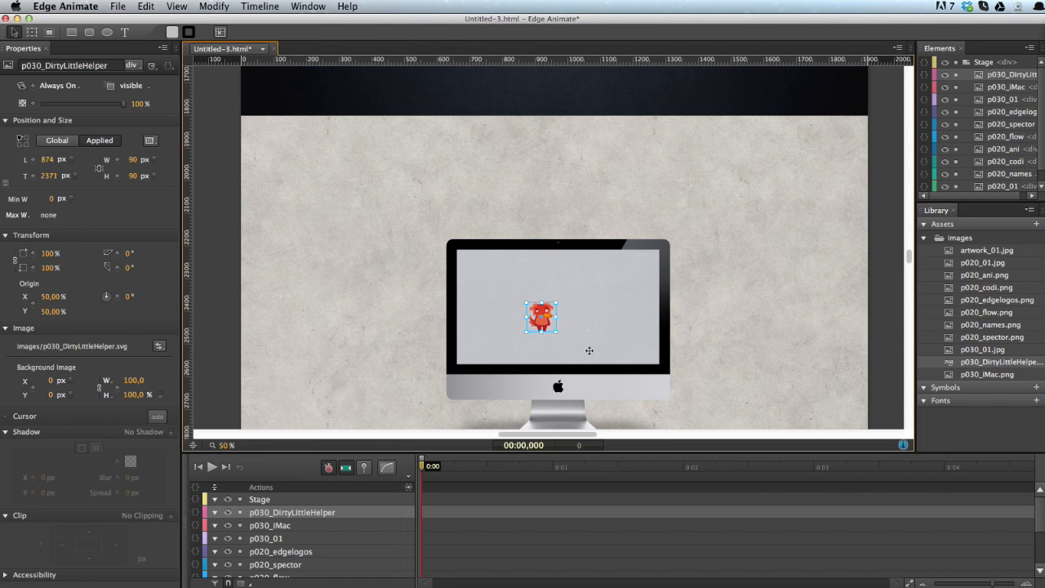
drag(540, 317, 529, 302)
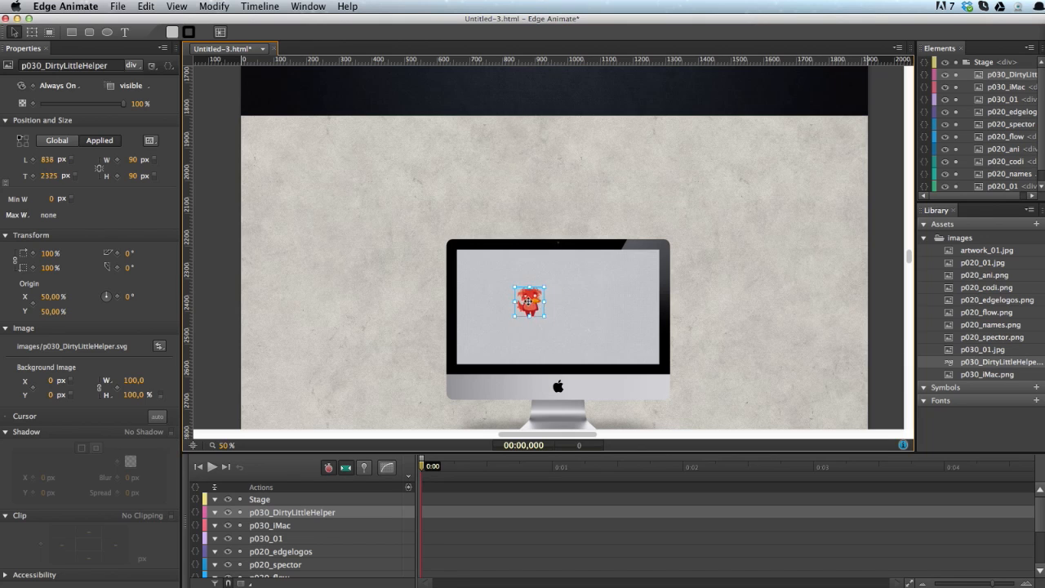
drag(530, 309, 526, 297)
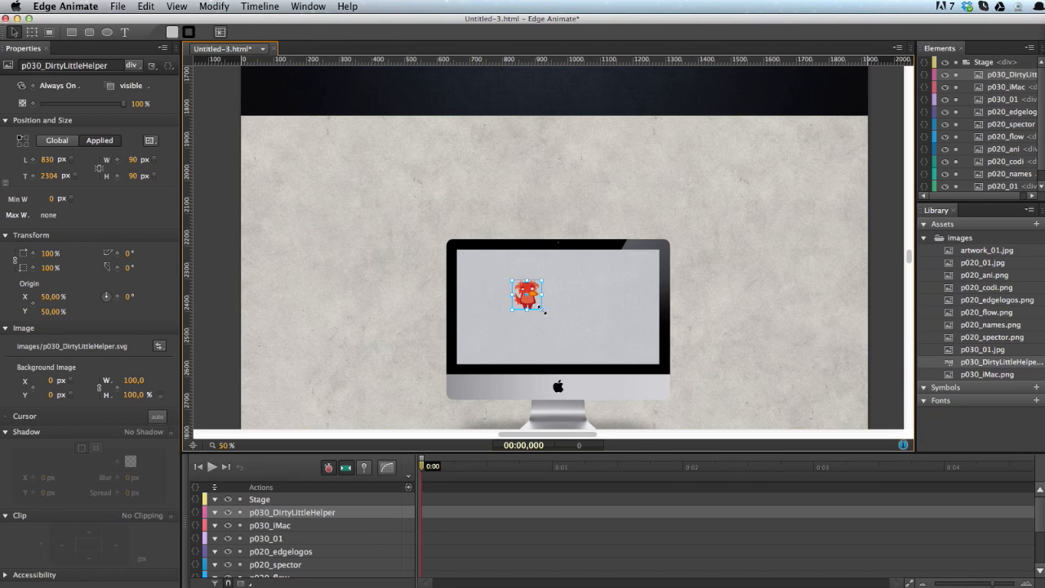
Resize the red creature with its handles until it fits the iMac screen
drag(546, 308, 602, 366)
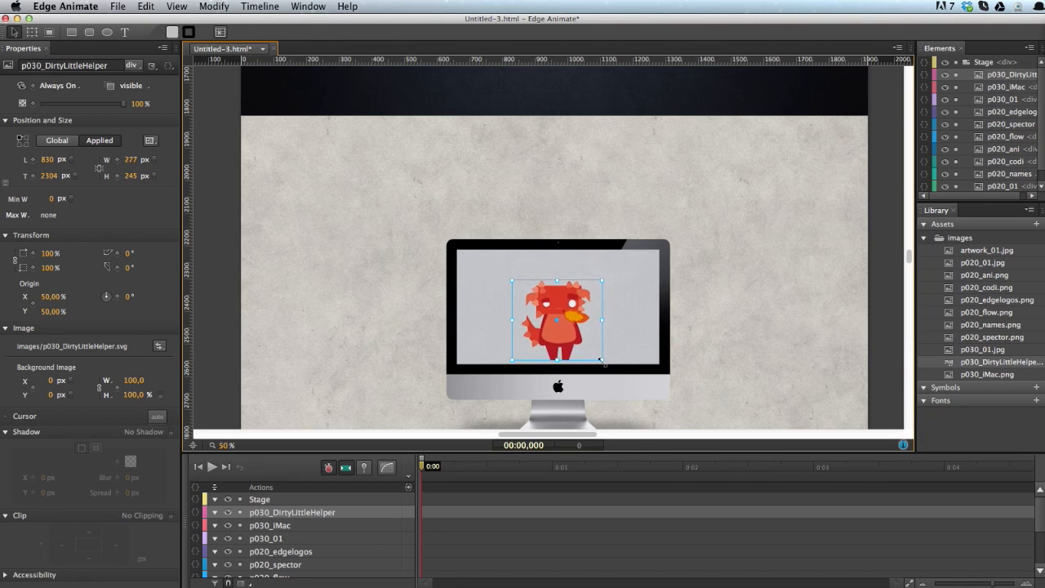
drag(602, 363, 607, 370)
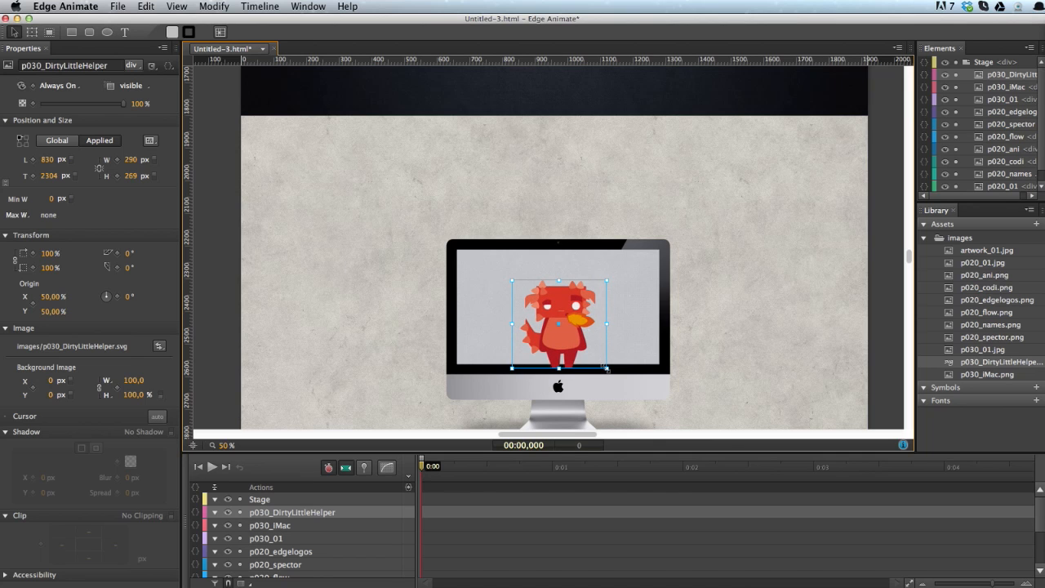
drag(608, 370, 653, 338)
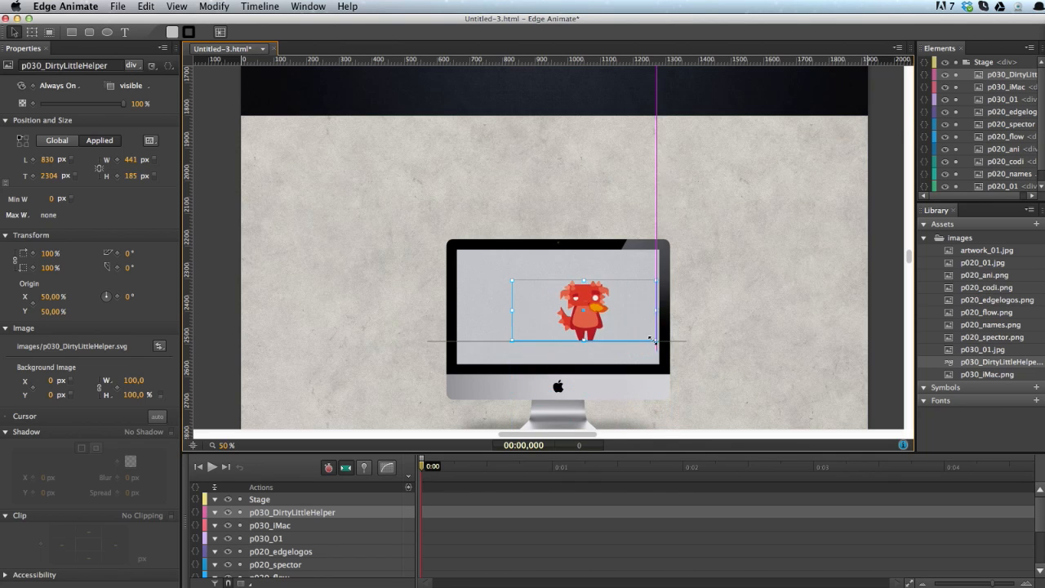
drag(653, 342, 601, 362)
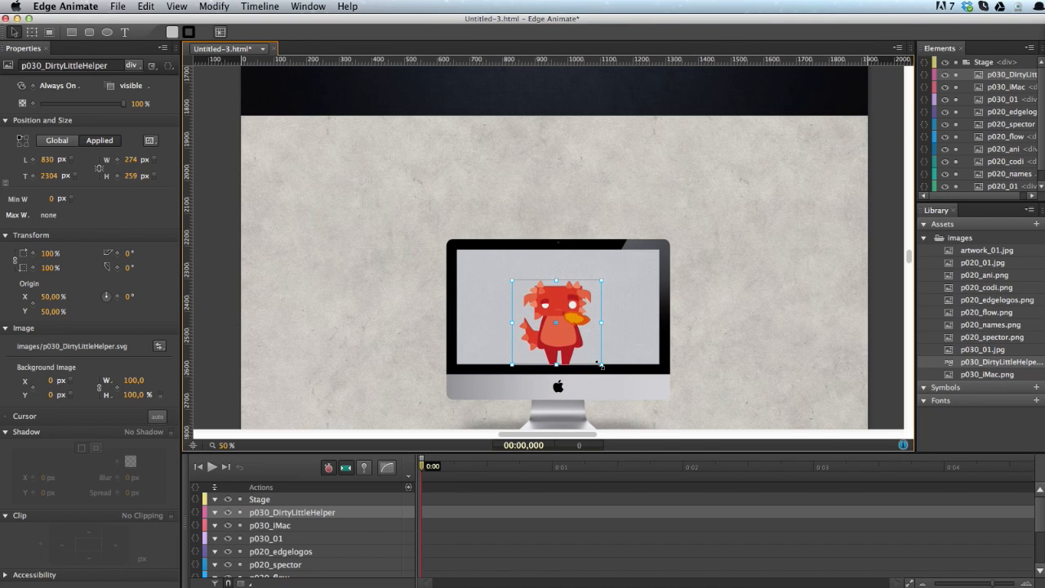
drag(602, 366, 600, 362)
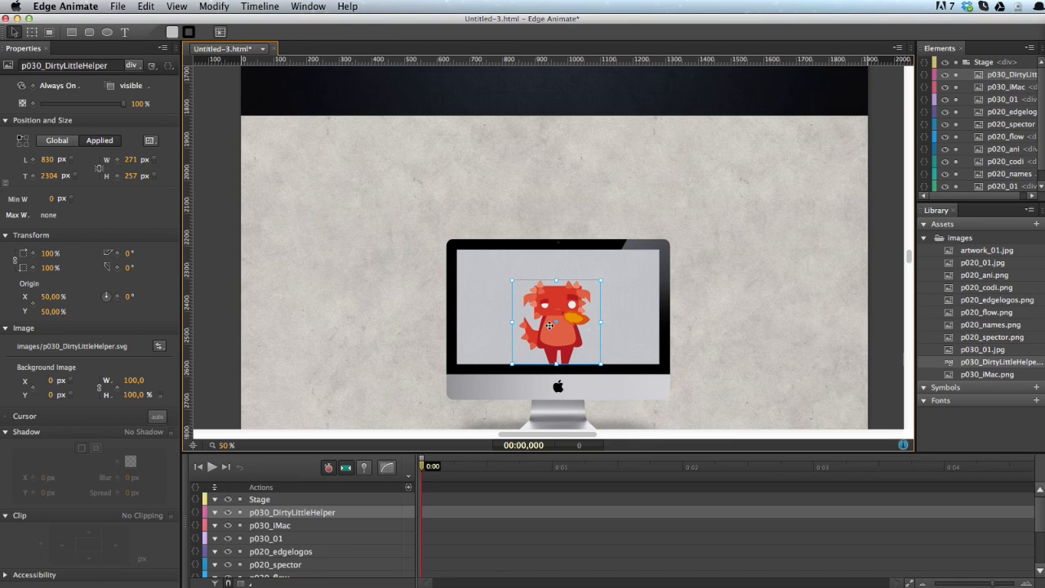
drag(549, 324, 542, 327)
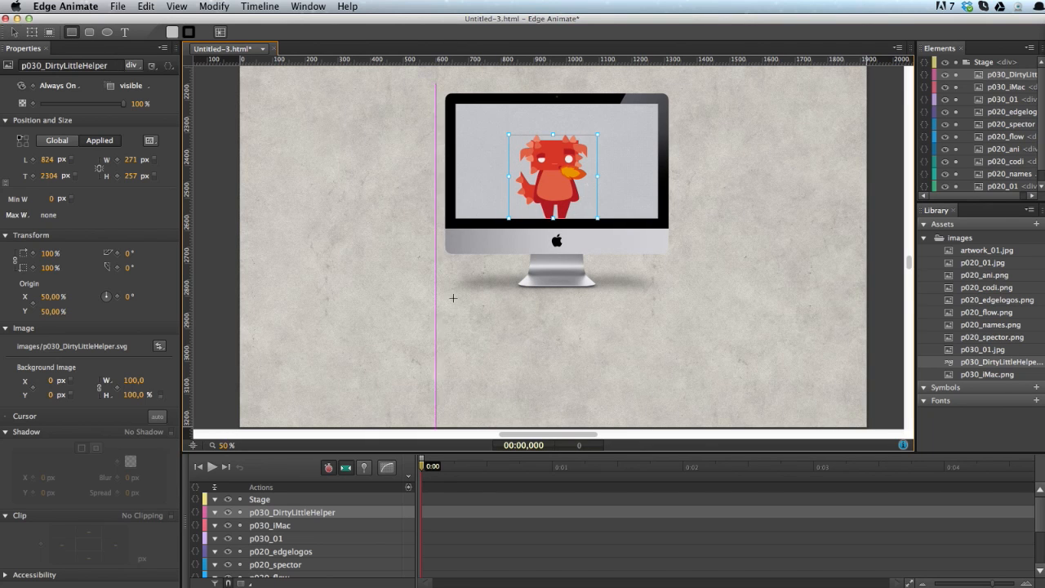
Draw a rectangle under the iMac and stretch it into a wide dark panel
drag(389, 324, 705, 376)
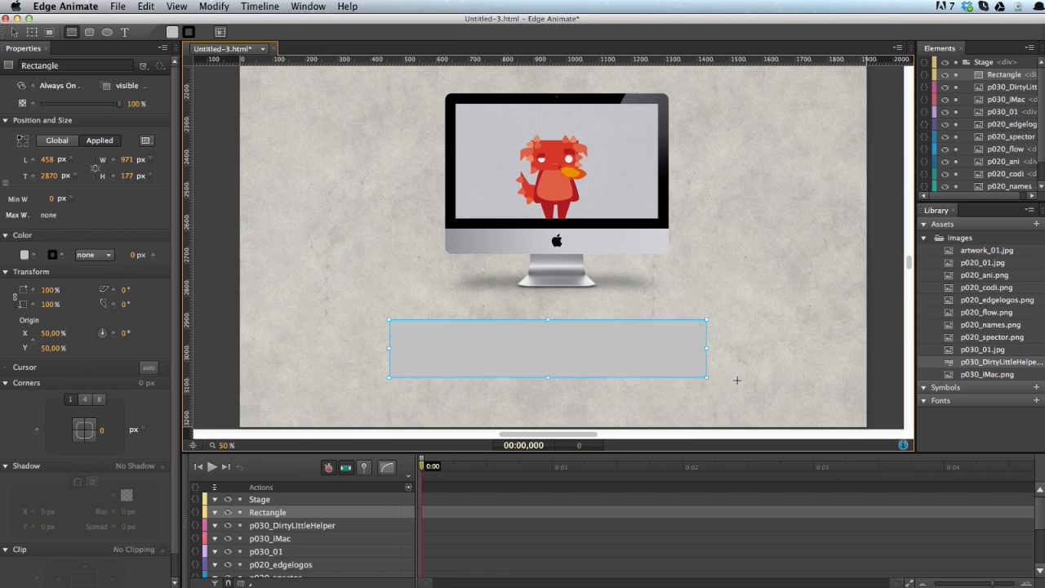
drag(705, 379, 771, 399)
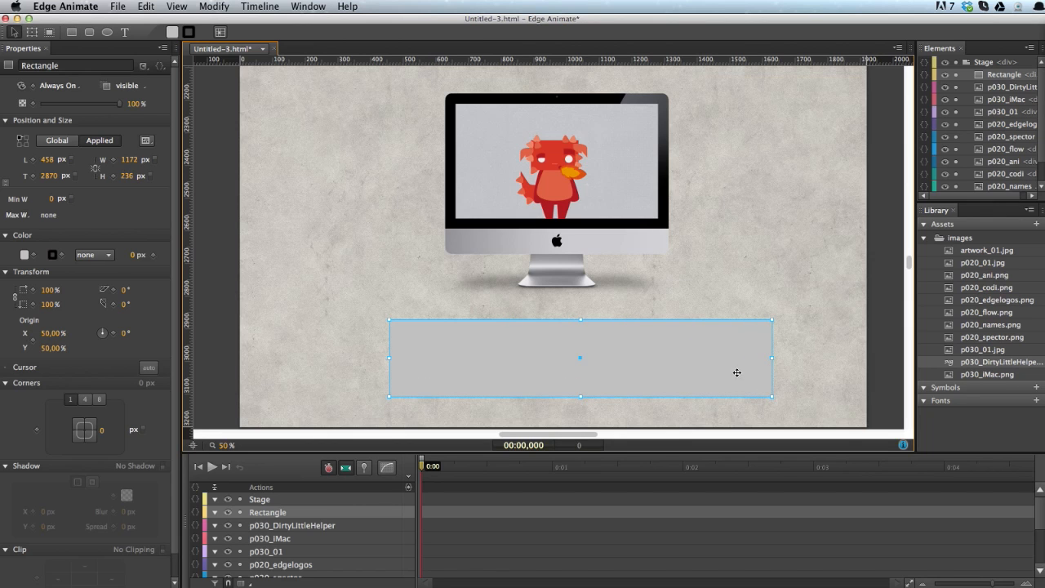
drag(771, 358, 754, 360)
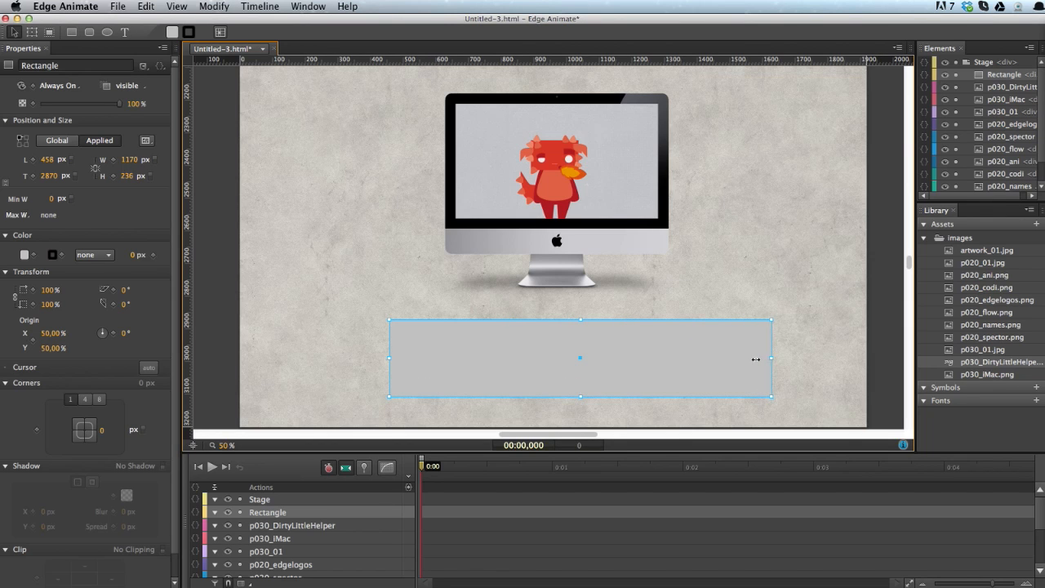
drag(768, 358, 750, 358)
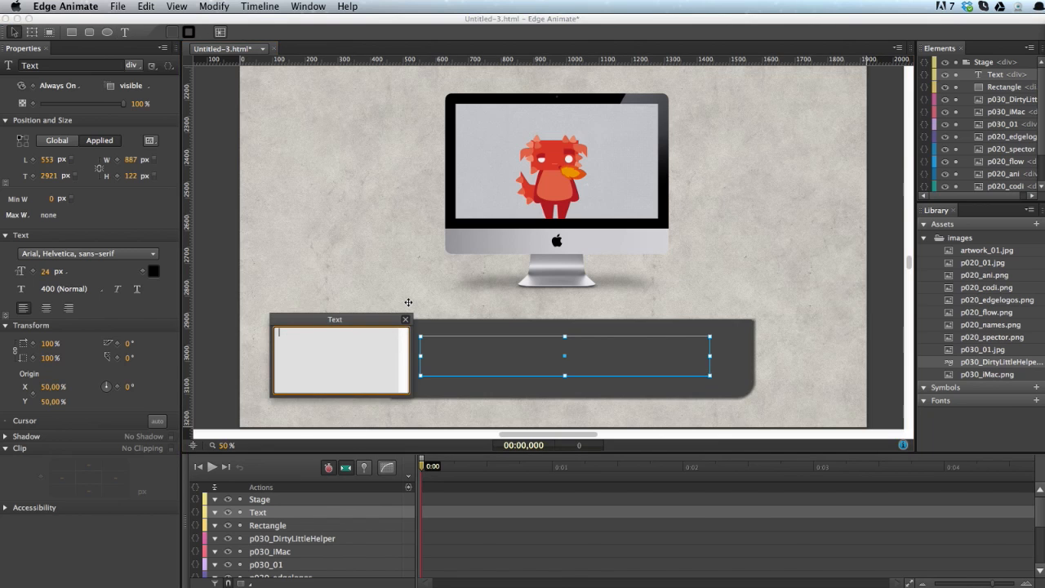
Enter the message 'Parallax is fun..go ahead and scroll again ;)' into the text box
text(Parea)
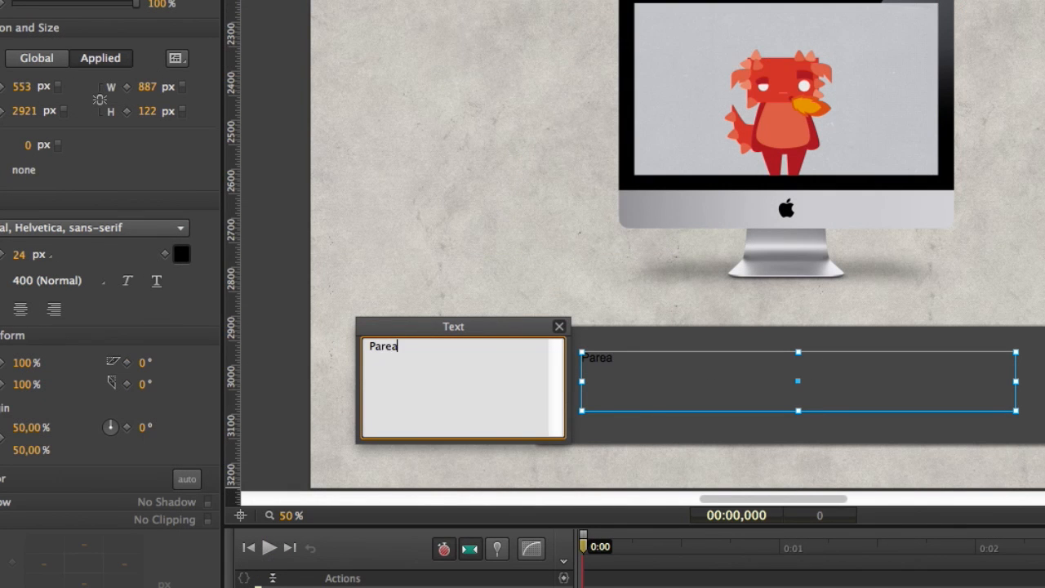
text(Parallax is)
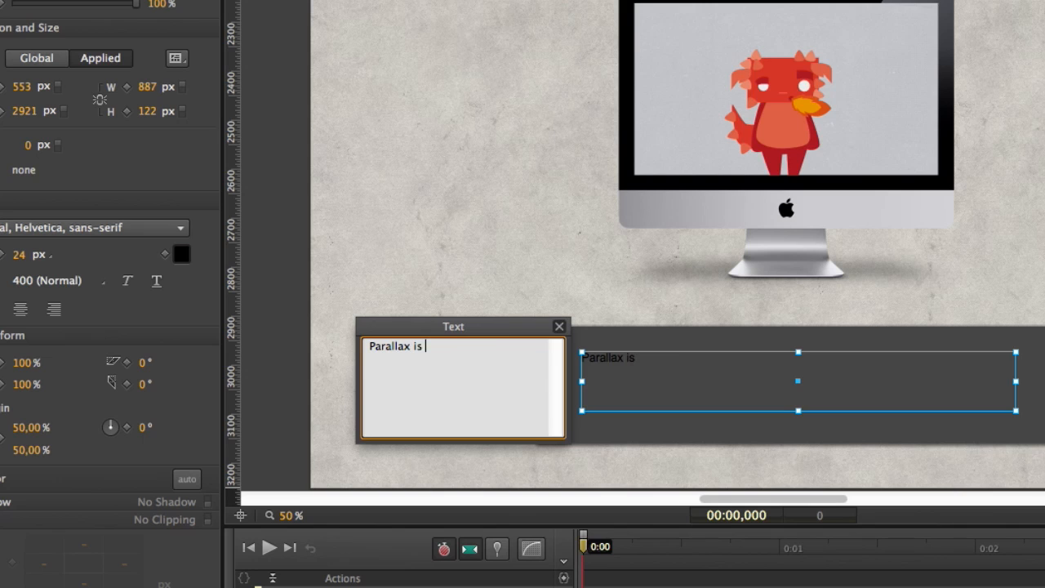
text(fun..go)
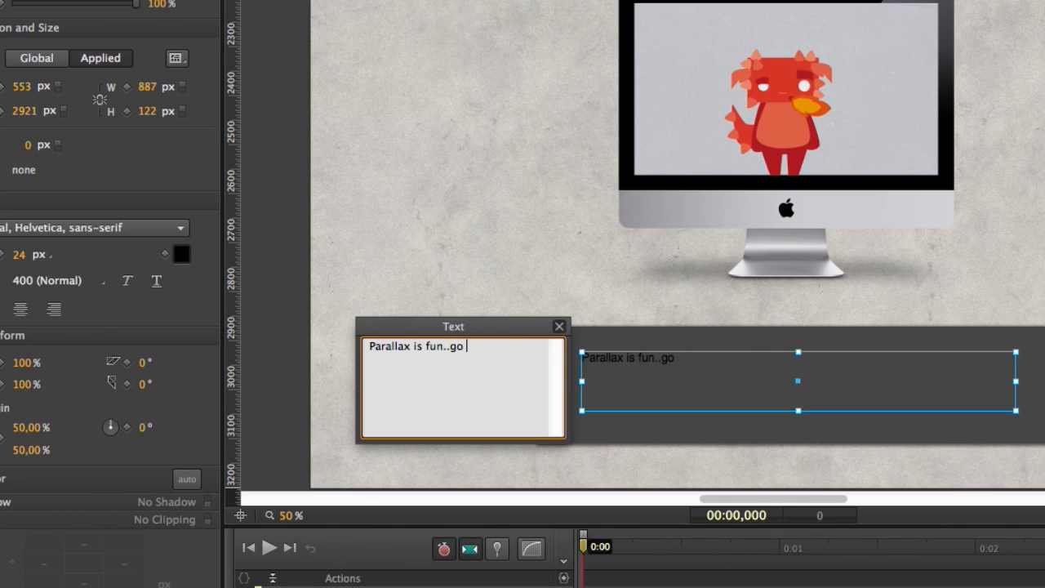
text(ahead and s)
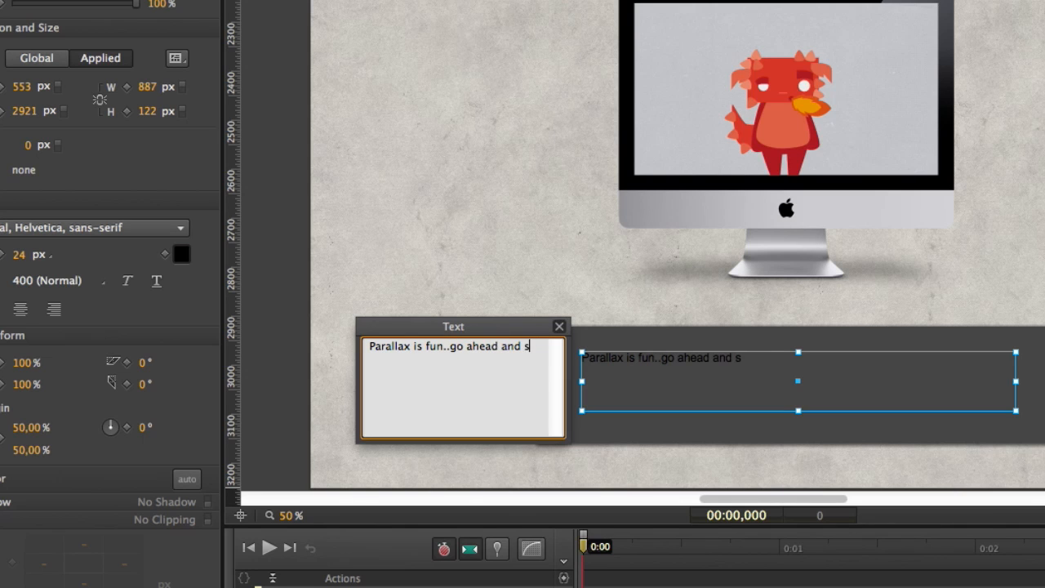
text(croll again ;))
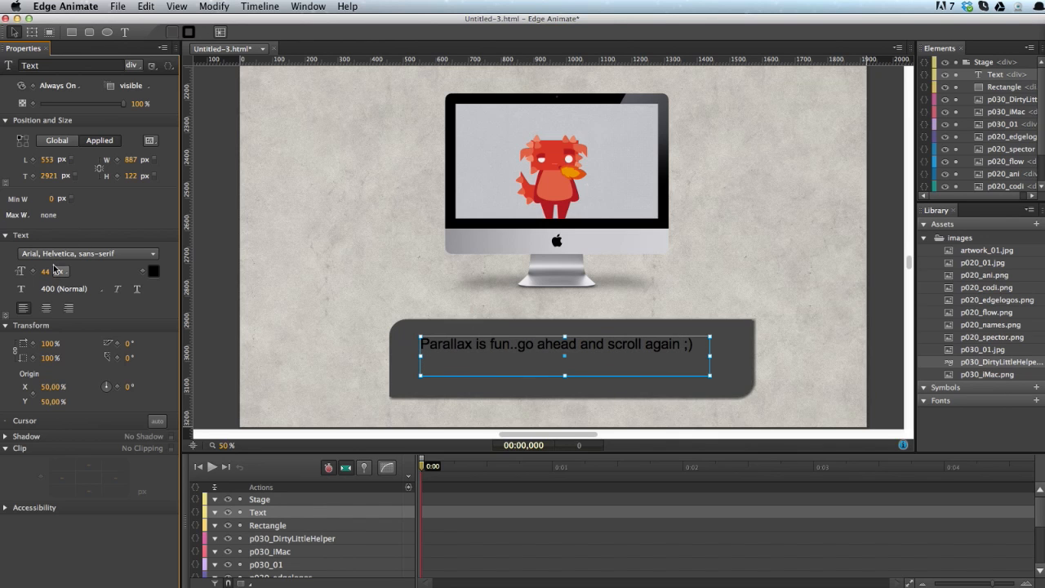
Make the message Semi Bold (600), widen its box, and colour it light grey
click(72, 287)
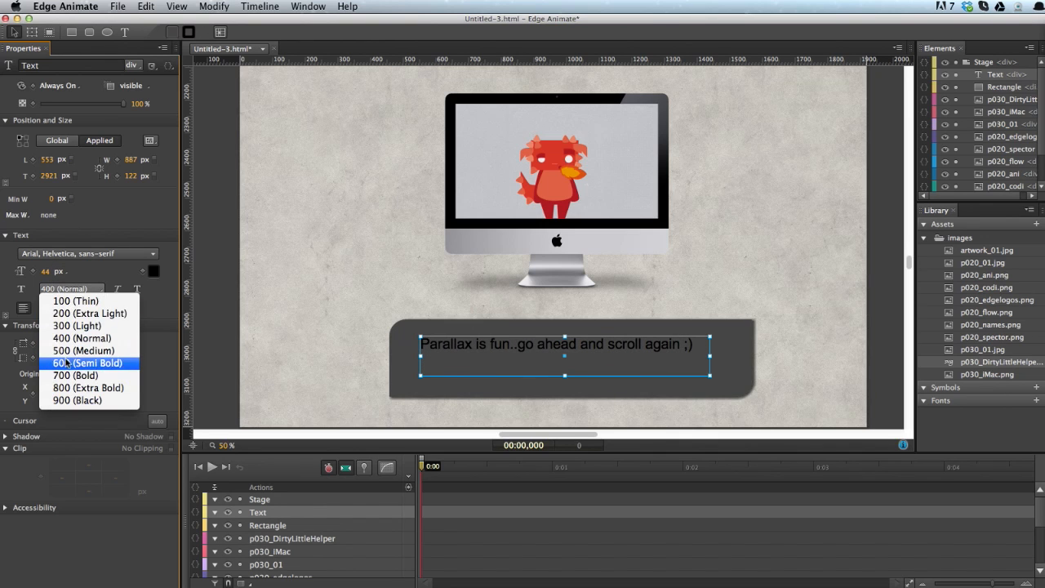
click(88, 362)
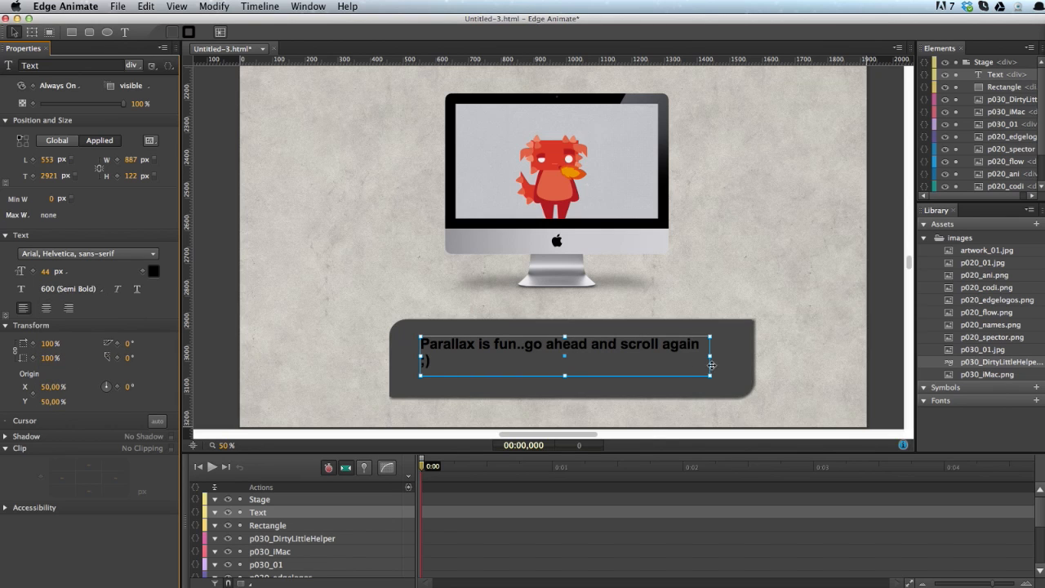
drag(710, 365, 727, 376)
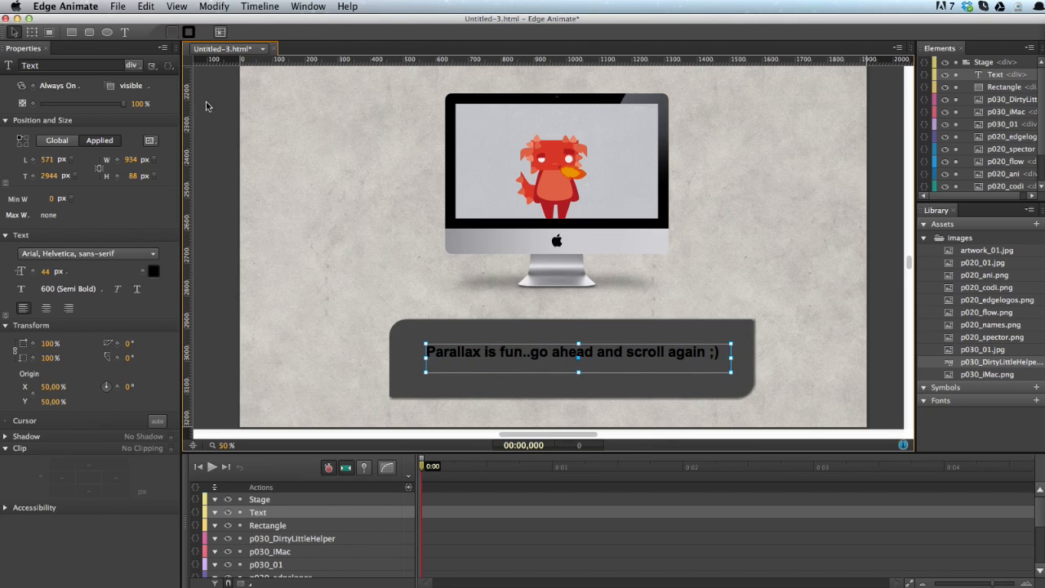
click(154, 271)
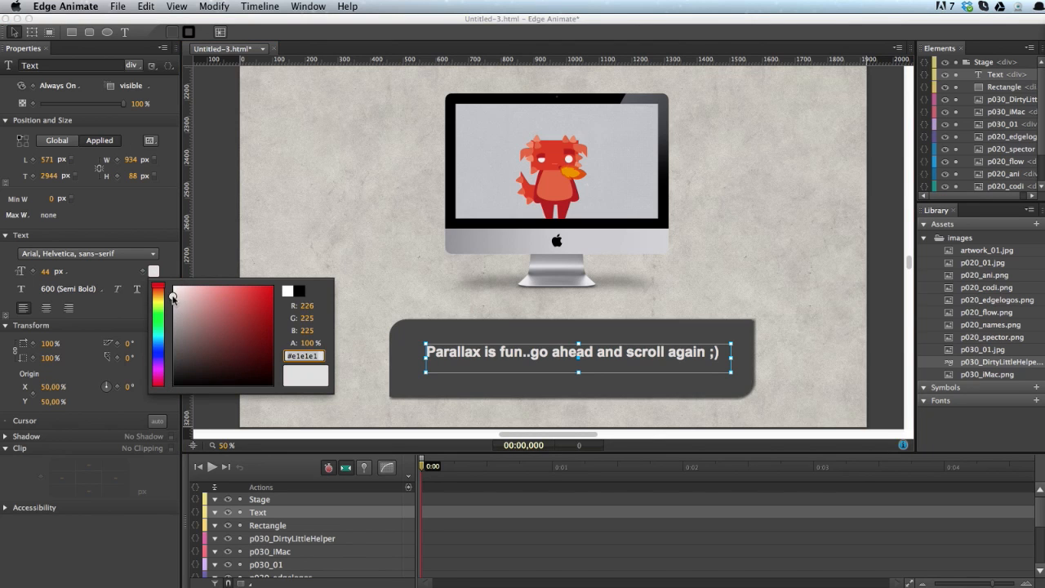
click(405, 336)
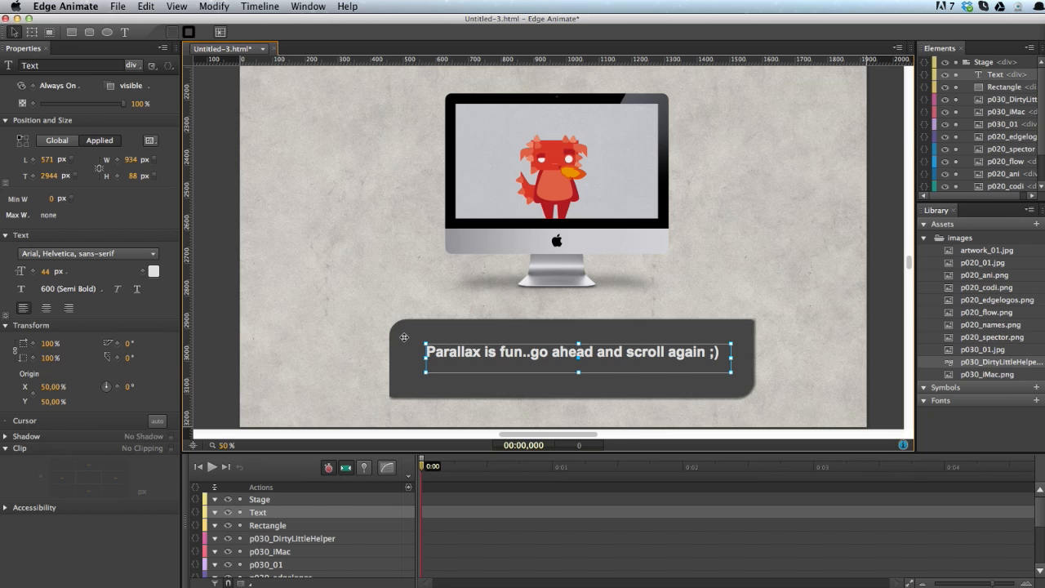
mouse_move(461, 290)
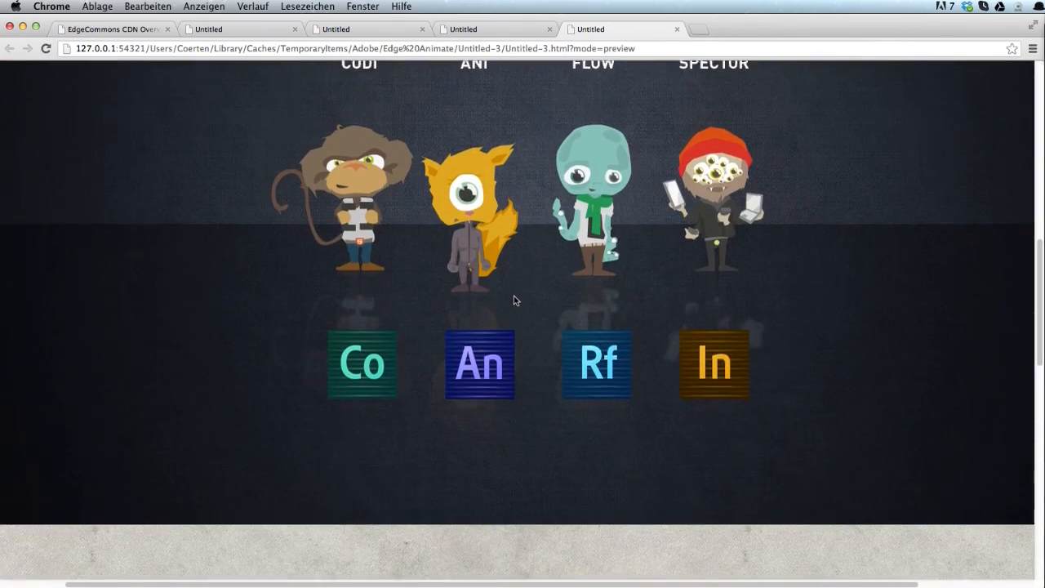
Scroll the Chrome preview from the characters down to the iMac and message
scroll(down, 3)
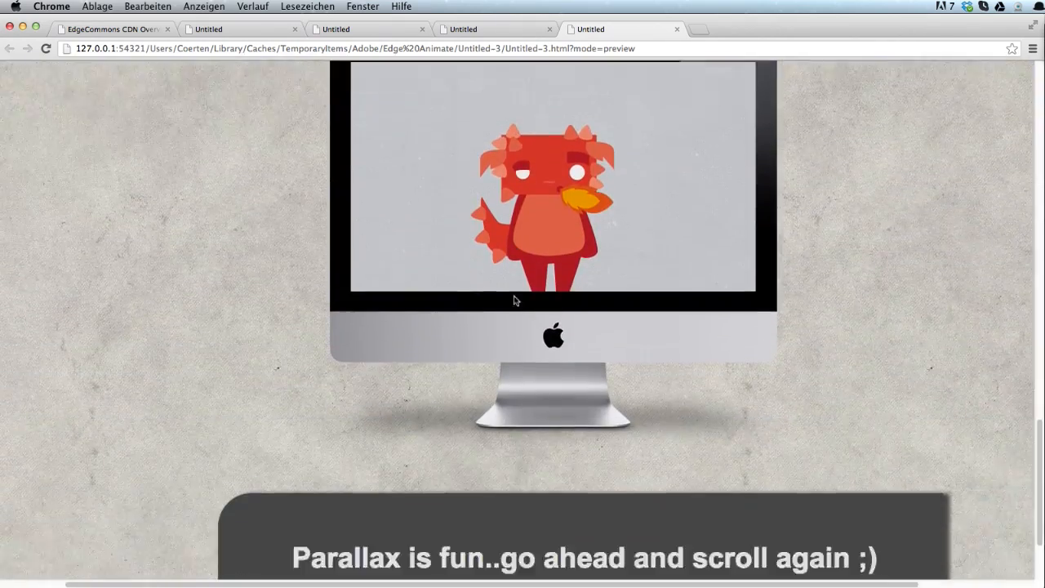
scroll(down, 3)
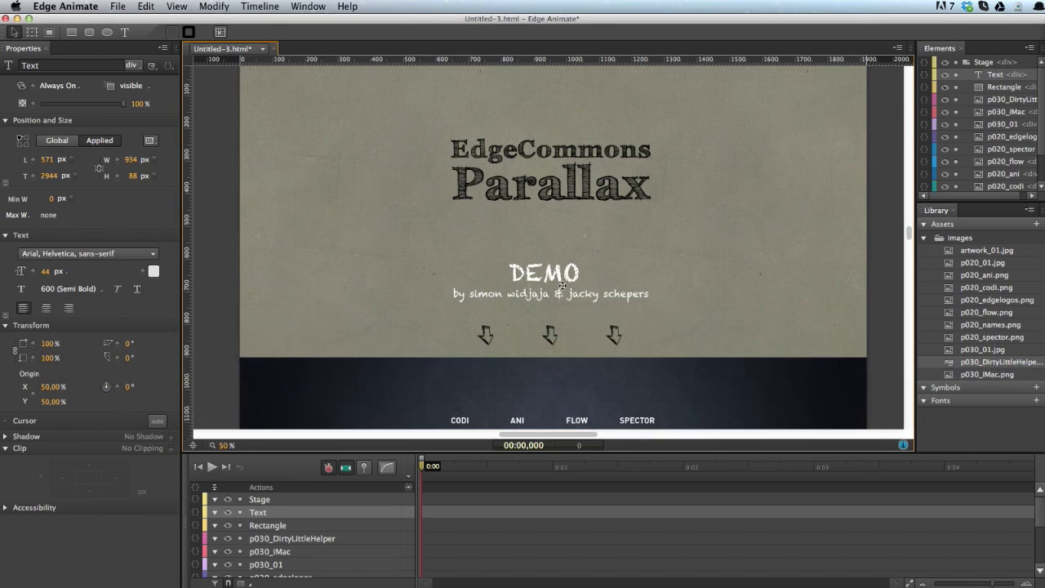
Scroll the stage down to the characters and Co/An/Rf/In logos section
scroll(down, 3)
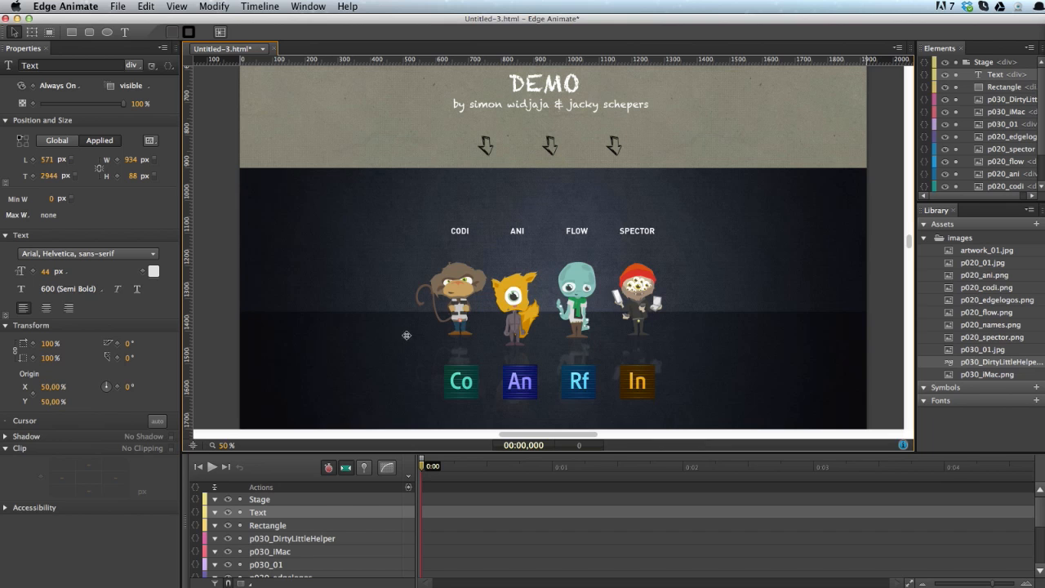
mouse_move(528, 248)
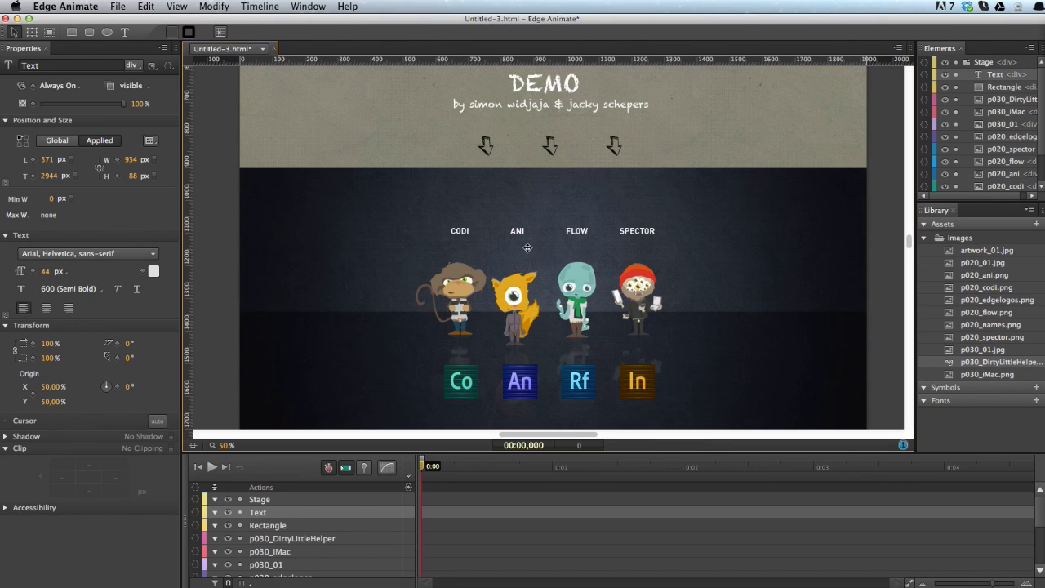
mouse_move(529, 247)
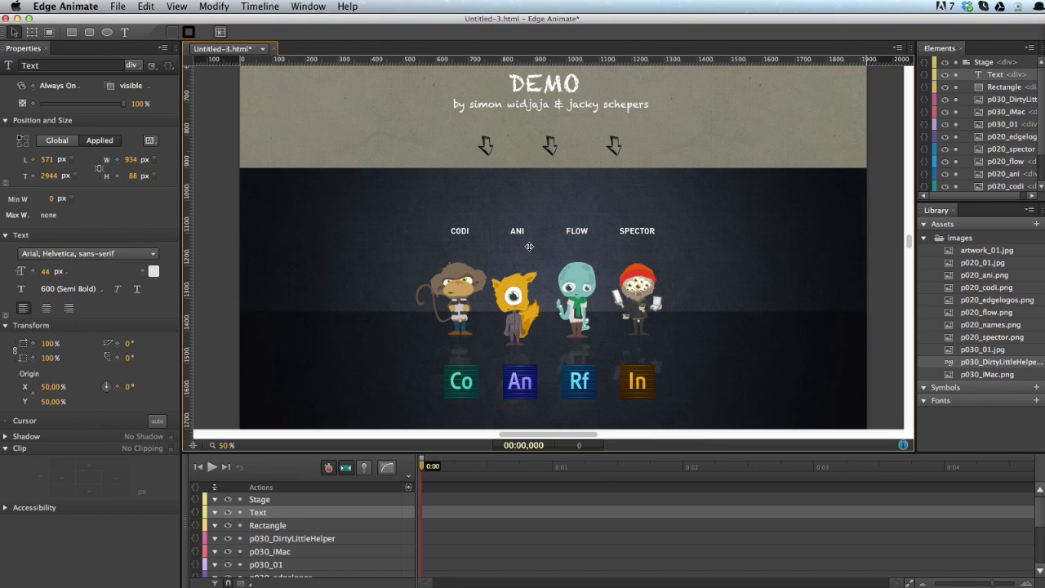
mouse_move(550, 364)
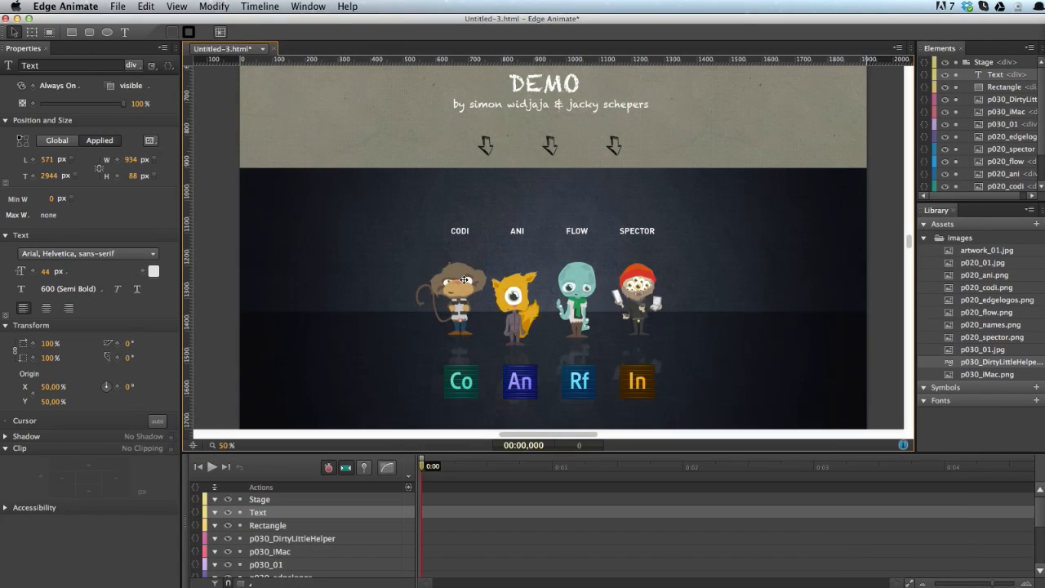
Keyframe the p020_names image to scale up and fade in over a marked time span
click(461, 294)
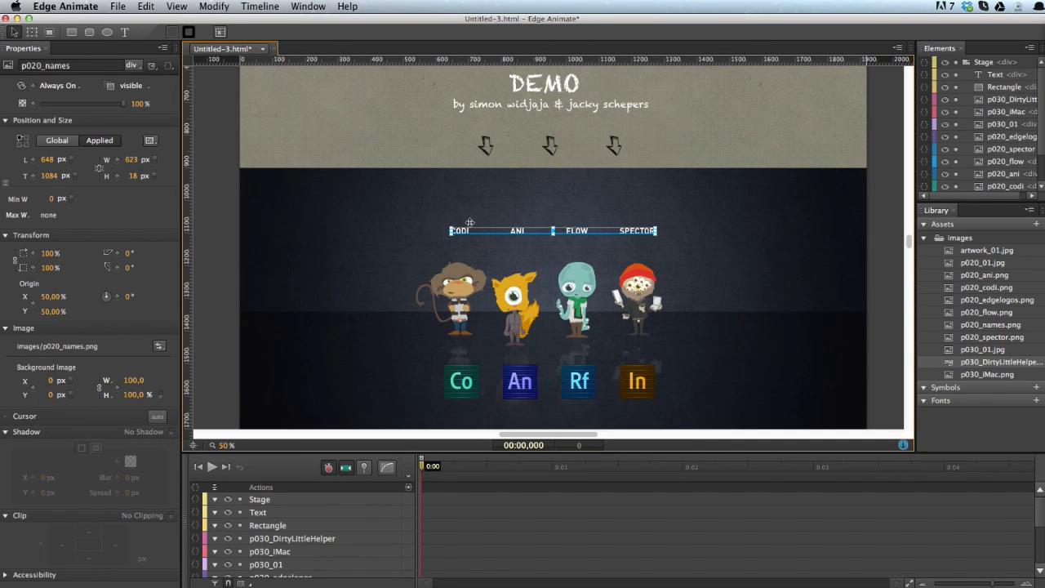
mouse_move(441, 284)
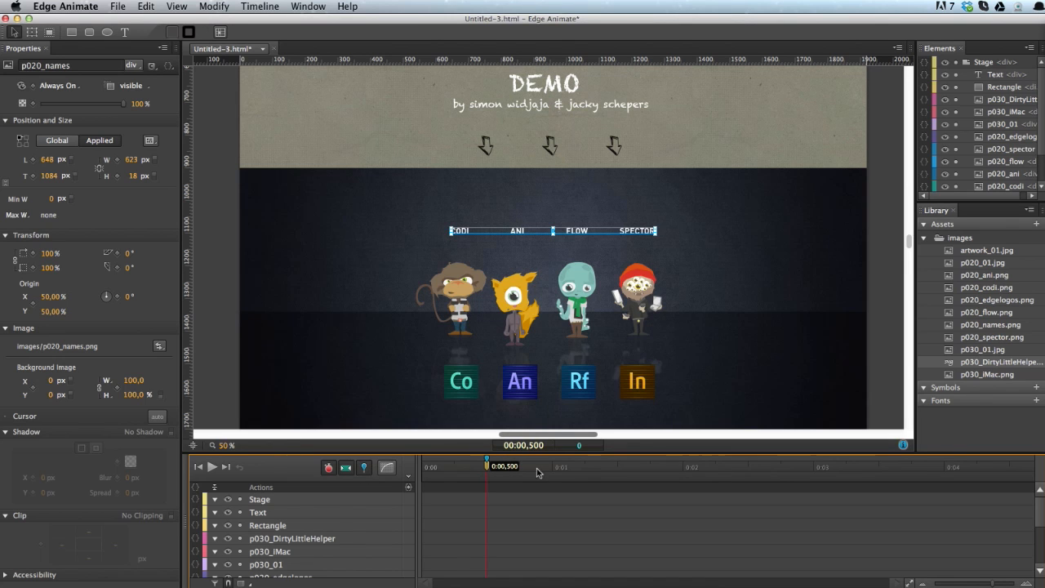
drag(487, 467, 580, 467)
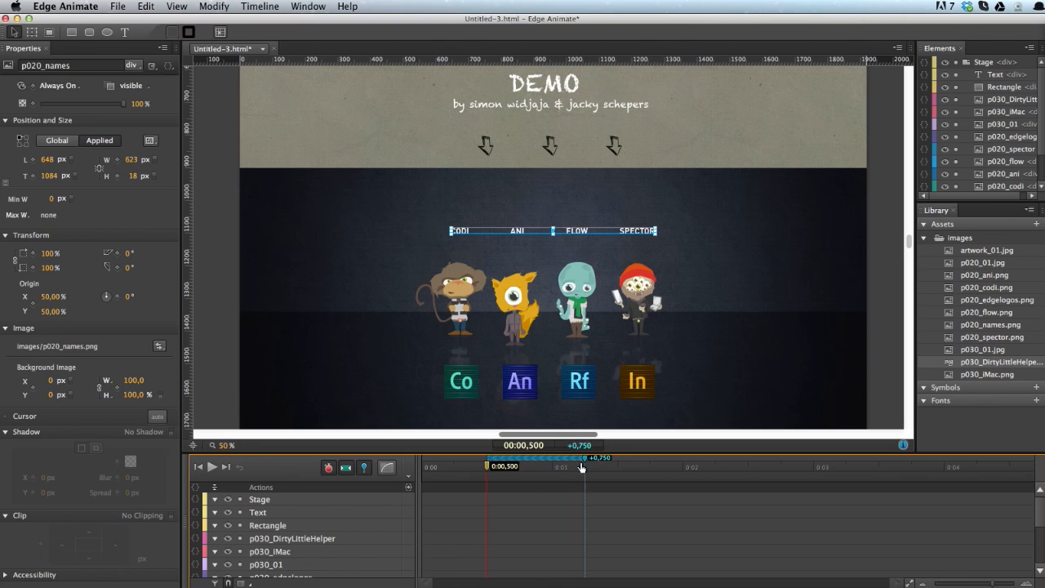
mouse_move(127, 105)
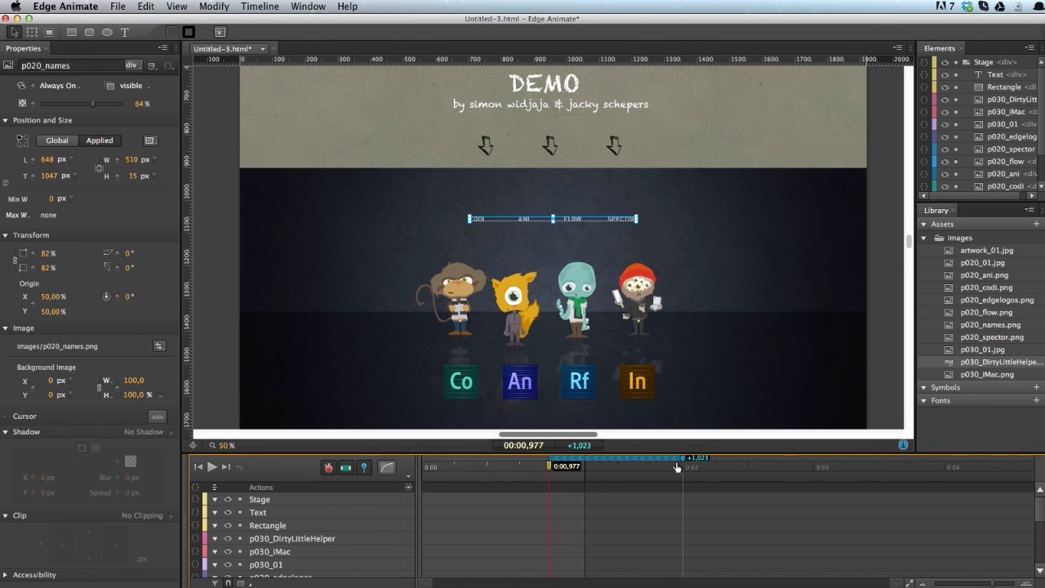
mouse_move(482, 330)
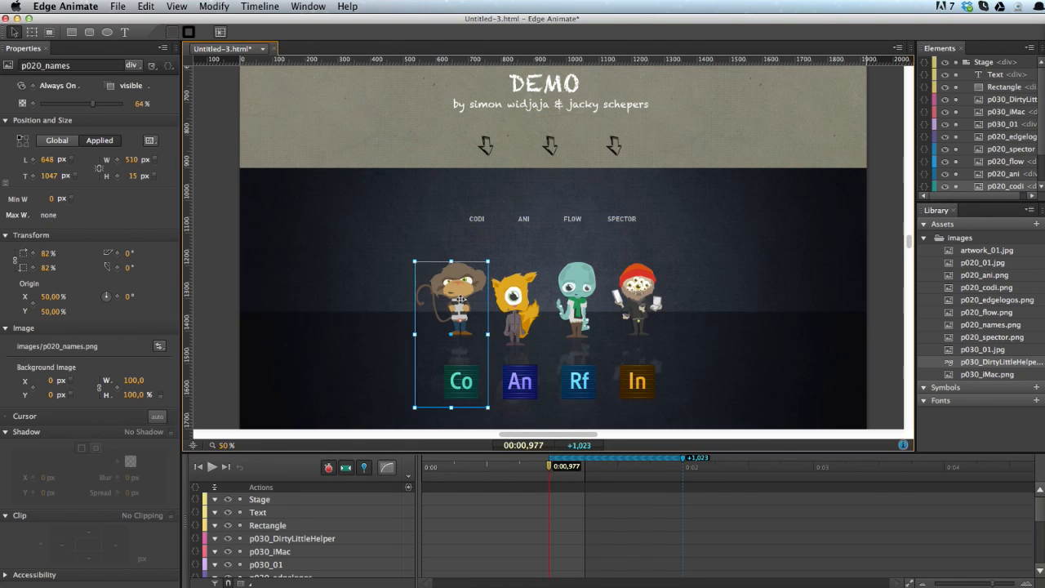
Select Ani, Flow and Spector and record staggered Left keyframes so they slide in one after another
click(520, 298)
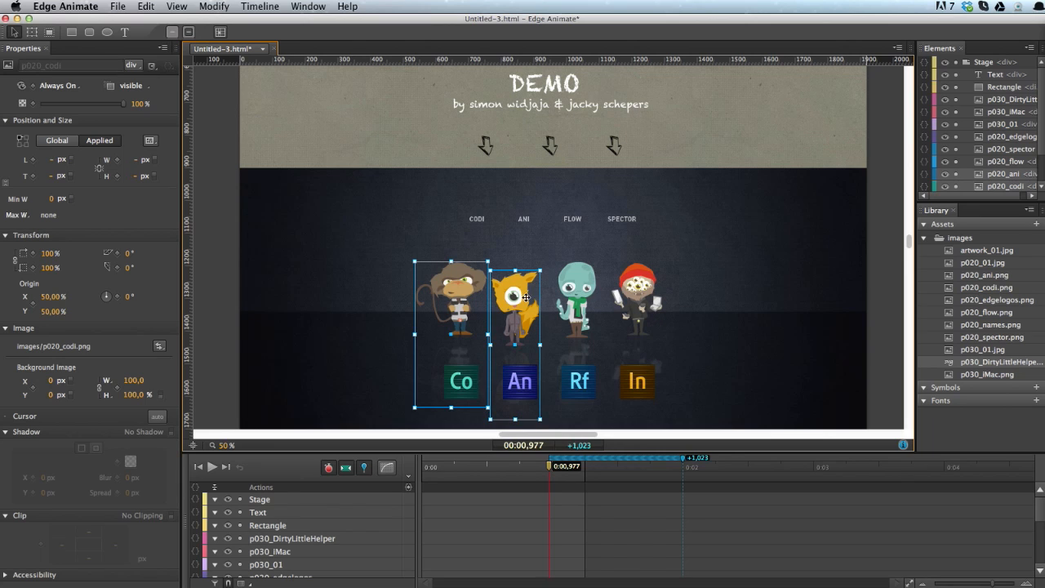
click(637, 297)
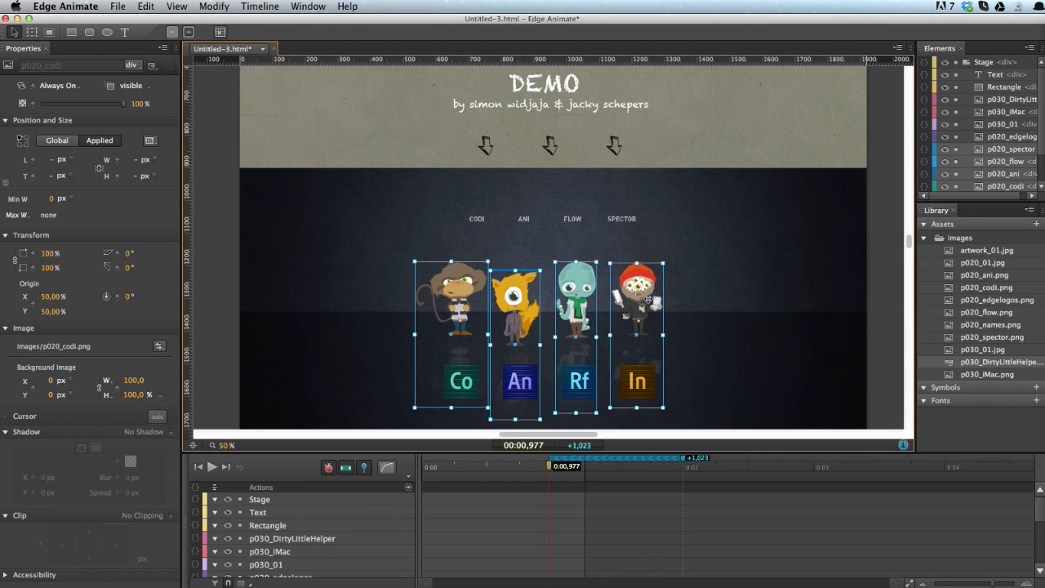
mouse_move(514, 311)
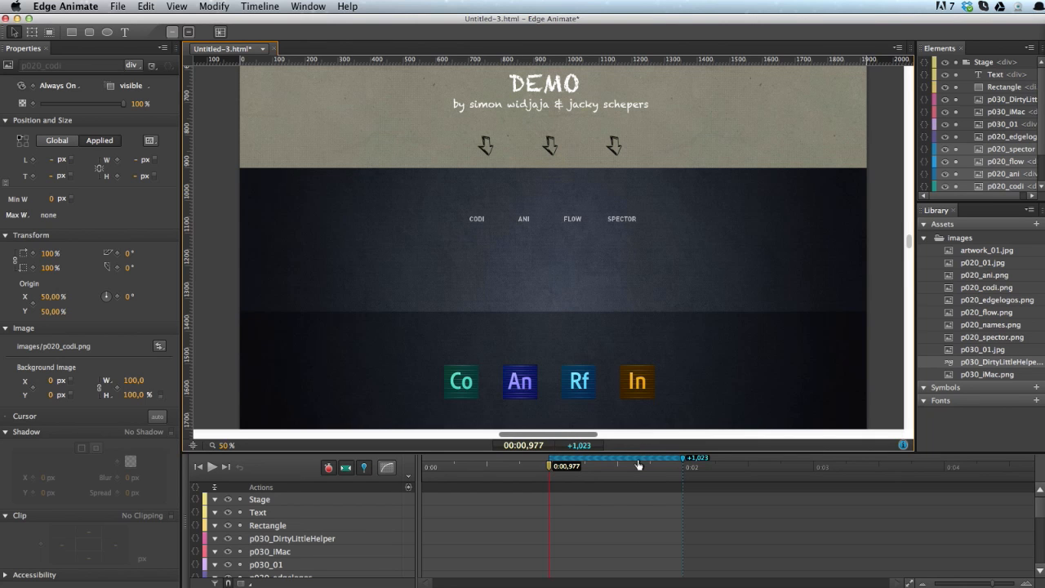
click(389, 467)
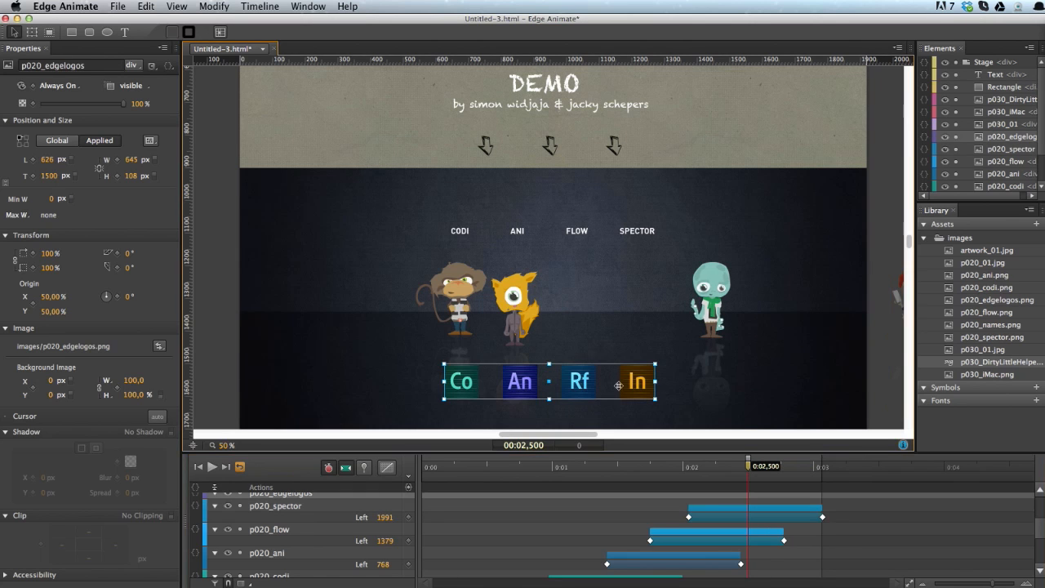
mouse_move(365, 232)
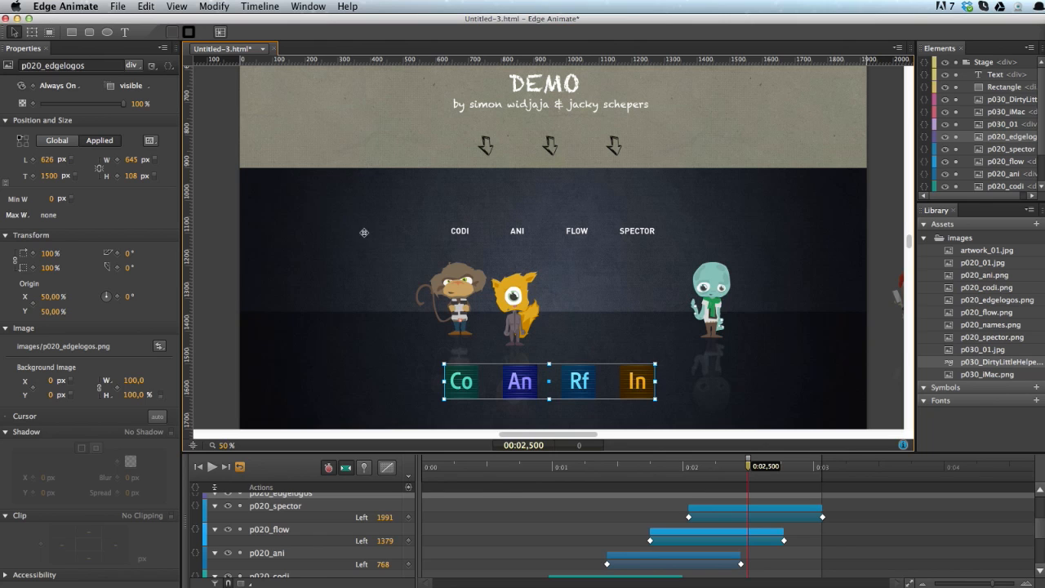
mouse_move(496, 374)
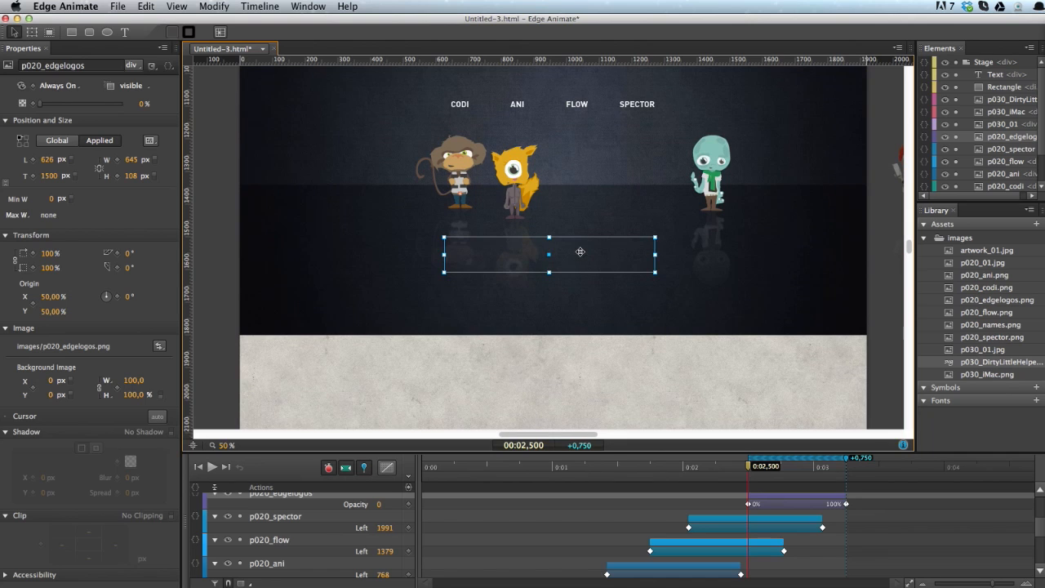
Scrub the playhead across the p020_edgelogos Top/Opacity fade near 2.5 s, then move toward 3 s
drag(580, 252, 580, 352)
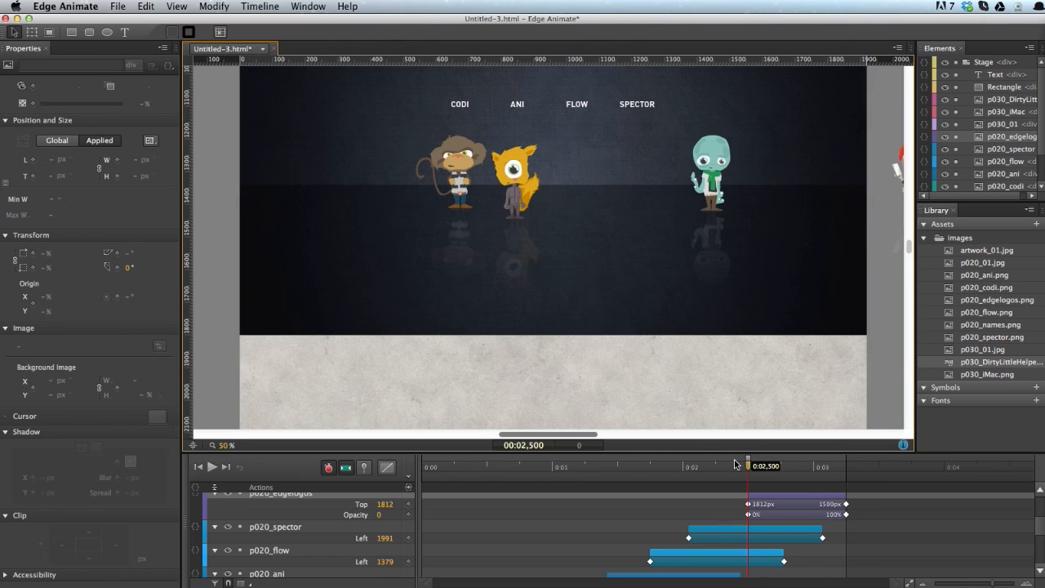
drag(748, 467, 846, 467)
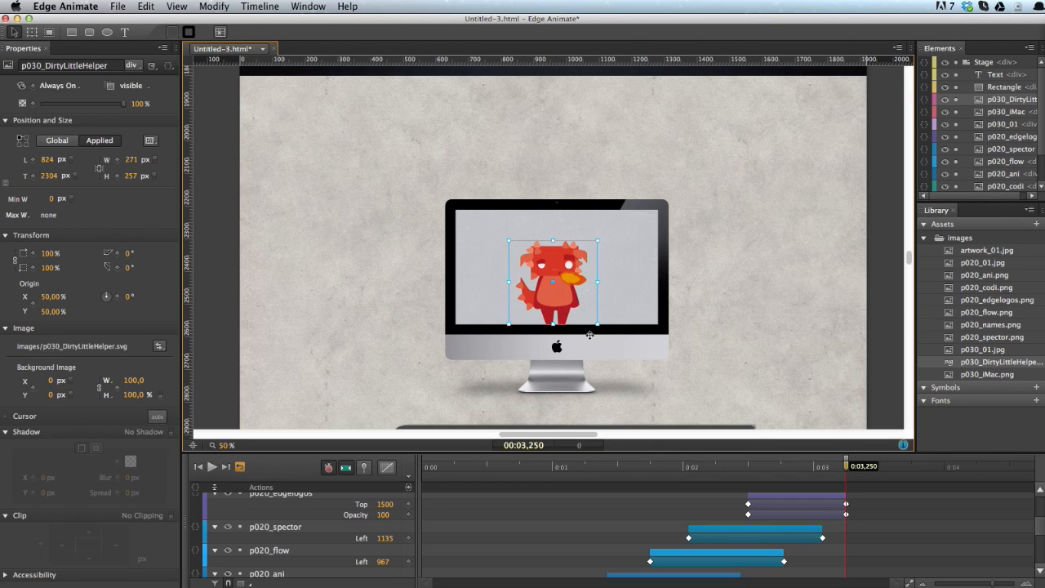
mouse_move(589, 363)
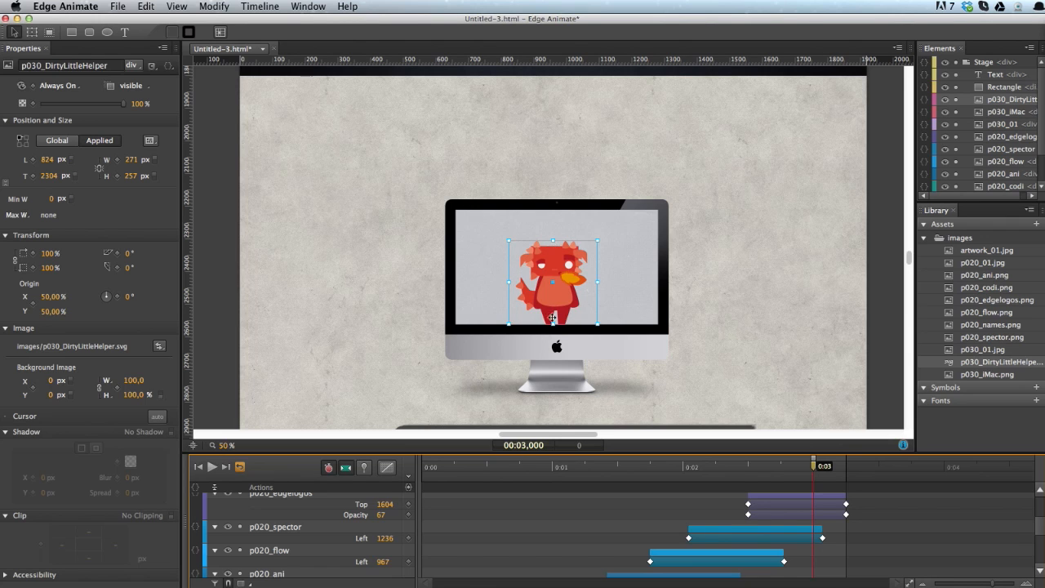
mouse_move(575, 368)
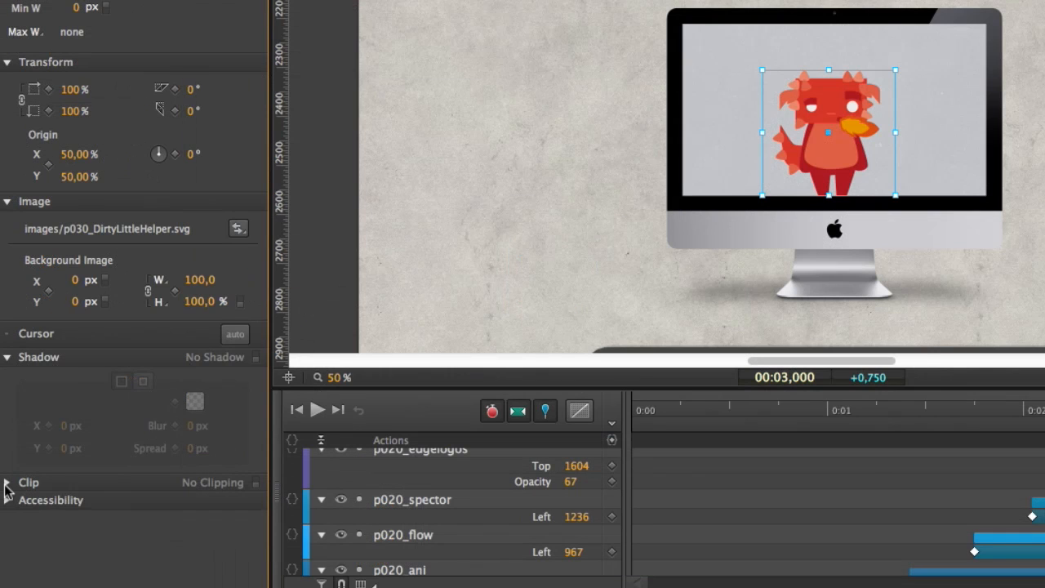
Enable and keyframe Clip on p030_DirtyLittleHelper, choosing Ease Out Cubic easing for the reveal
click(30, 482)
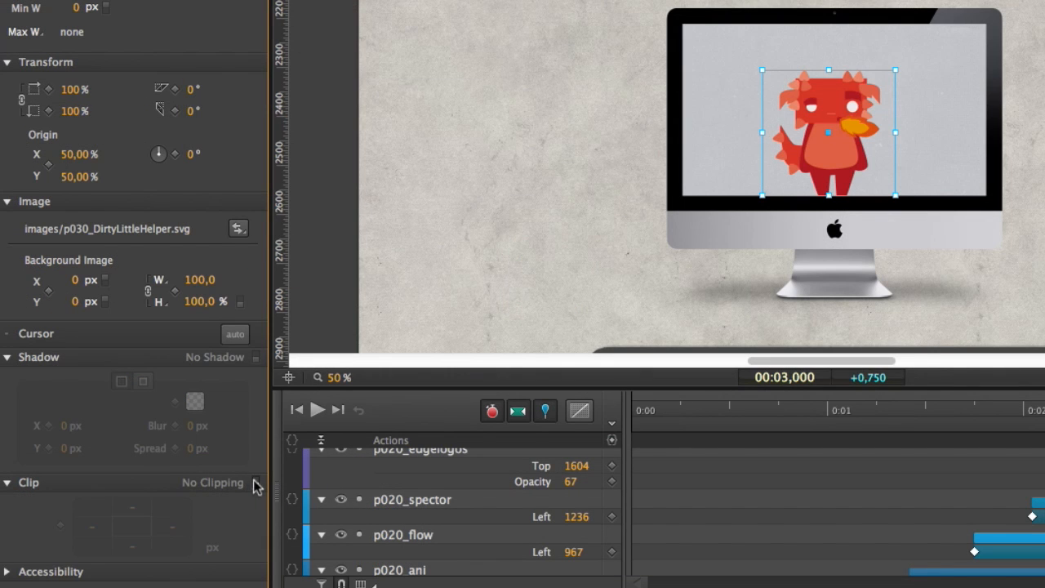
click(255, 482)
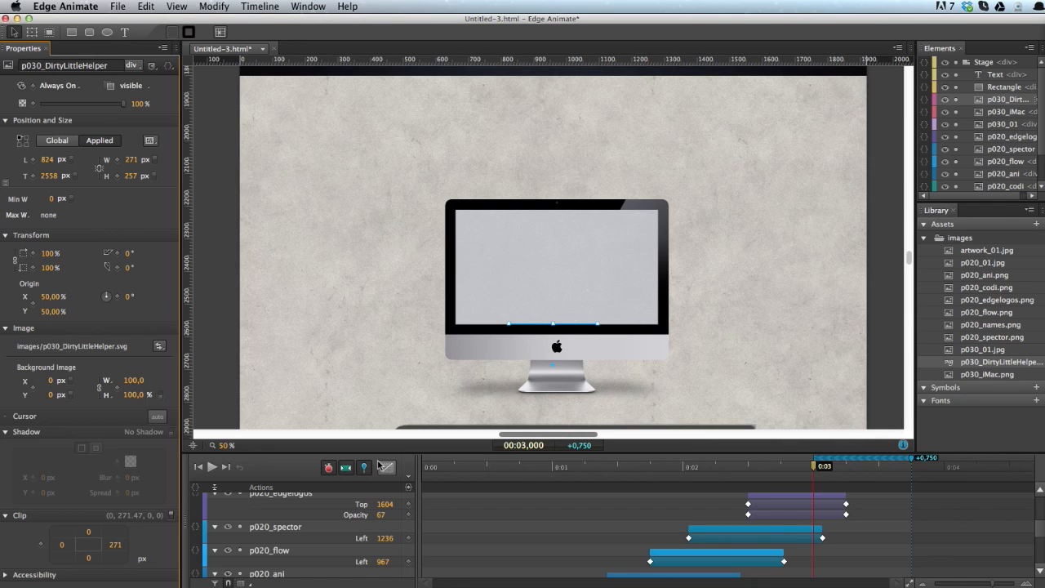
mouse_move(387, 468)
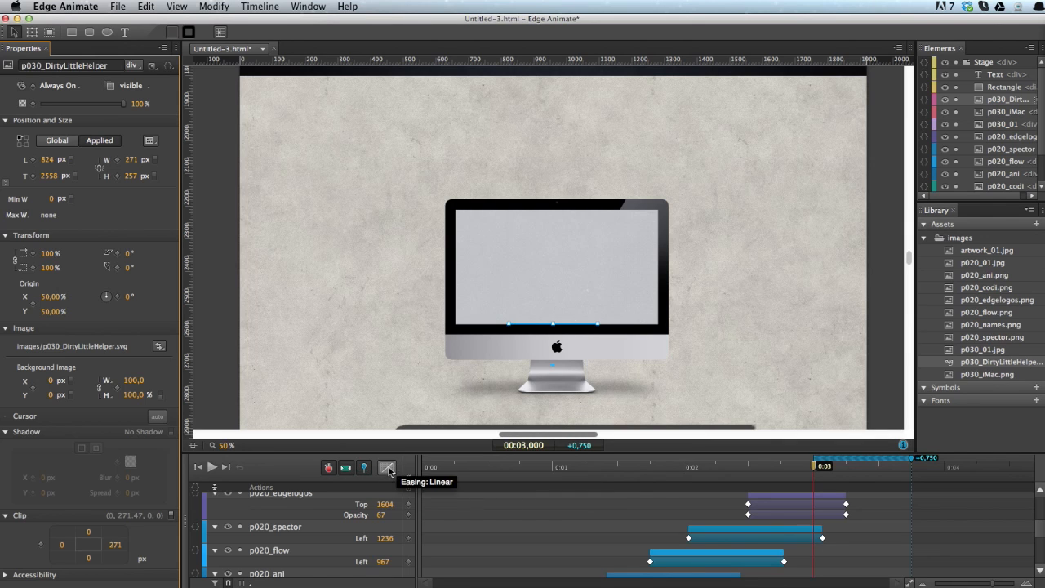
click(387, 467)
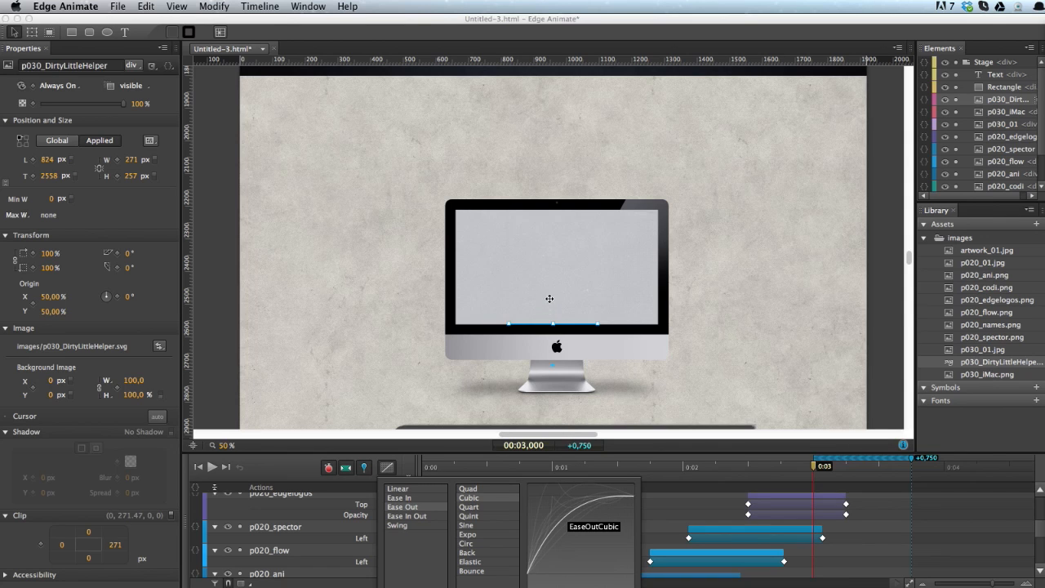
mouse_move(549, 276)
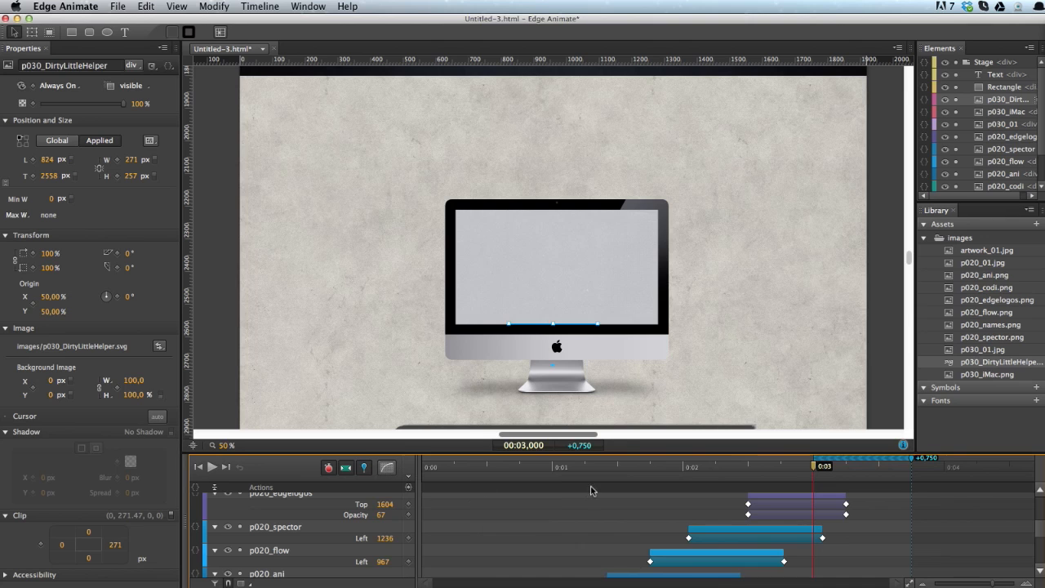
mouse_move(314, 506)
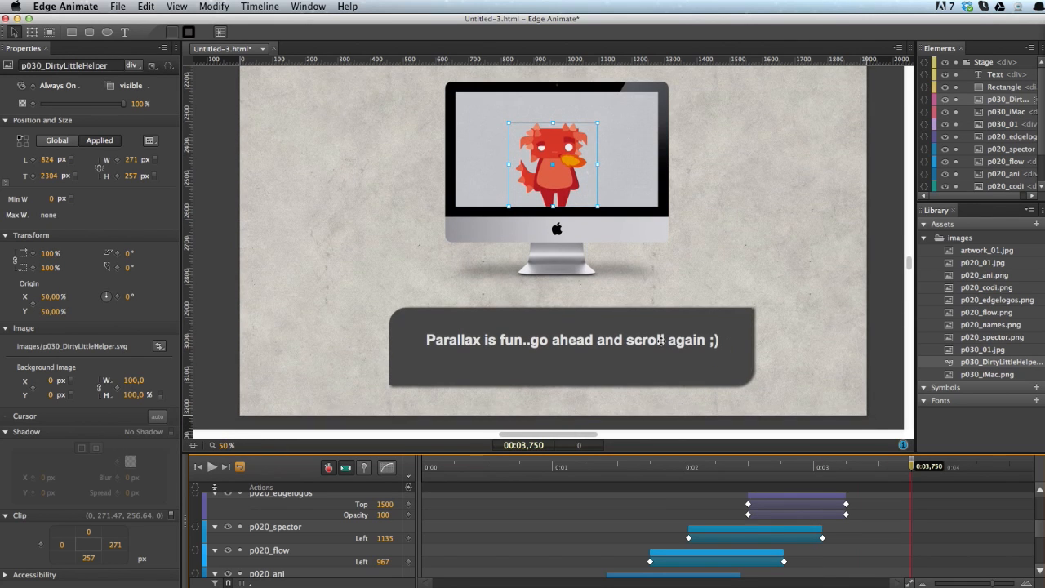
Fade the closing Text in from 0% opacity and start the Rectangle panel off the stage's left edge
click(571, 340)
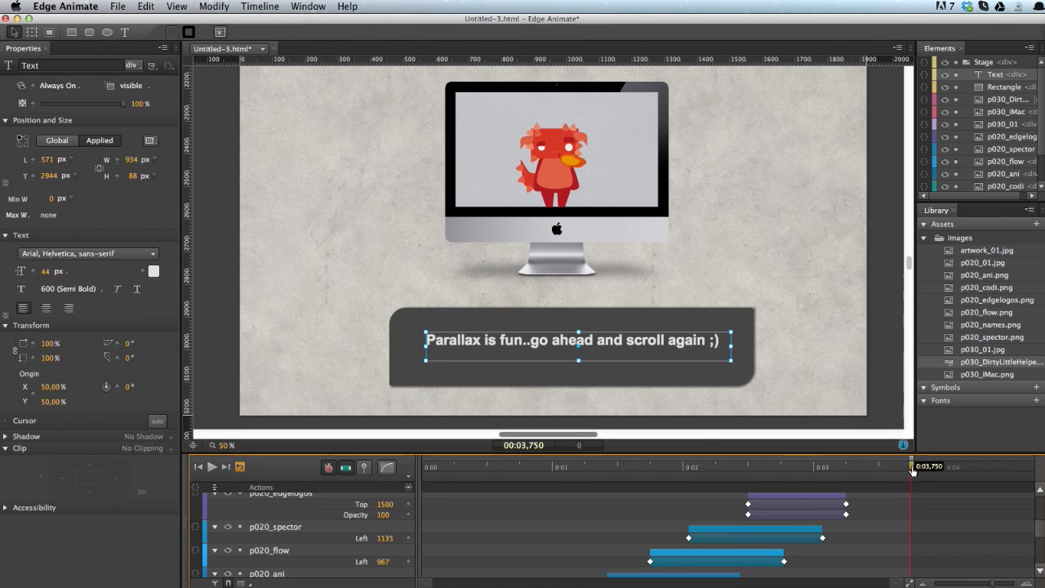
drag(913, 467, 879, 467)
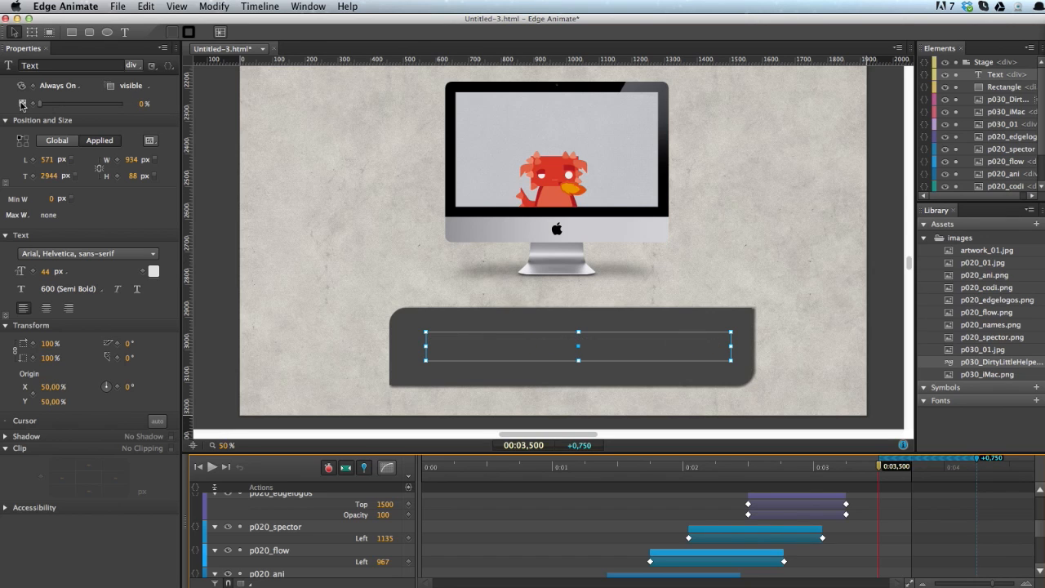
mouse_move(761, 410)
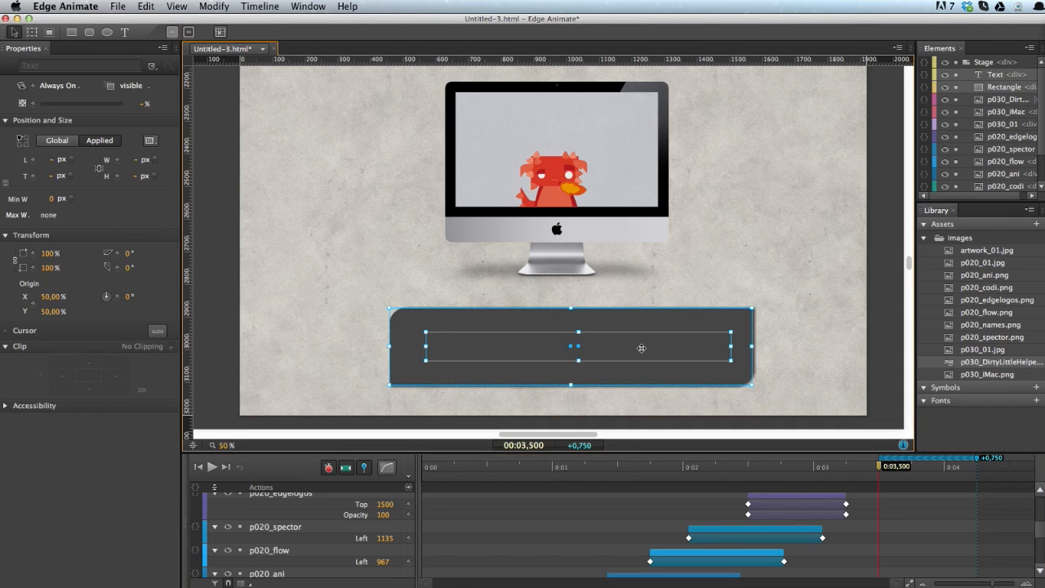
drag(640, 349, 455, 346)
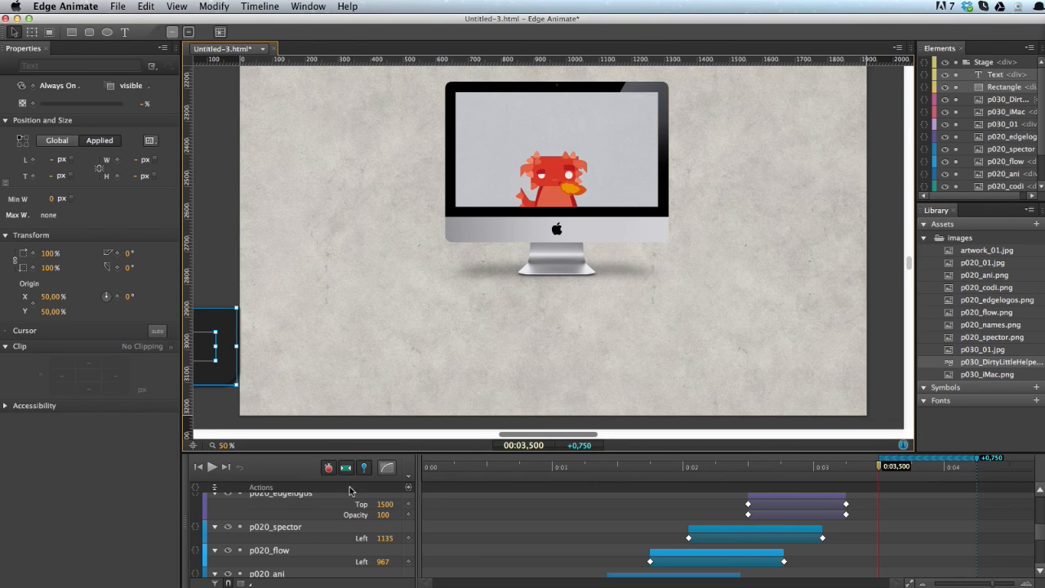
click(212, 467)
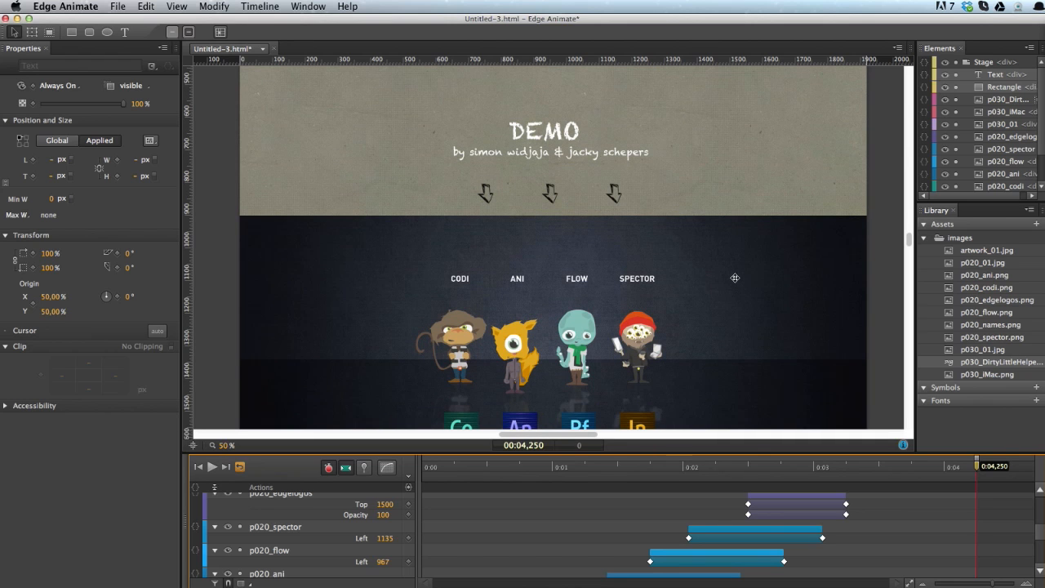
mouse_move(708, 291)
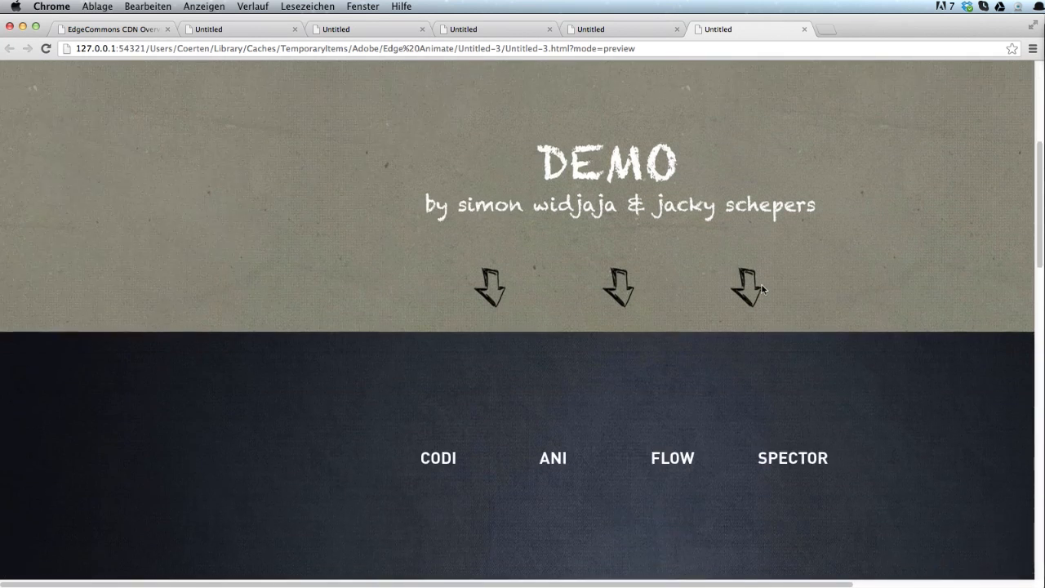
Scroll the Chrome preview down through the characters, monitor and closing message to see the parallax
scroll(down, 3)
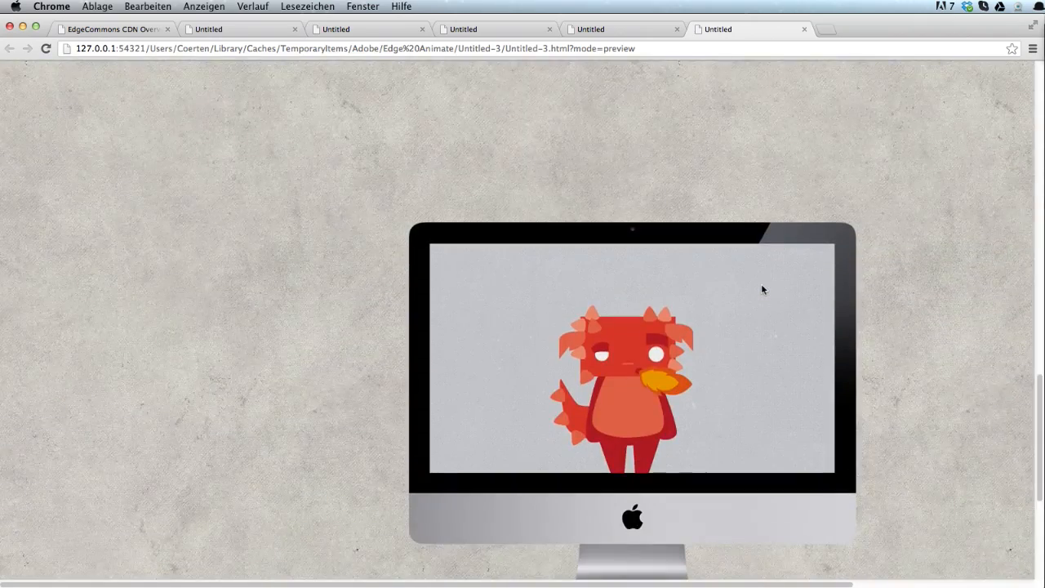
scroll(down, 3)
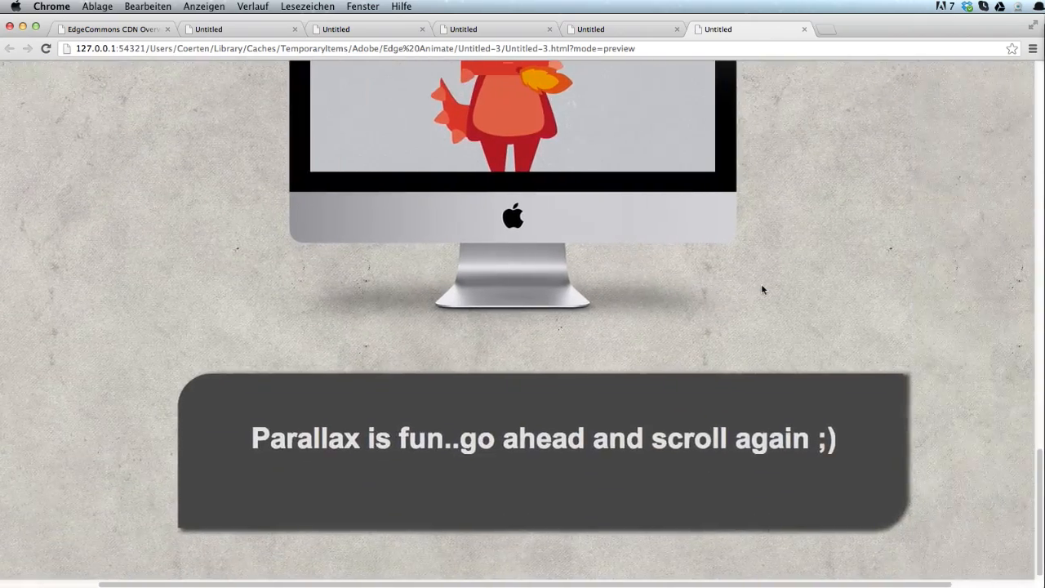
scroll(down, 3)
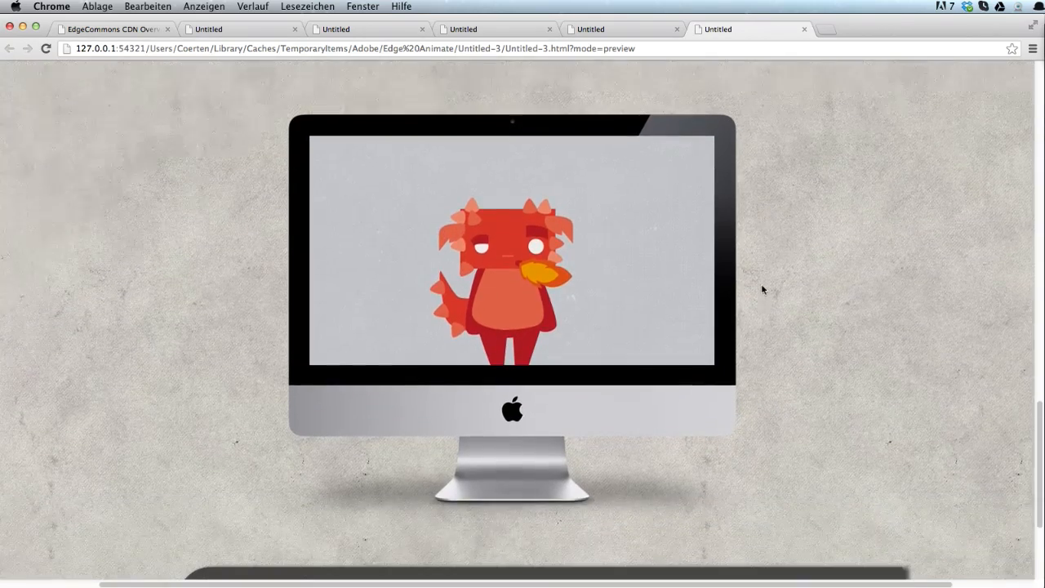
scroll(down, 3)
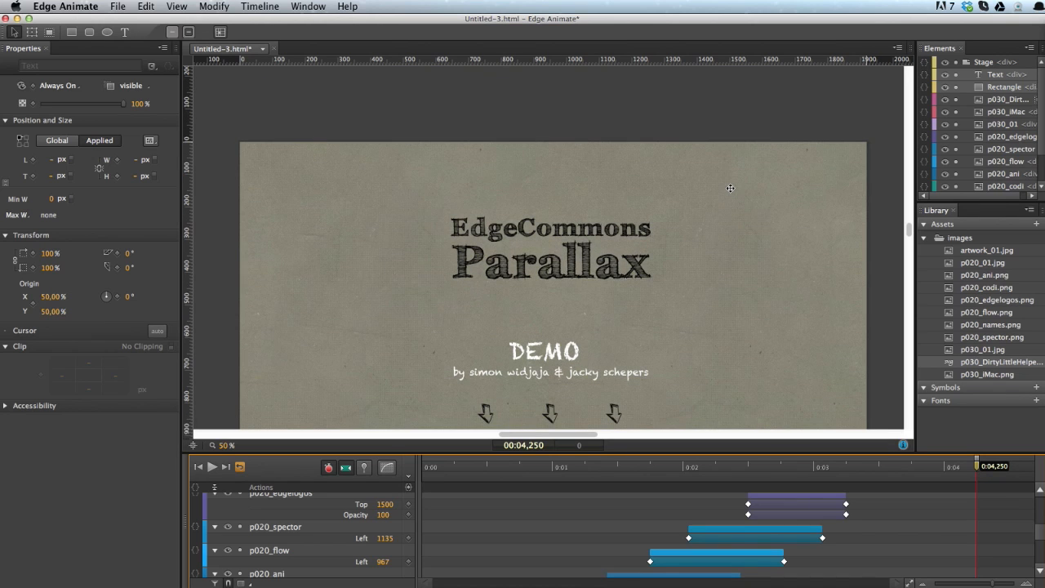
Add a compositionReady action on the Stage
click(983, 62)
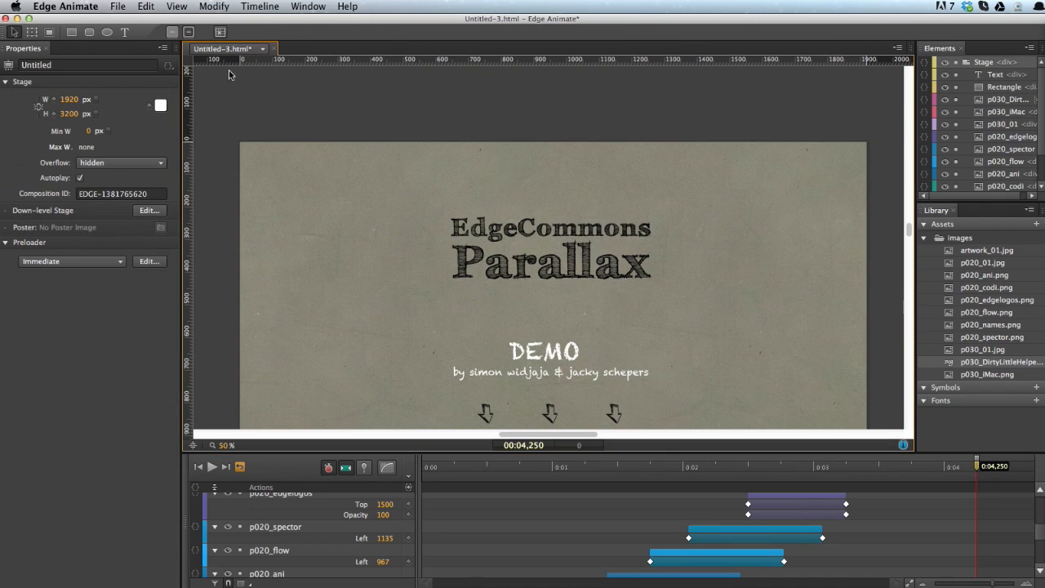
click(187, 67)
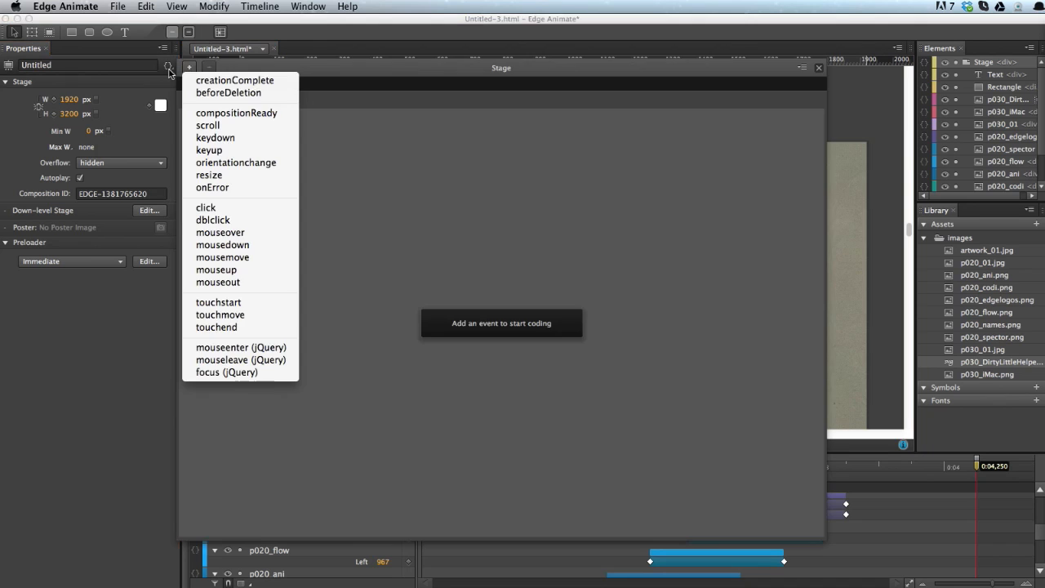
mouse_move(237, 112)
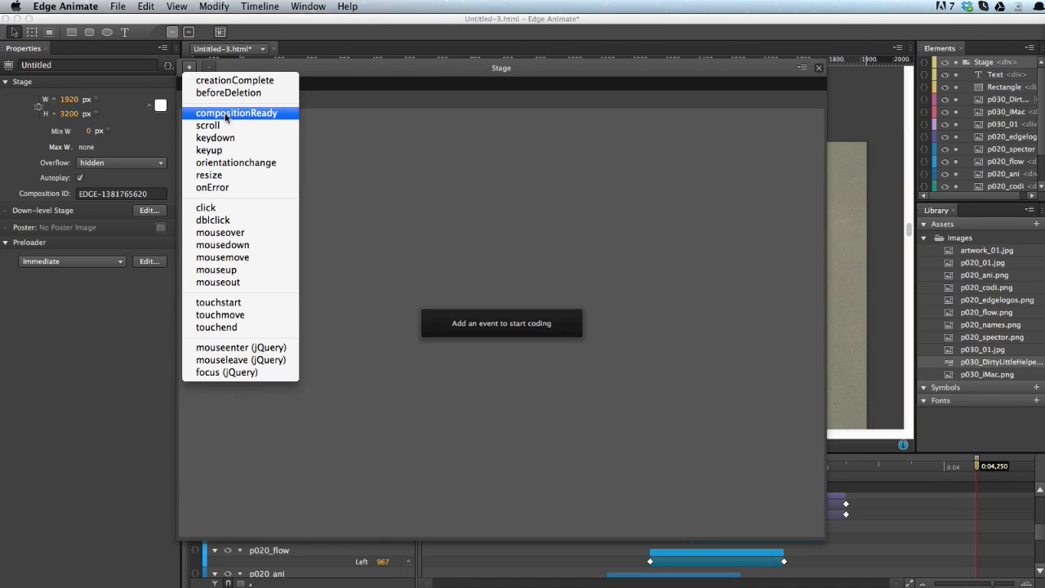
click(237, 113)
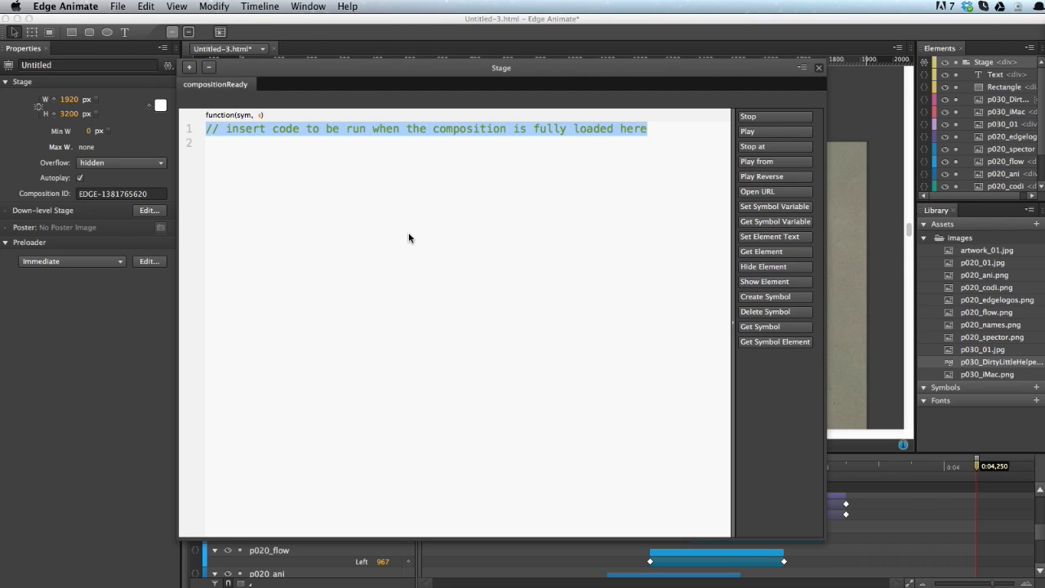
Write yepnope({ }); in the compositionReady code and begin a load: entry inside it
text(yepn)
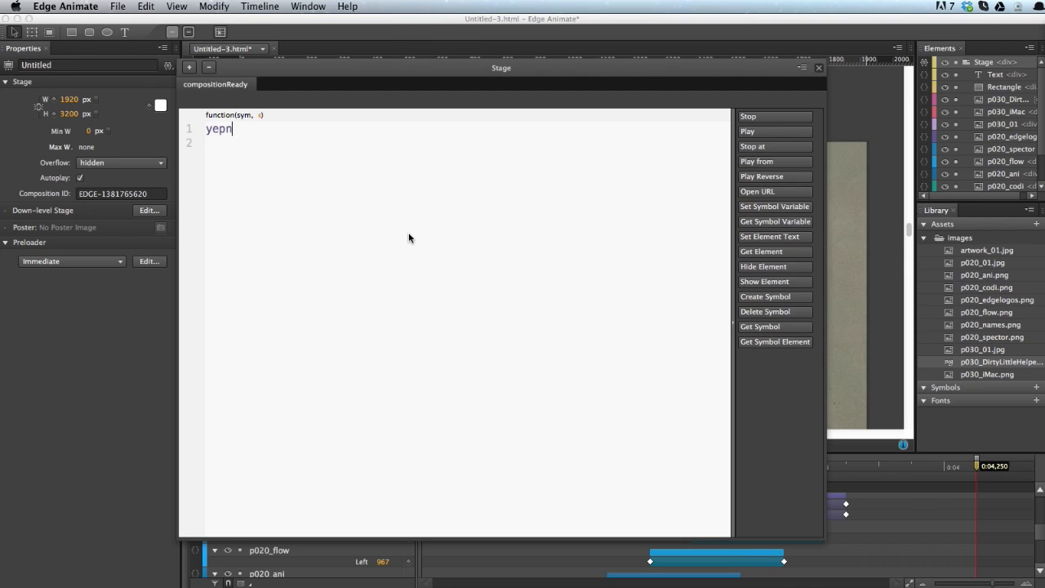
text(ope)
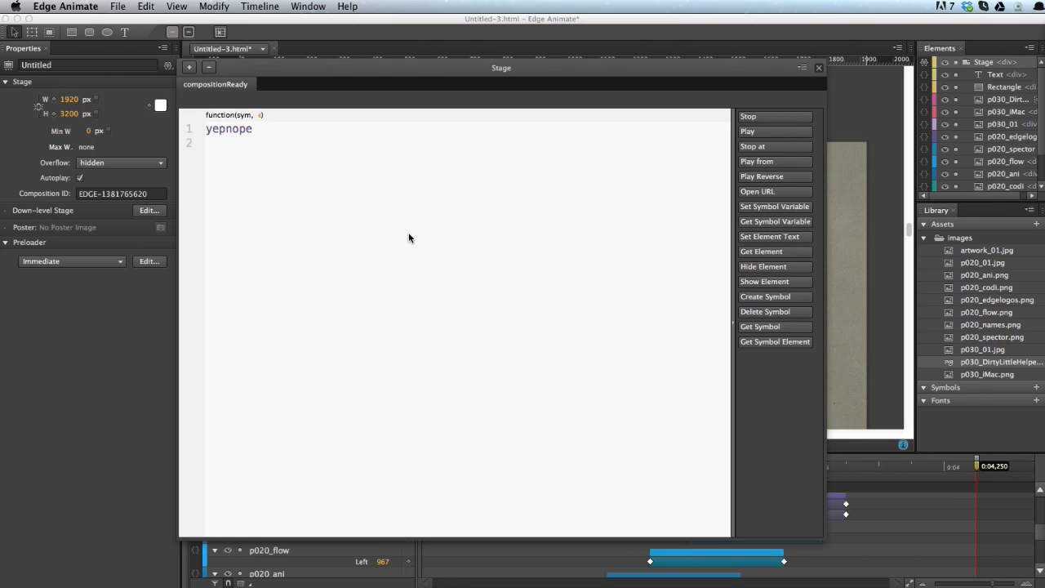
text(())
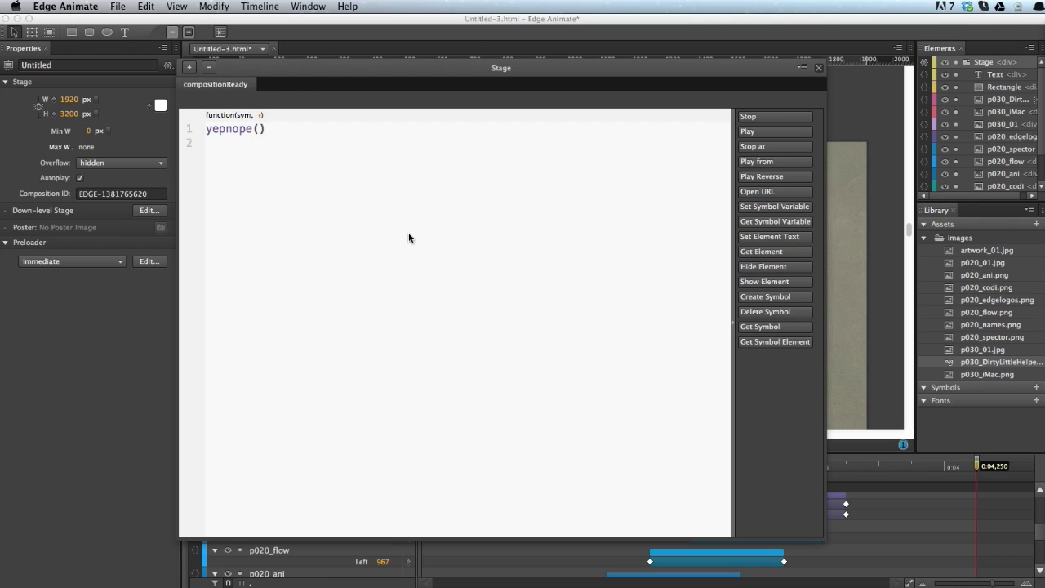
text(;)
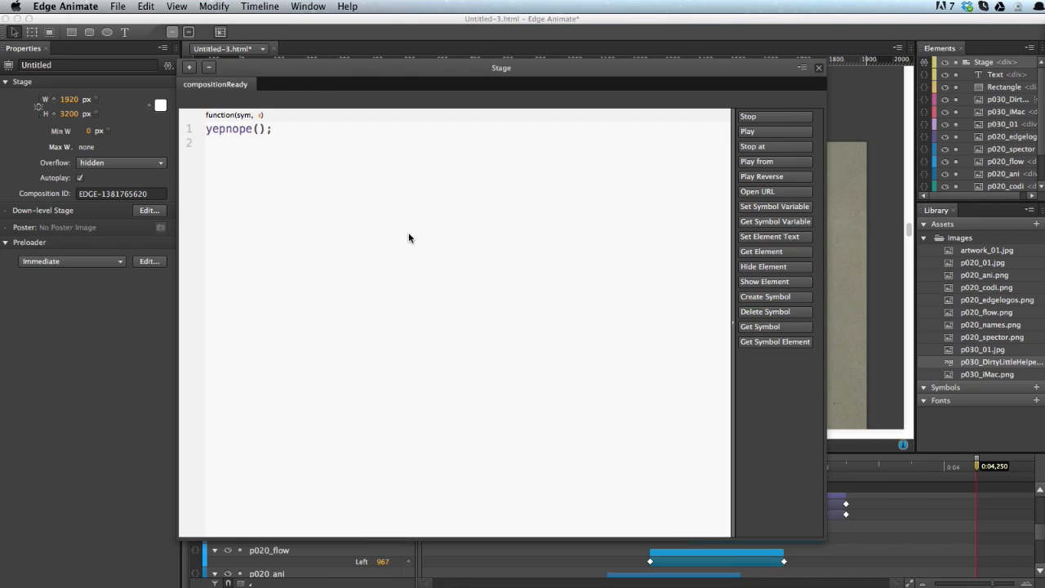
text({})
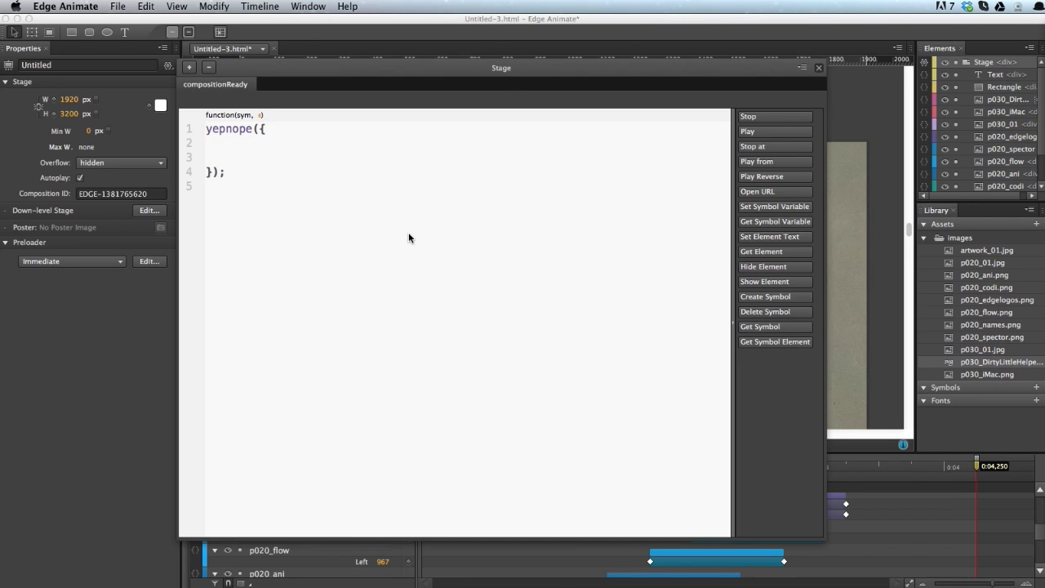
click(227, 144)
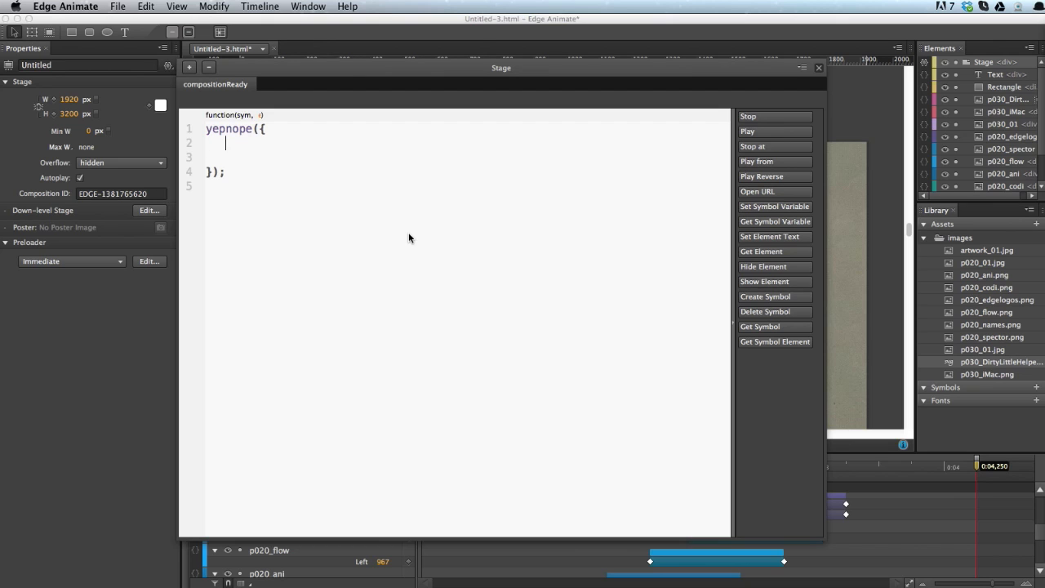
text(load:)
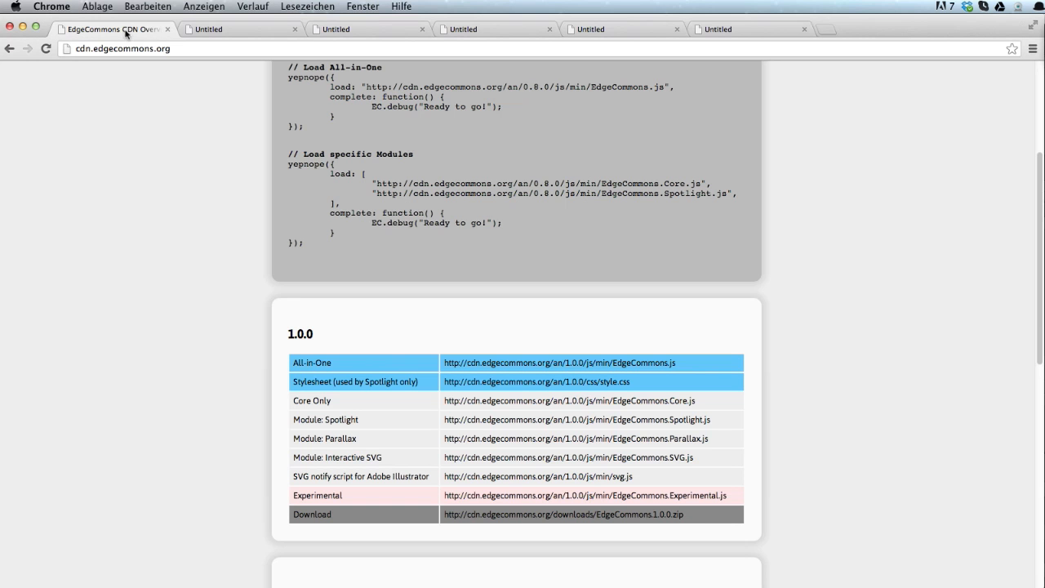
Scroll the cdn.edgecommons.org page to the 1.0.0 table and select the All-in-One script address
scroll(up, 3)
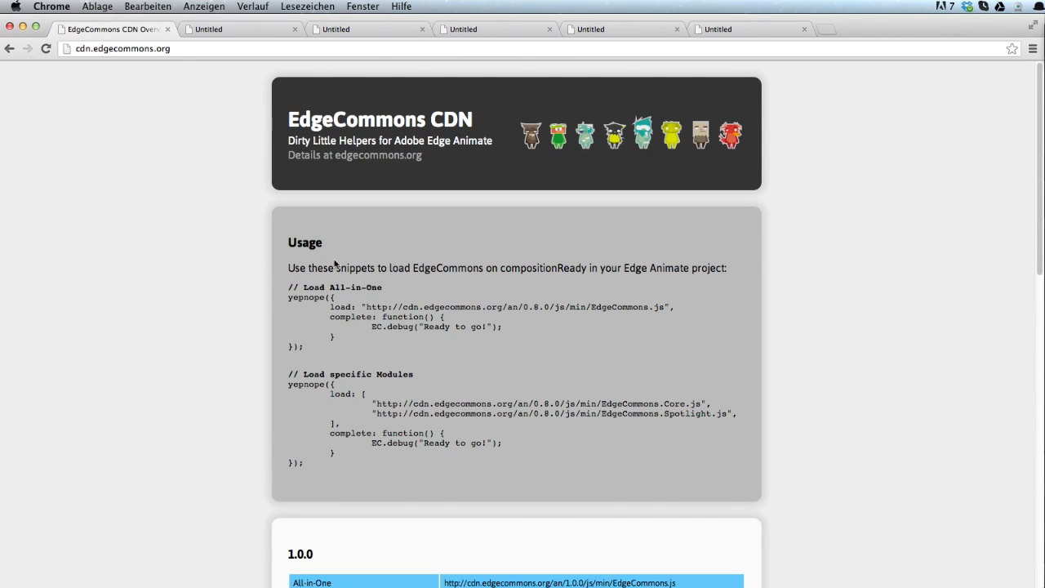
mouse_move(662, 301)
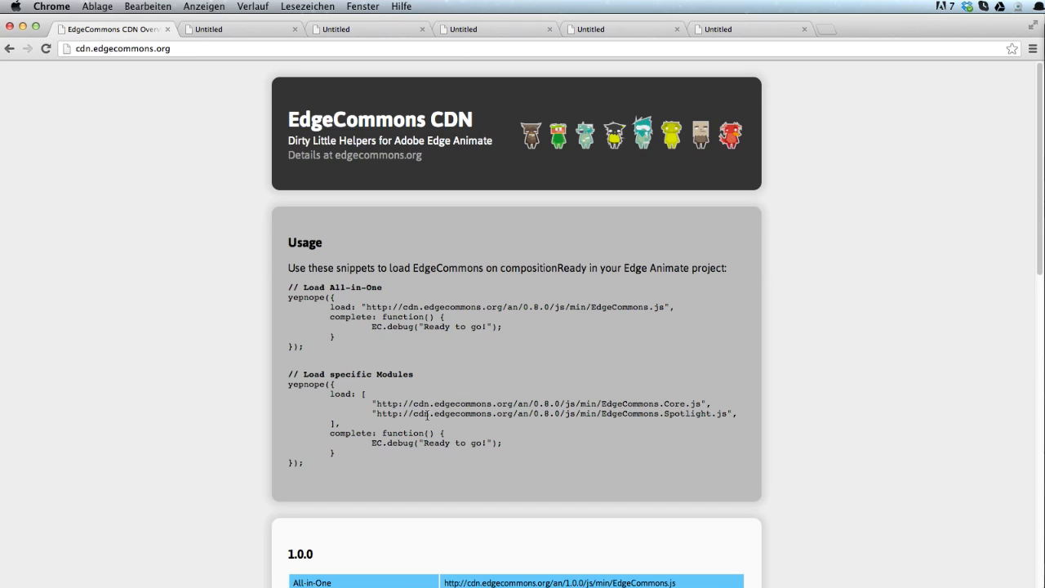
scroll(down, 3)
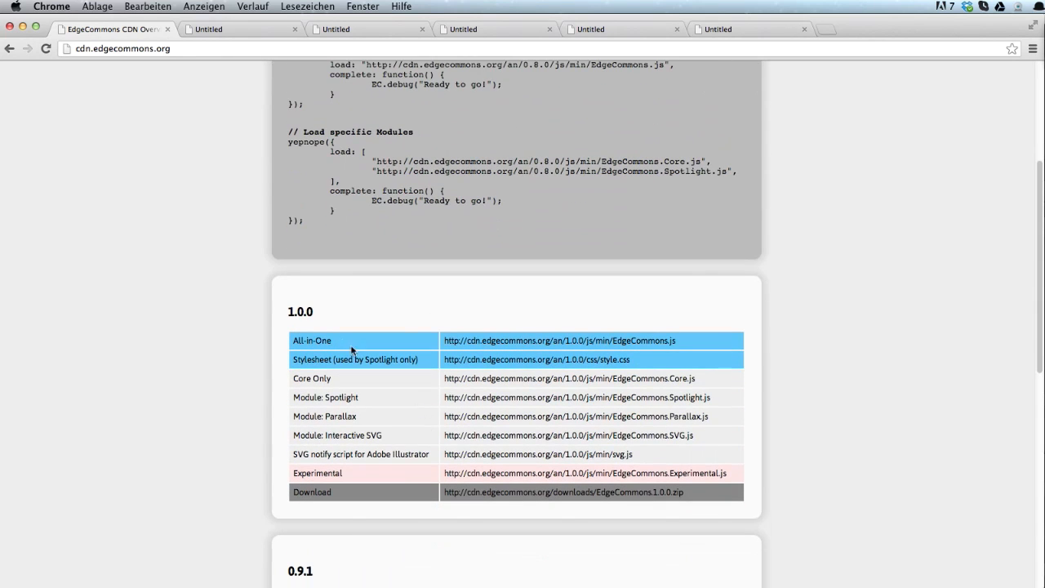
mouse_move(416, 390)
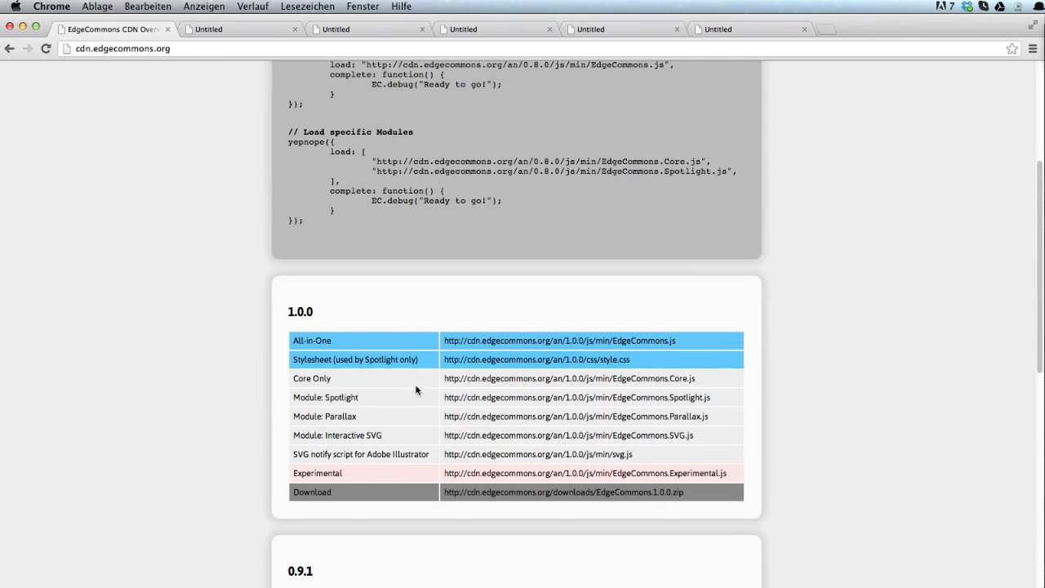
scroll(down, 3)
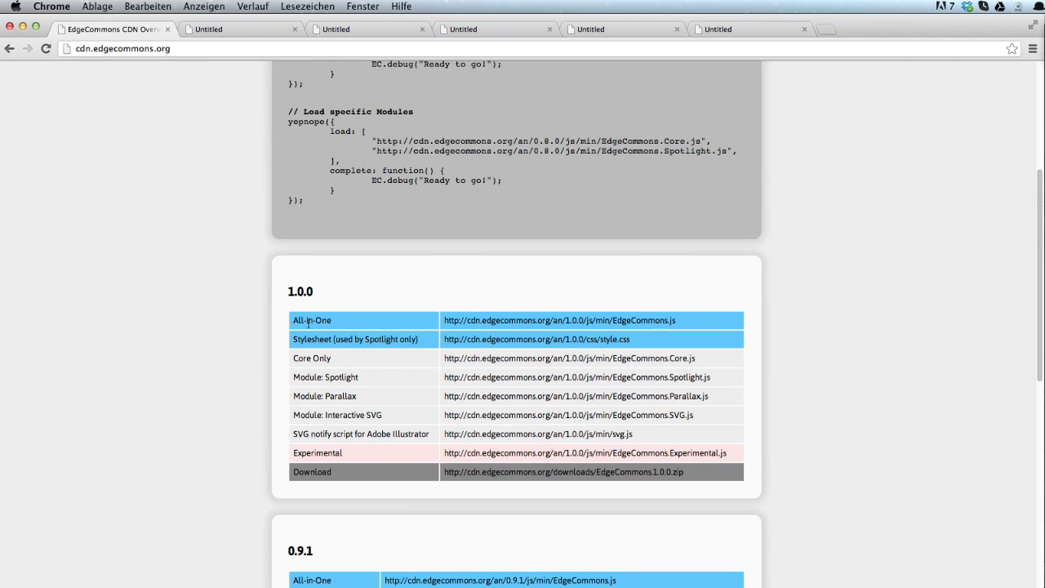
mouse_move(562, 361)
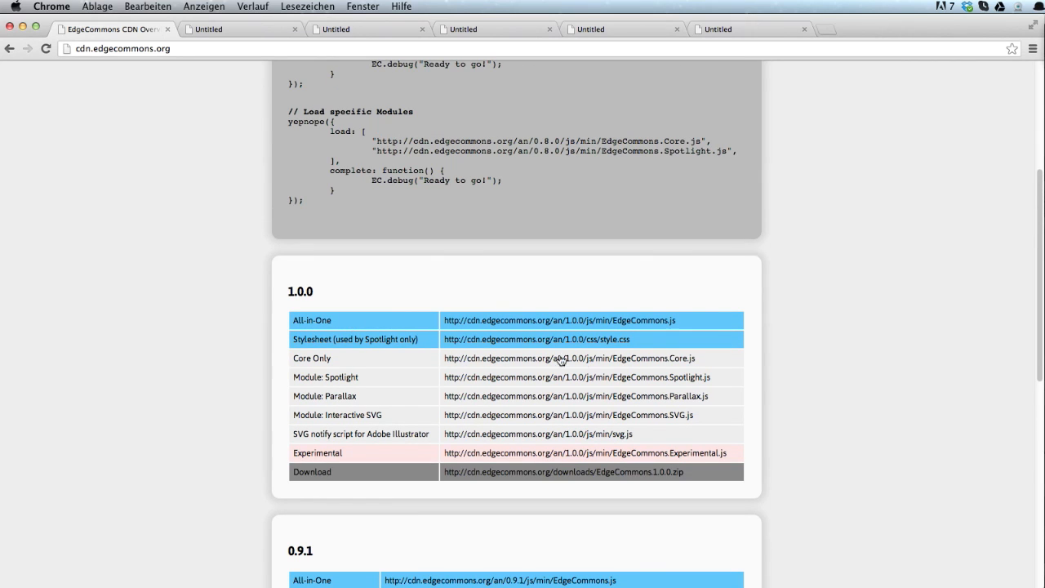
double_click(640, 320)
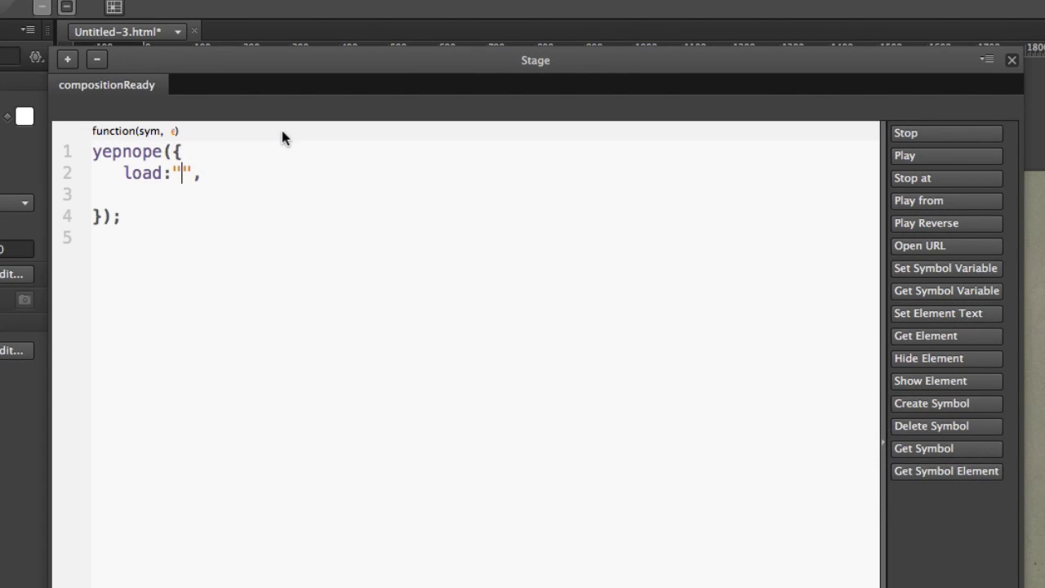
text(http://cdn.edgecommons.org/an/1.0.0/js/min/EdgeCommons.js)
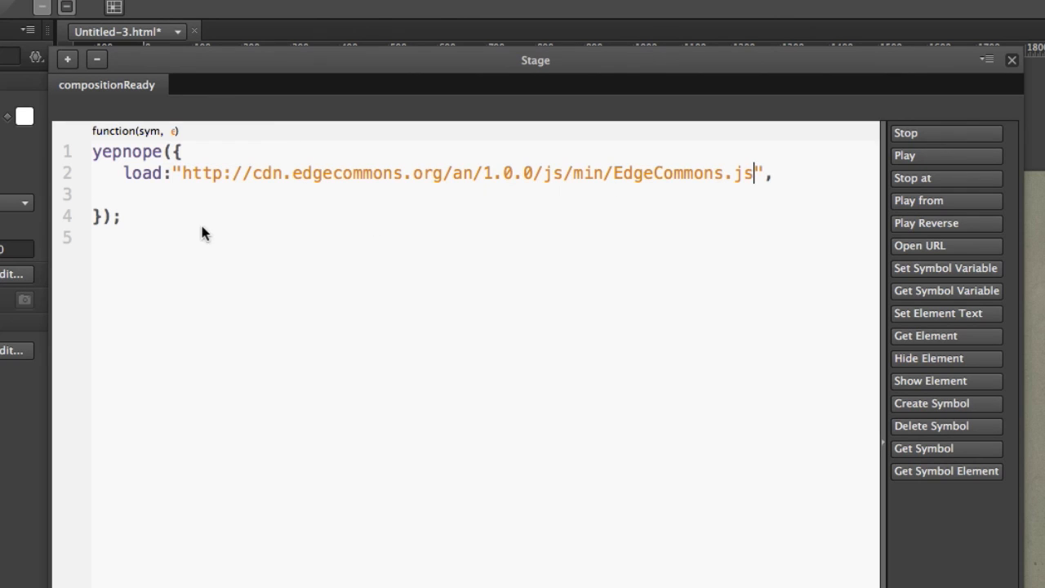
mouse_move(171, 160)
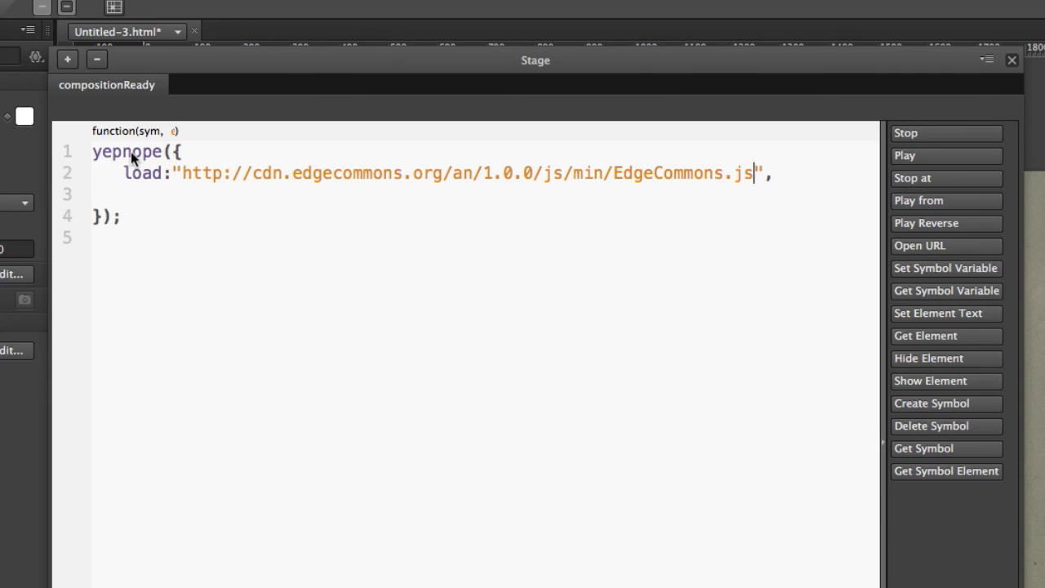
mouse_move(673, 160)
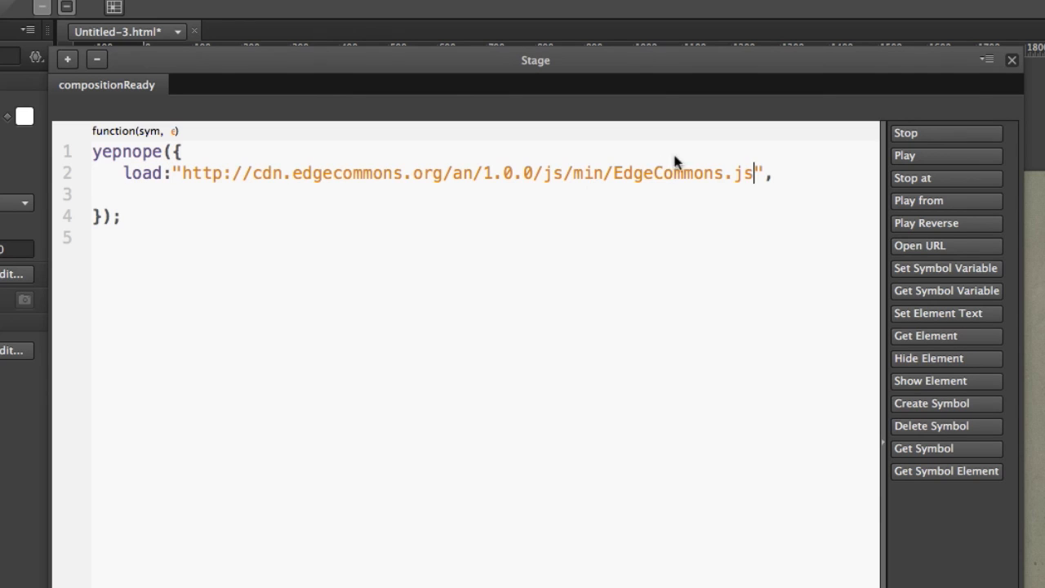
mouse_move(735, 189)
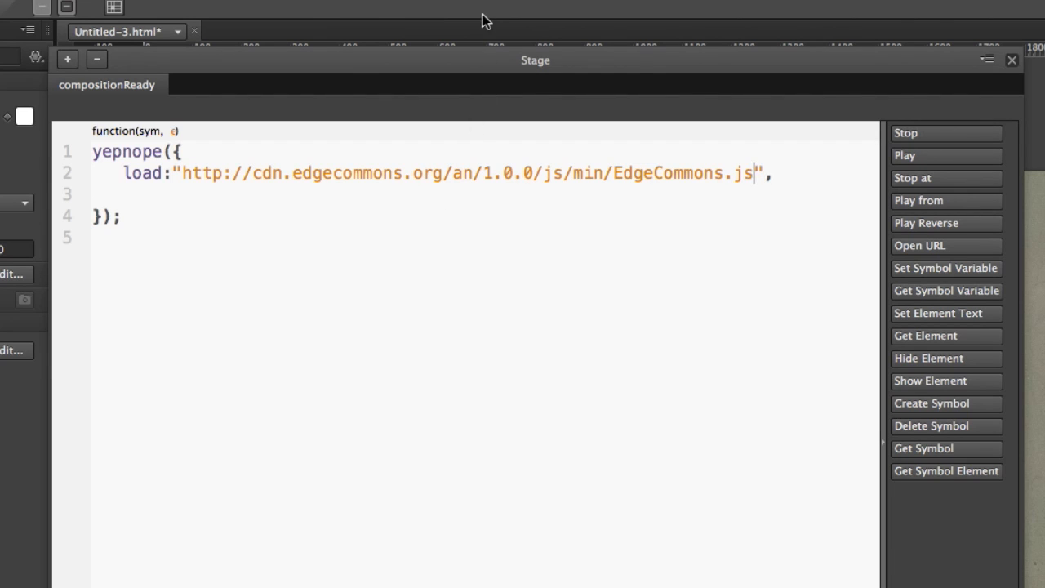
mouse_move(245, 423)
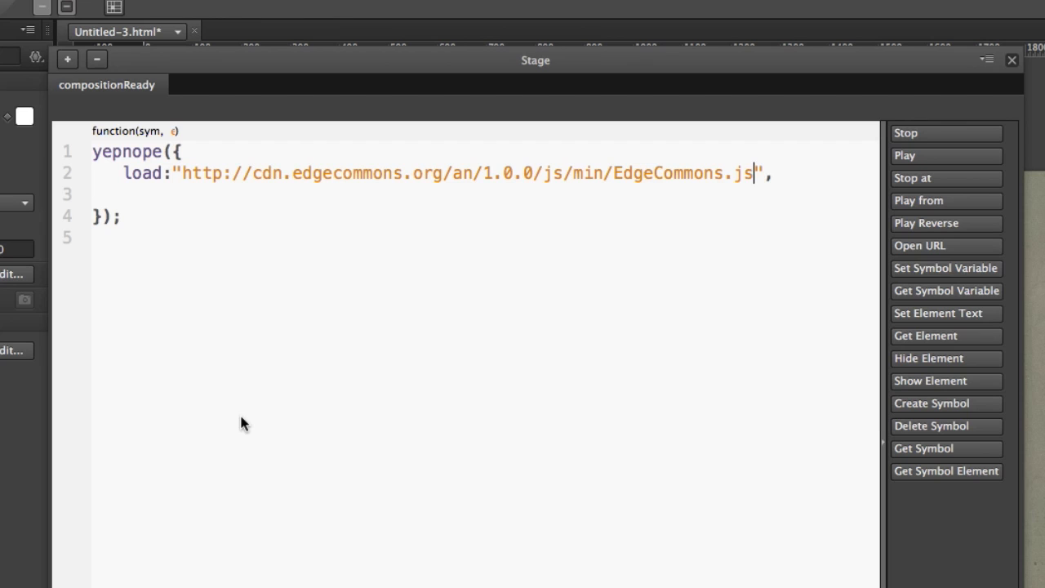
mouse_move(538, 258)
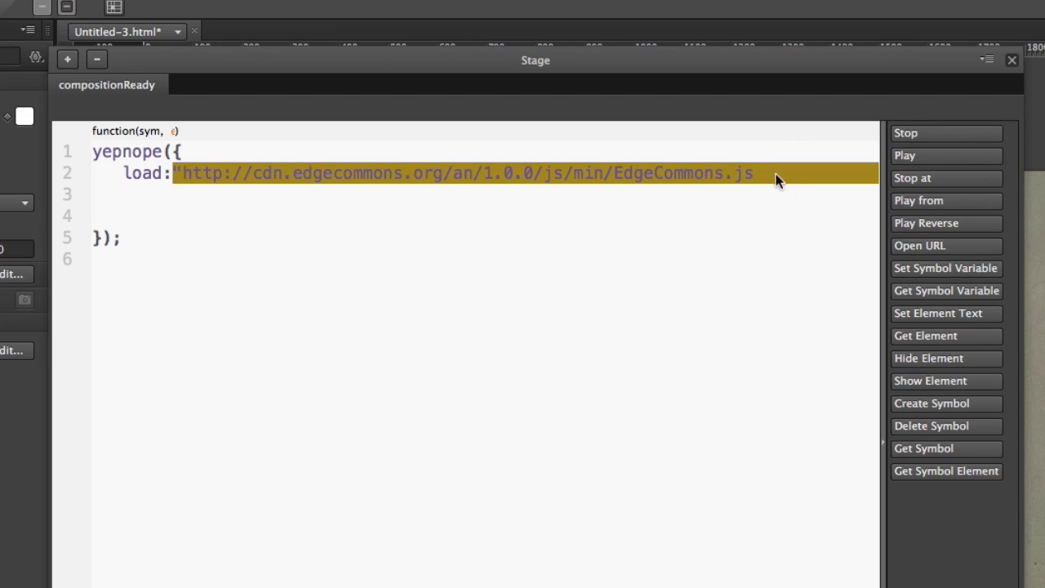
mouse_move(796, 219)
text(")
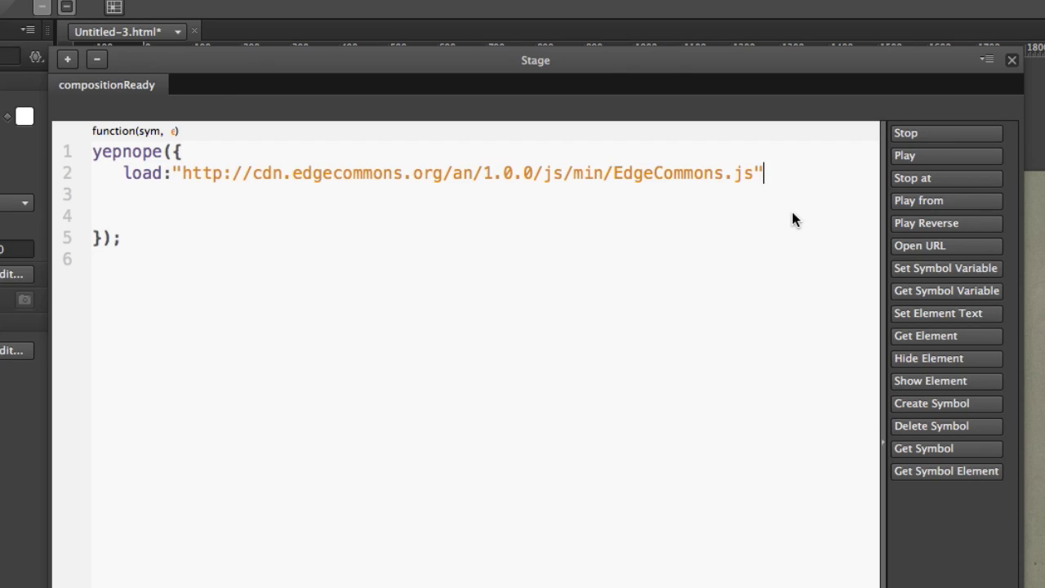
Add a complete: function(){ callback after the load entry in the yepnope call
text(,)
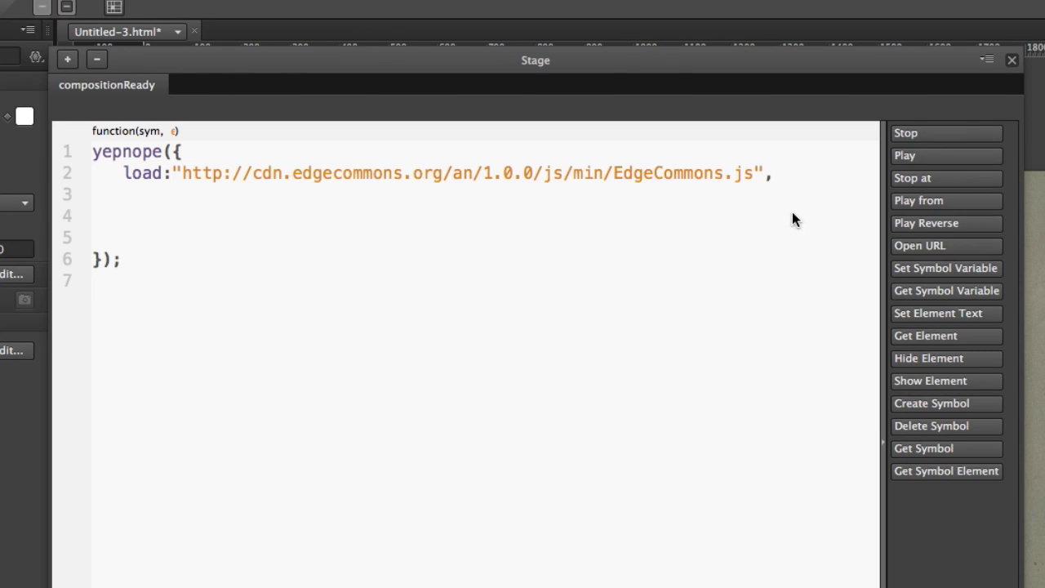
text(com)
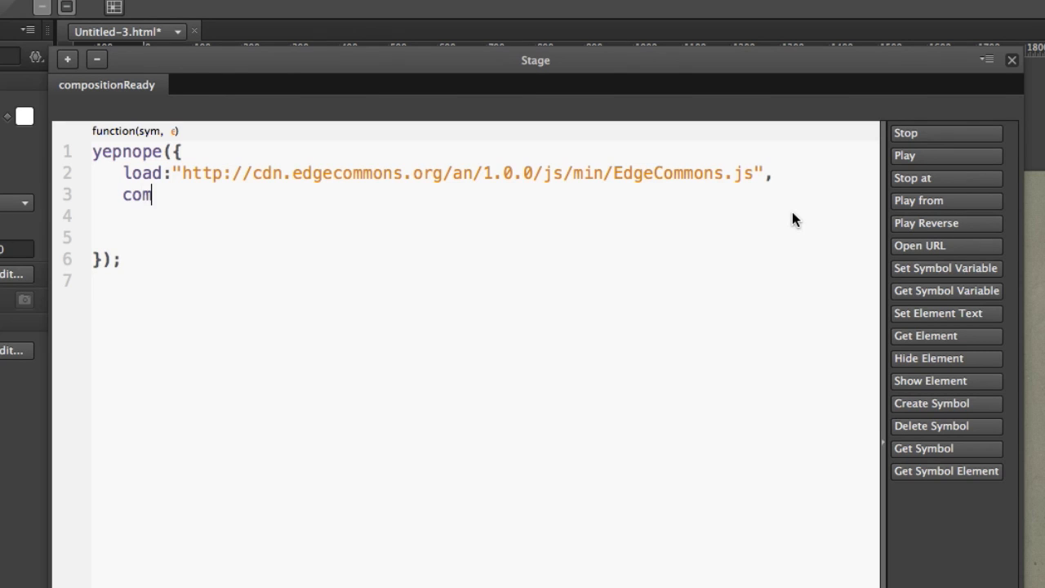
text(plete:)
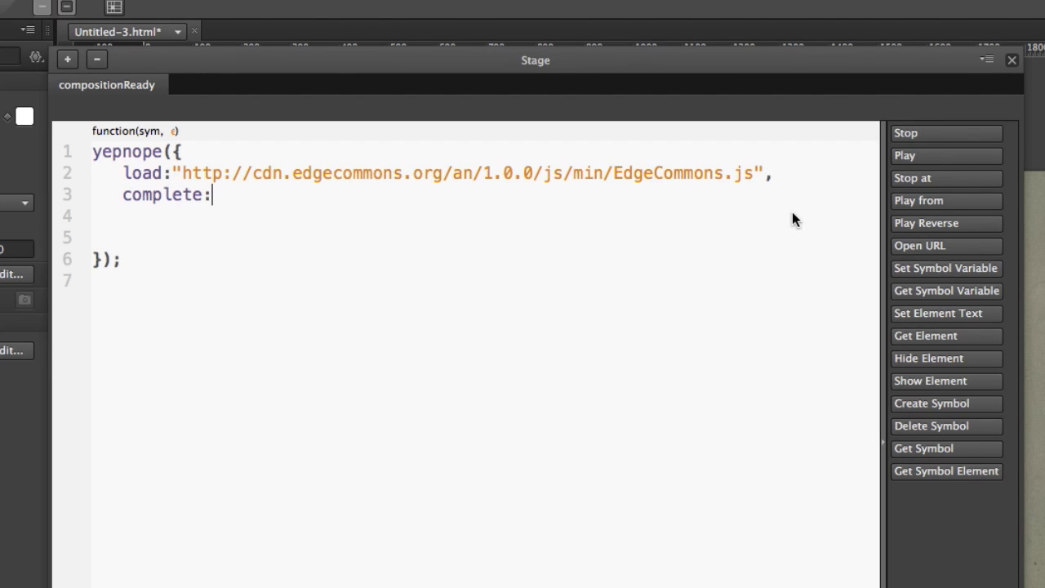
text(fu)
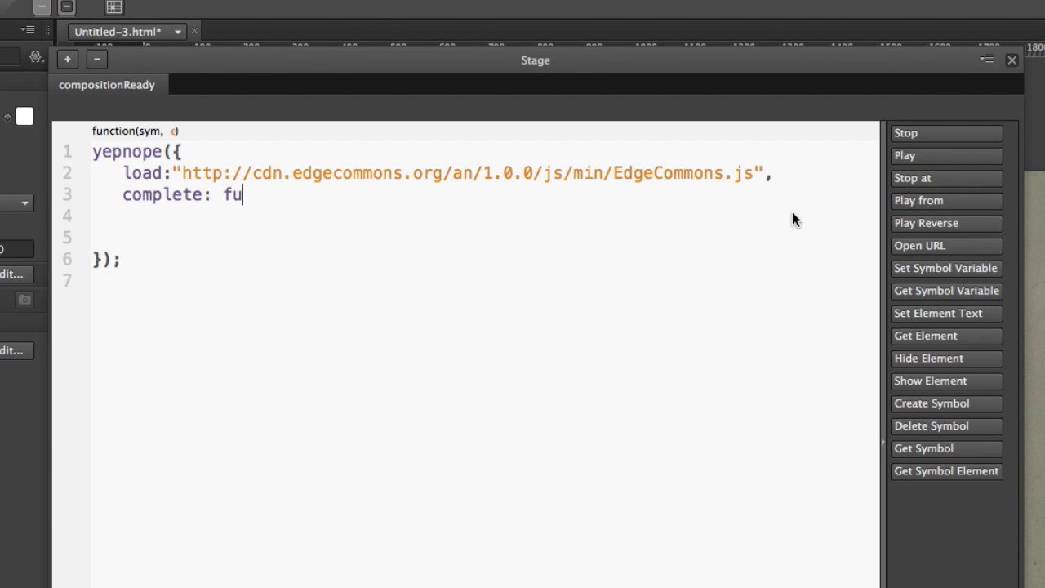
text(nction)
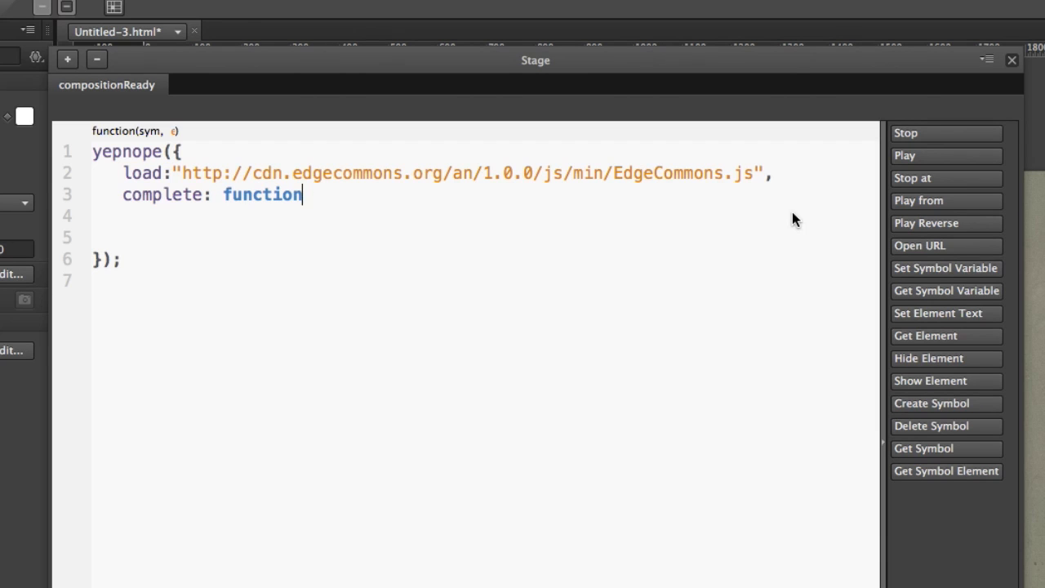
text(())
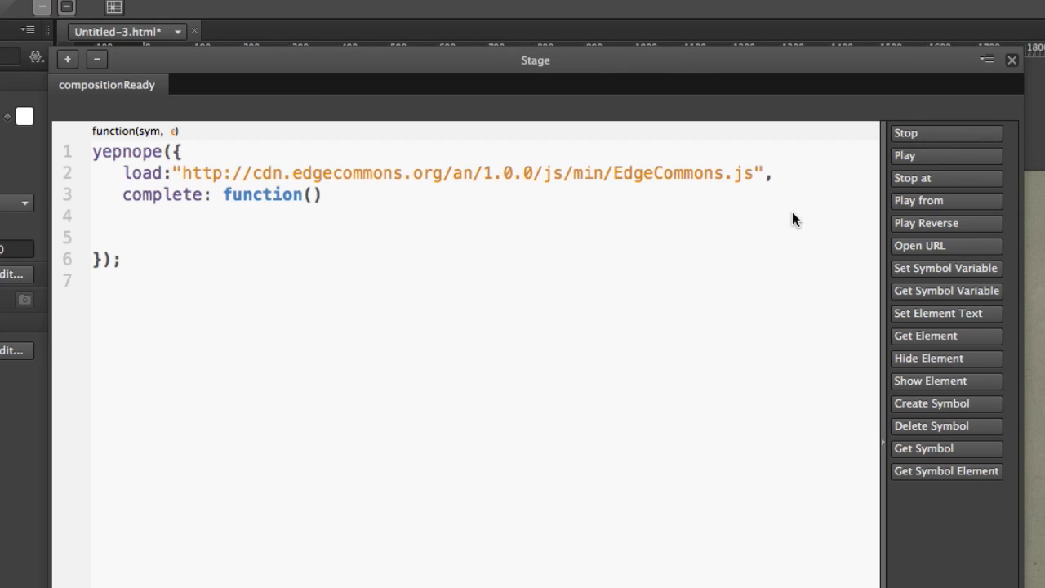
text({)
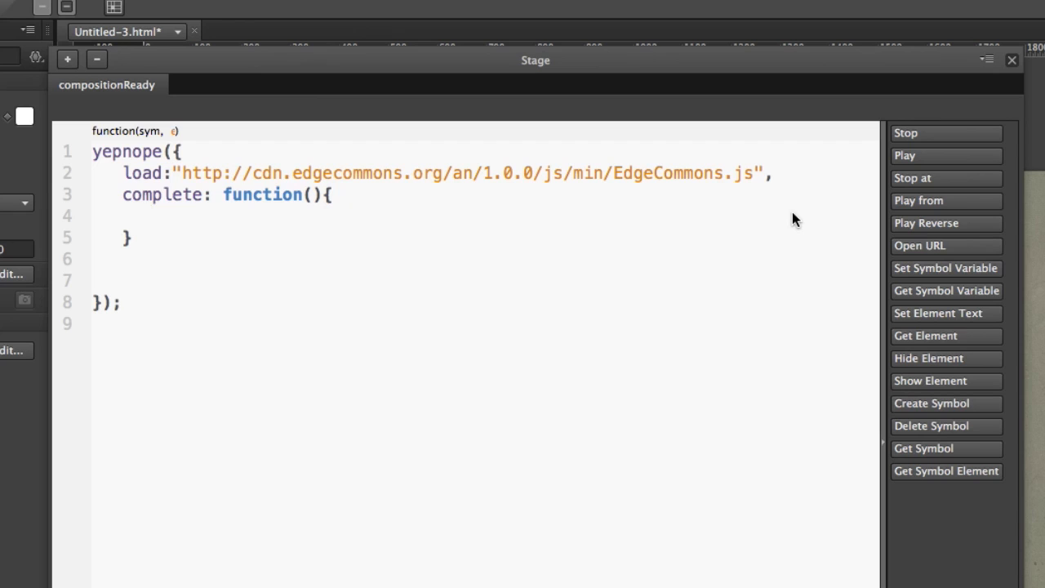
Call EC.Parallax.setup(sym) inside the complete callback
text(EC:)
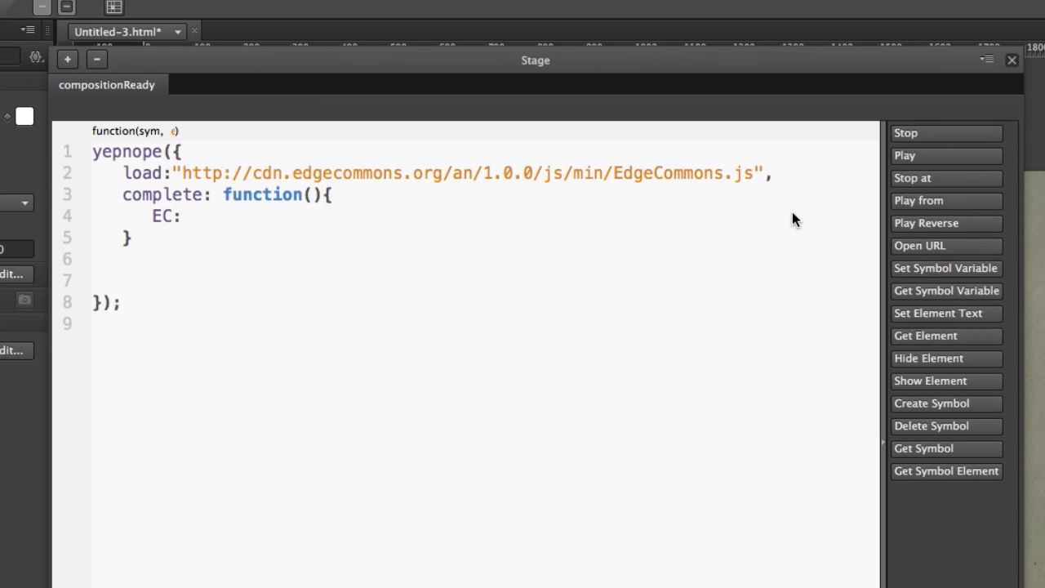
text(.Parall)
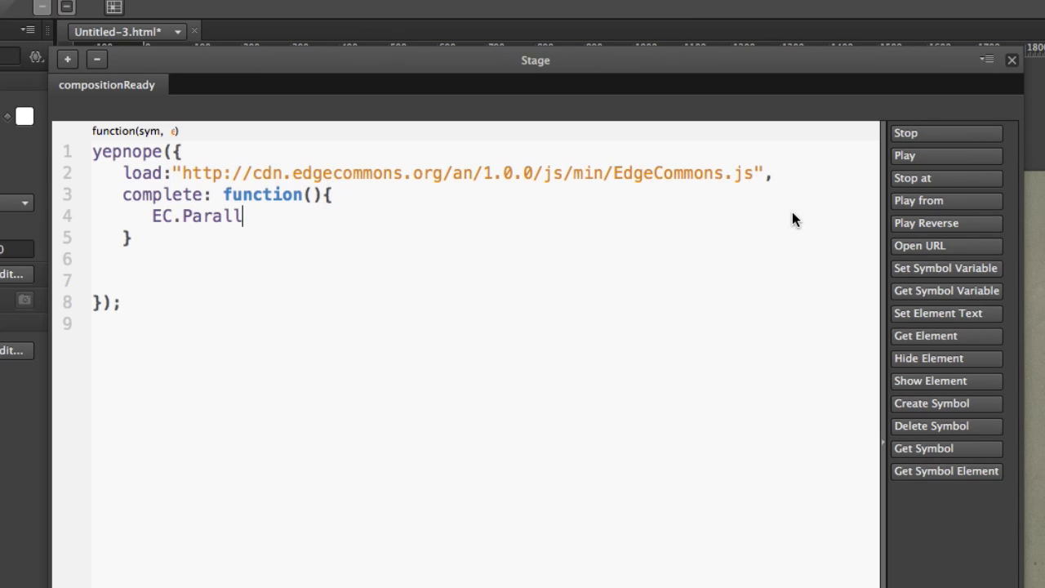
text(ax.setu)
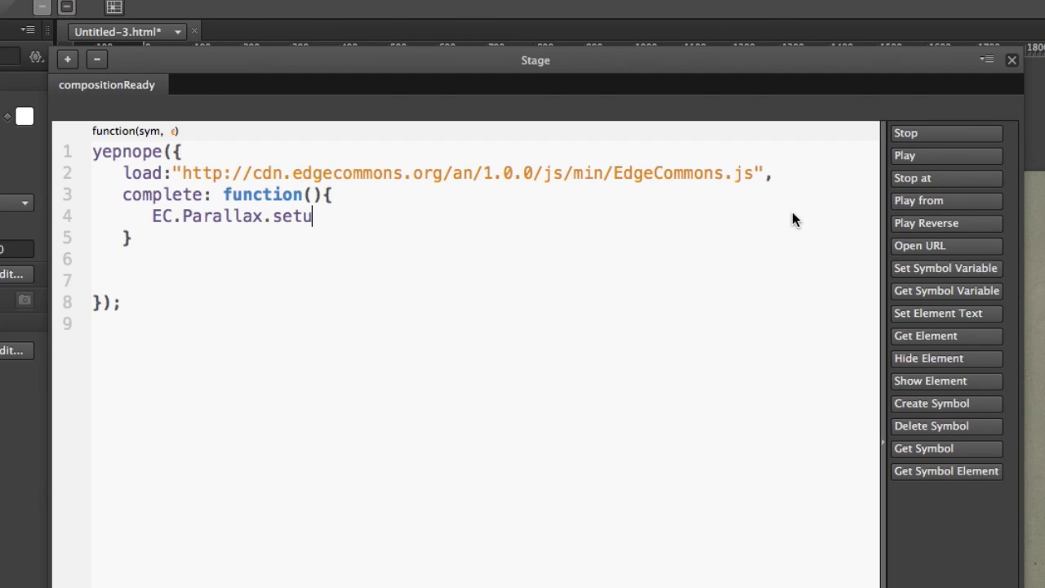
text(p())
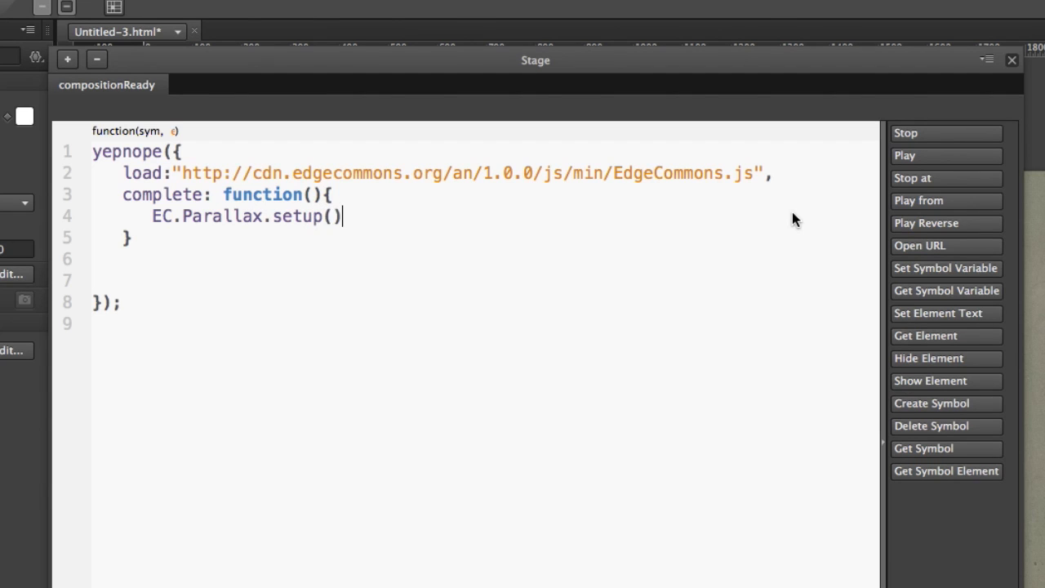
text(sym)
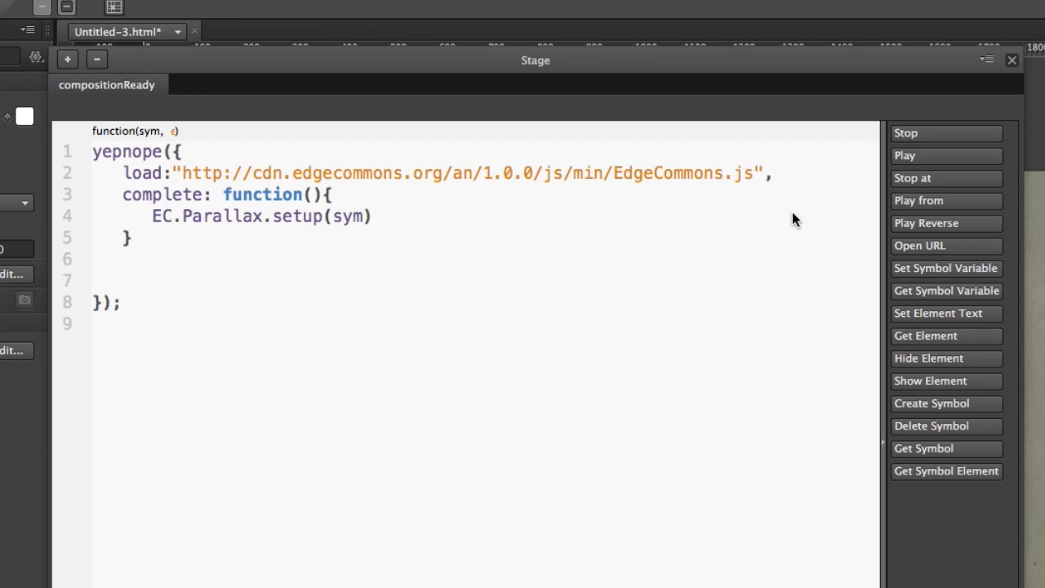
mouse_move(366, 229)
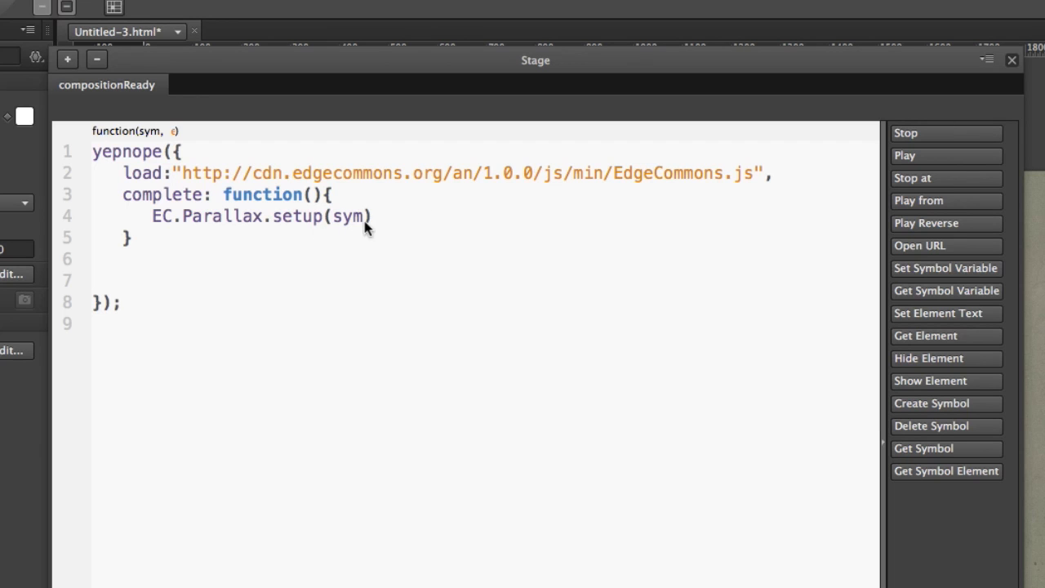
mouse_move(288, 232)
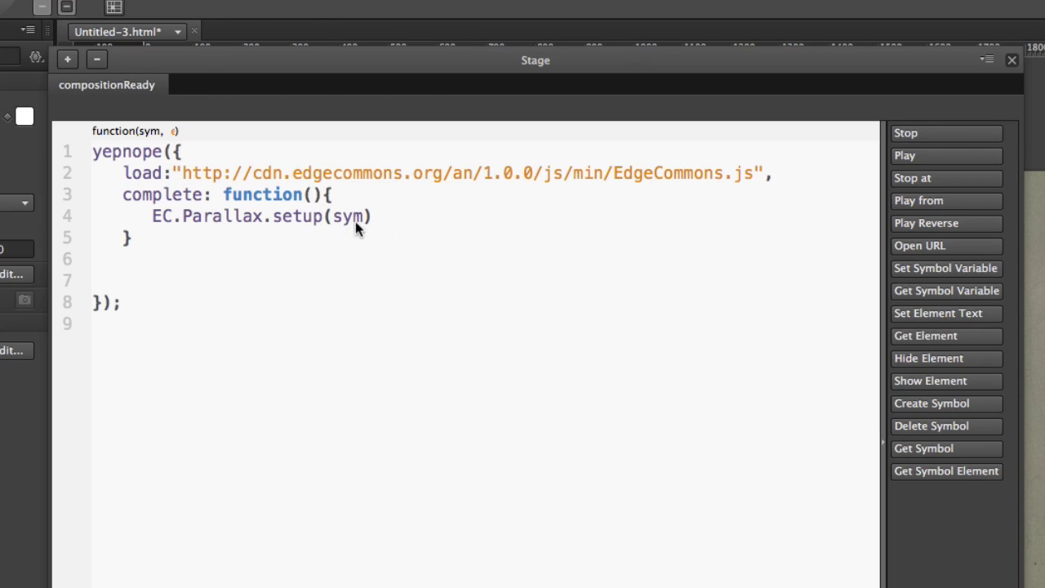
mouse_move(180, 281)
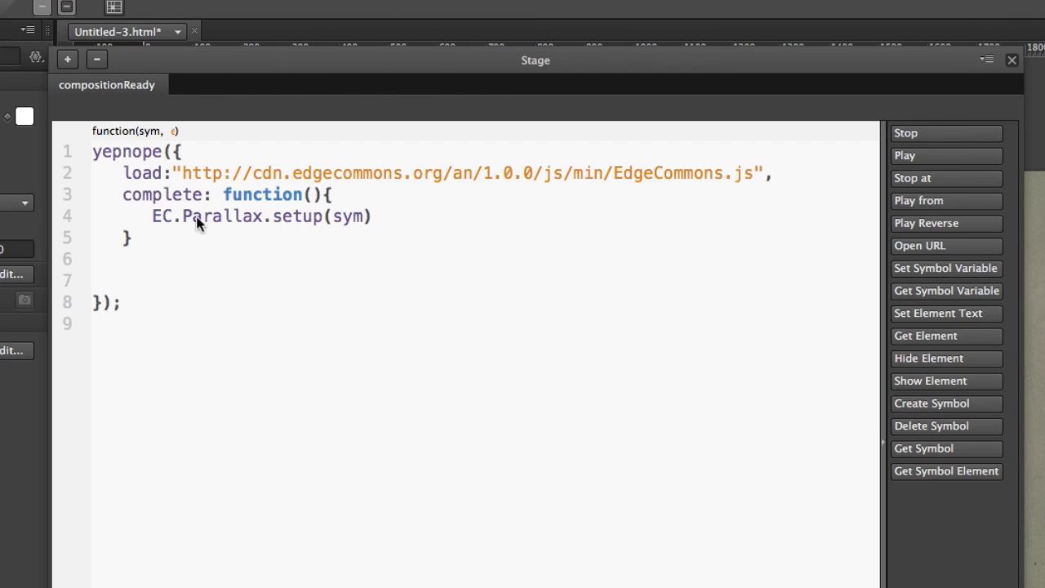
mouse_move(335, 247)
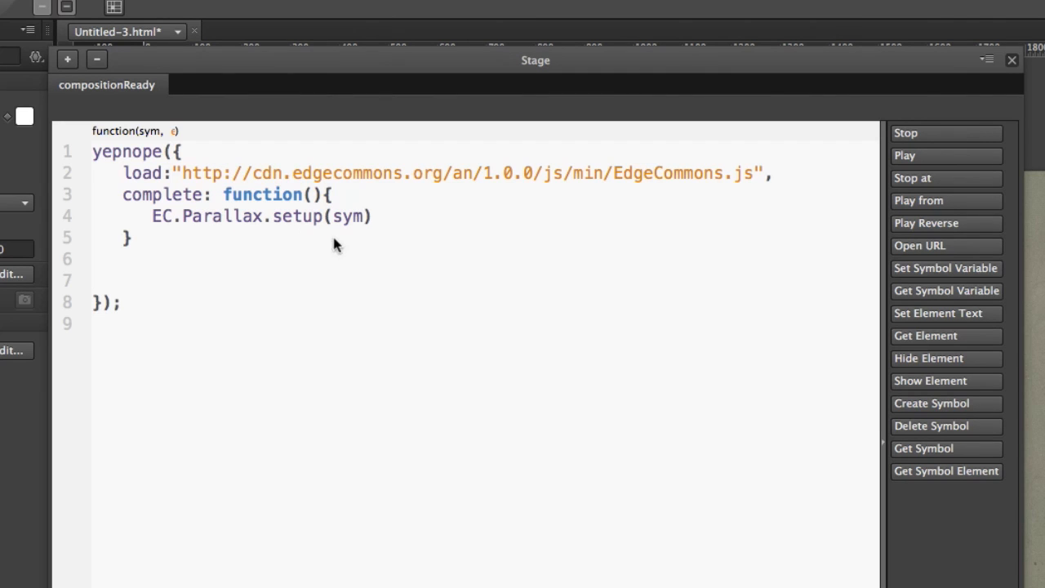
mouse_move(356, 225)
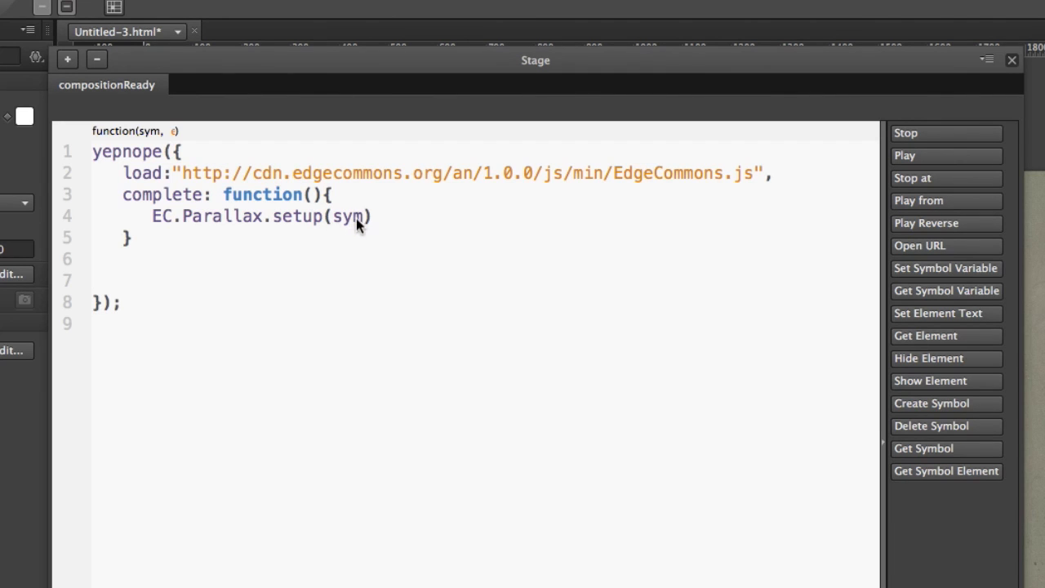
mouse_move(334, 281)
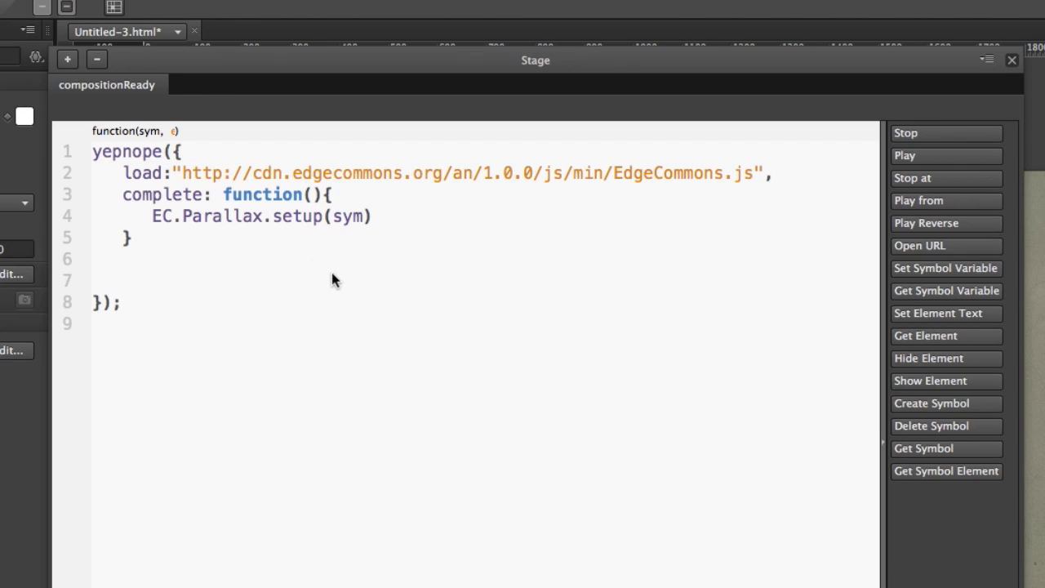
mouse_move(384, 214)
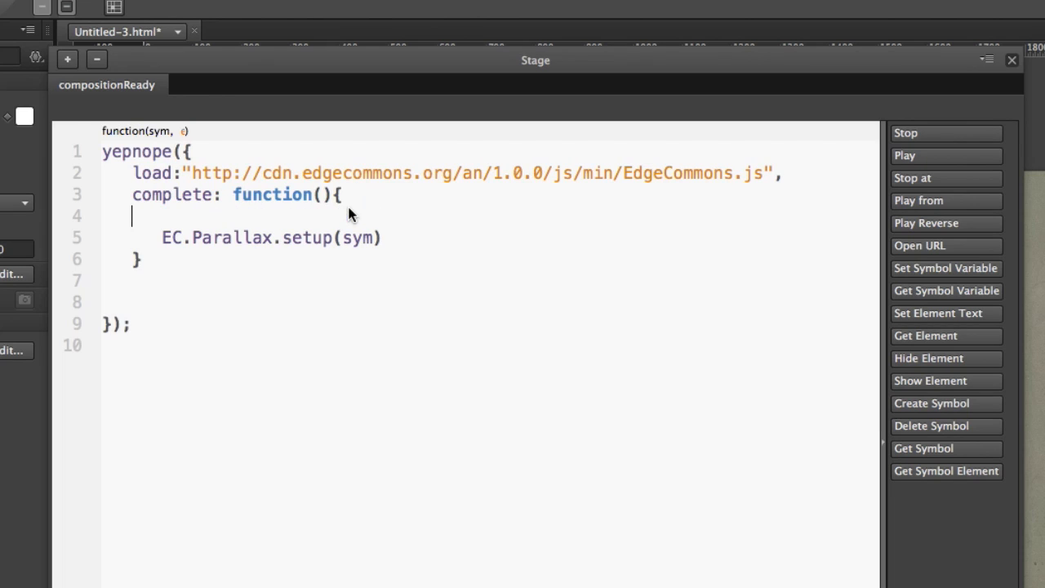
Add EC.debug("Commons ready: "+EC.VERSION); before the Parallax.setup(sym) call
text(;)
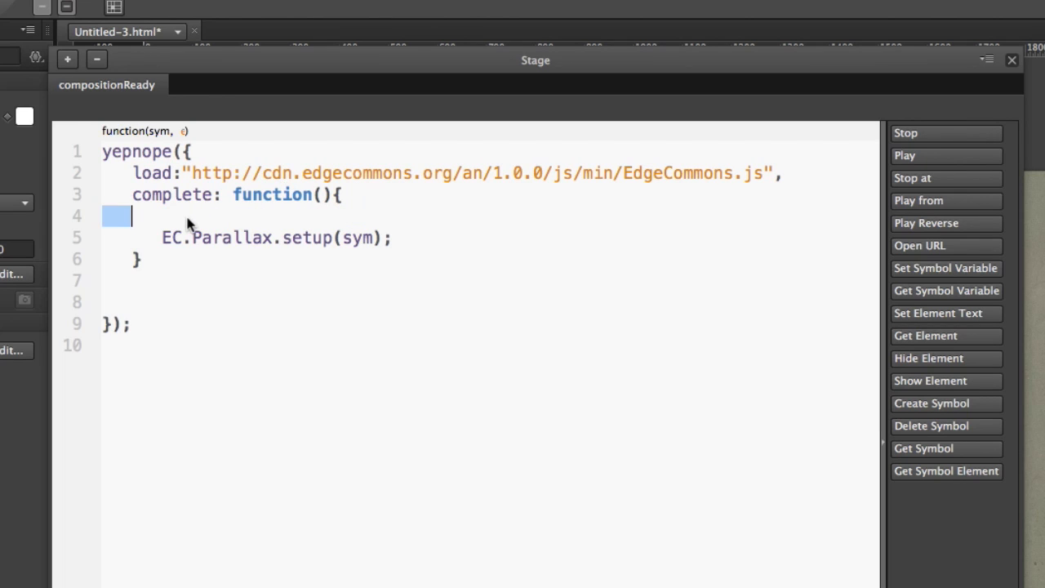
text(E)
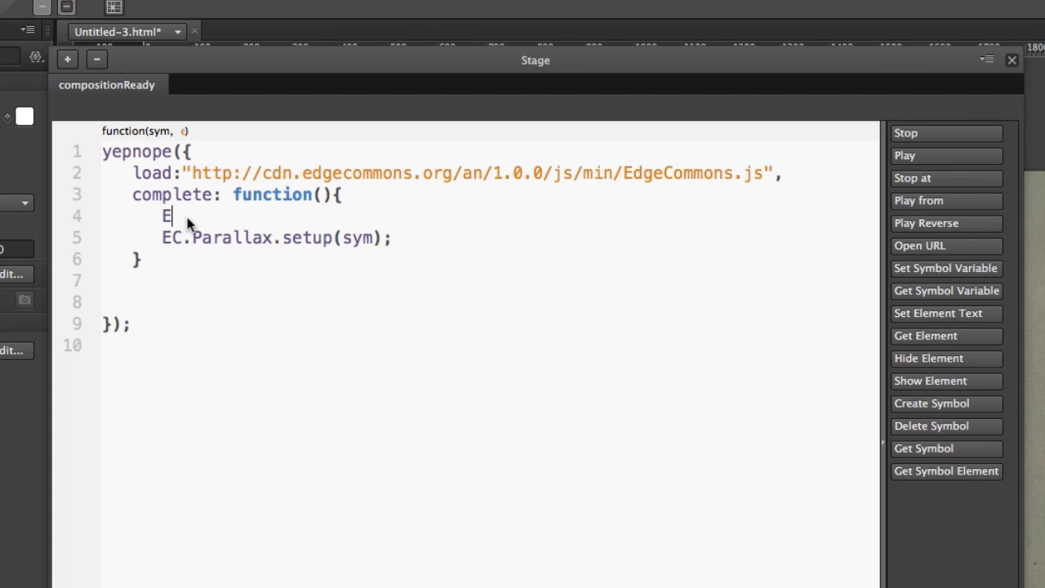
text(C)
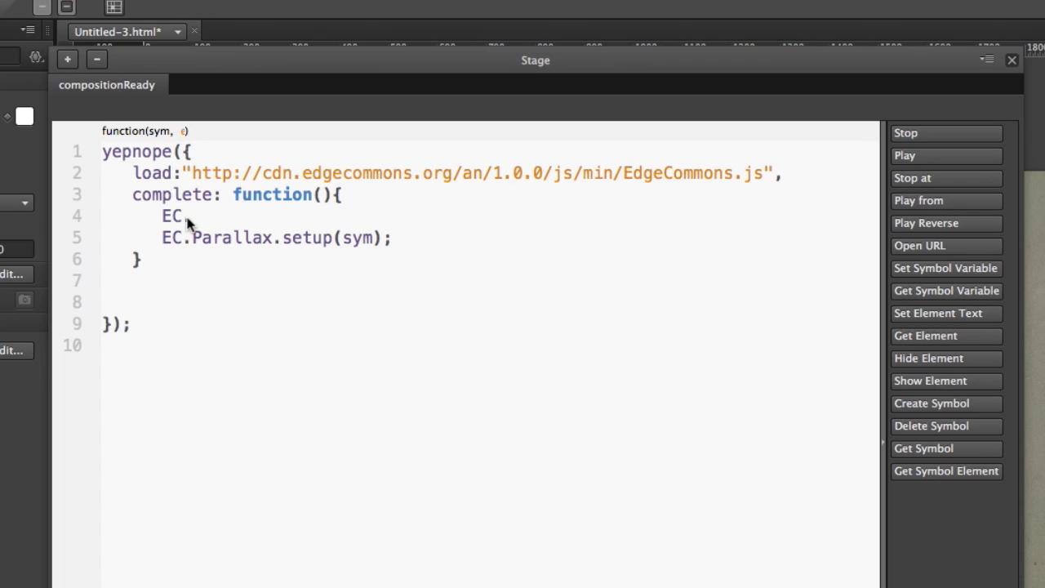
text(.debug()
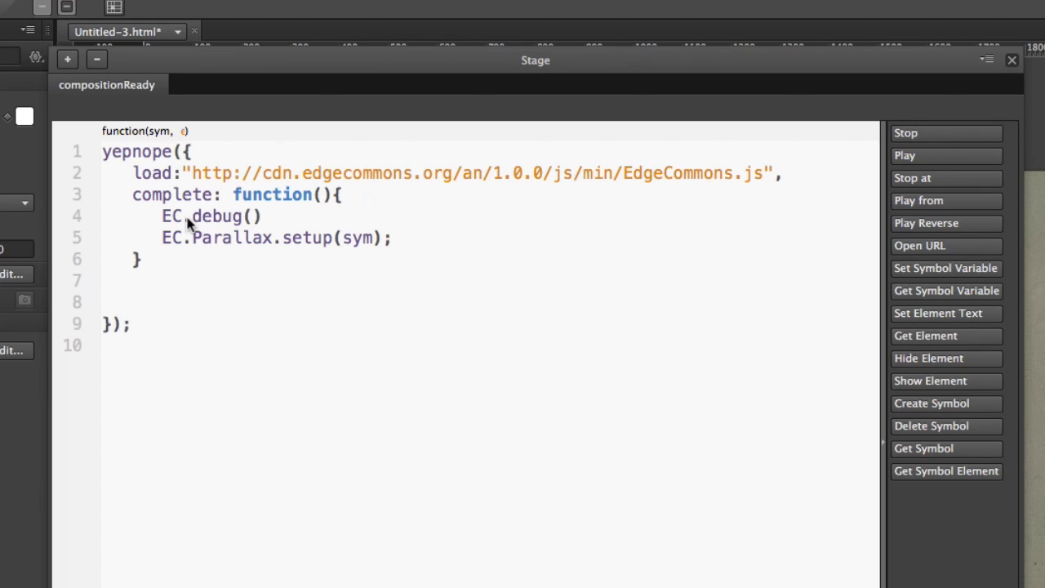
text("")
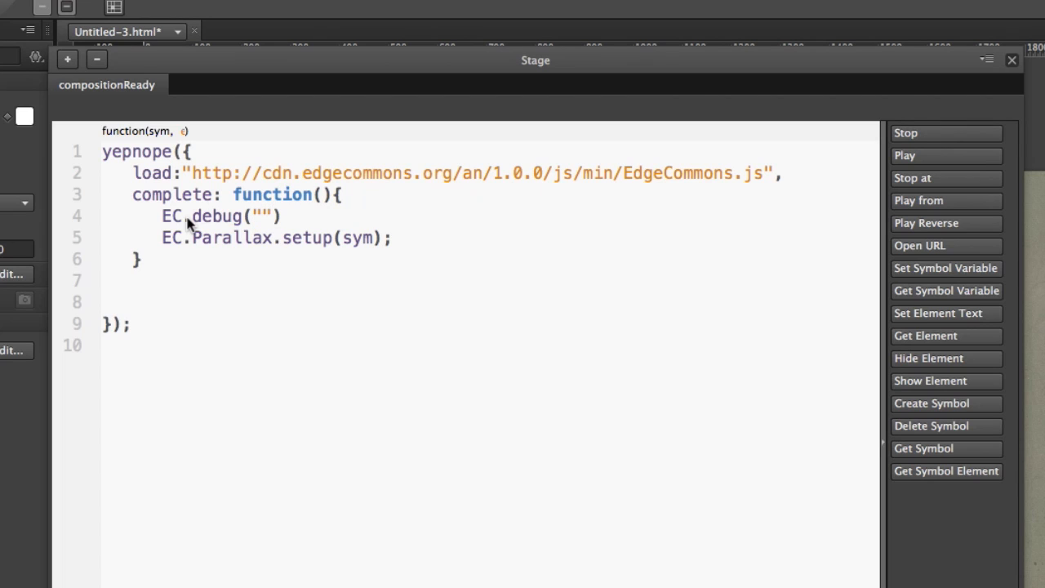
text(Commons re)
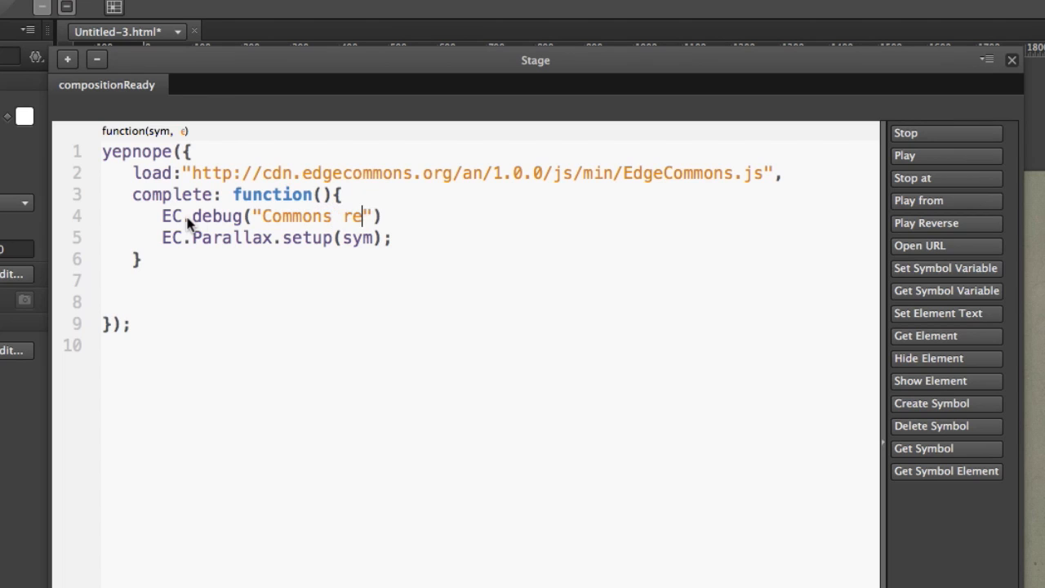
text(ady)
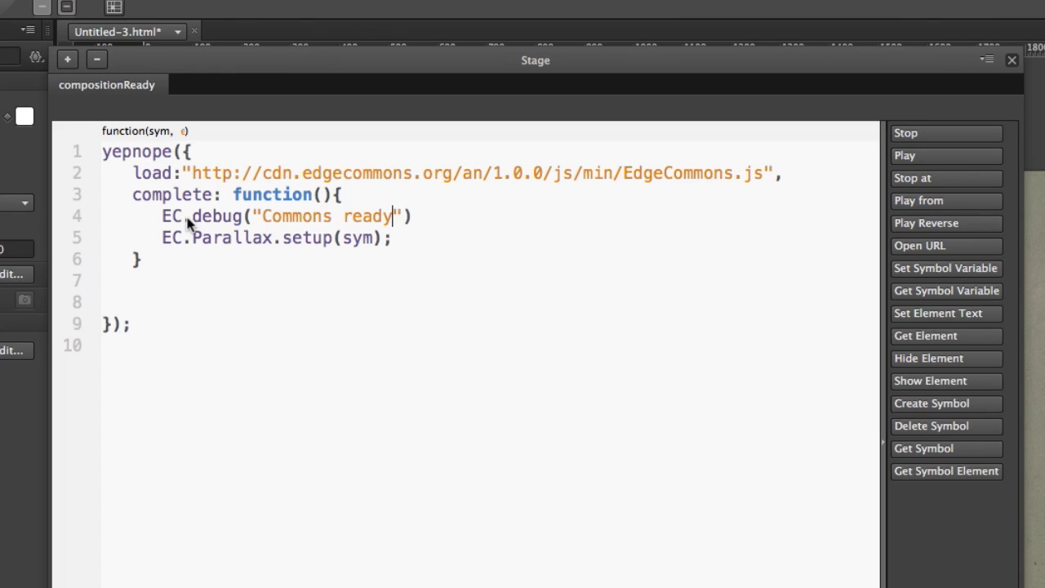
text(:)
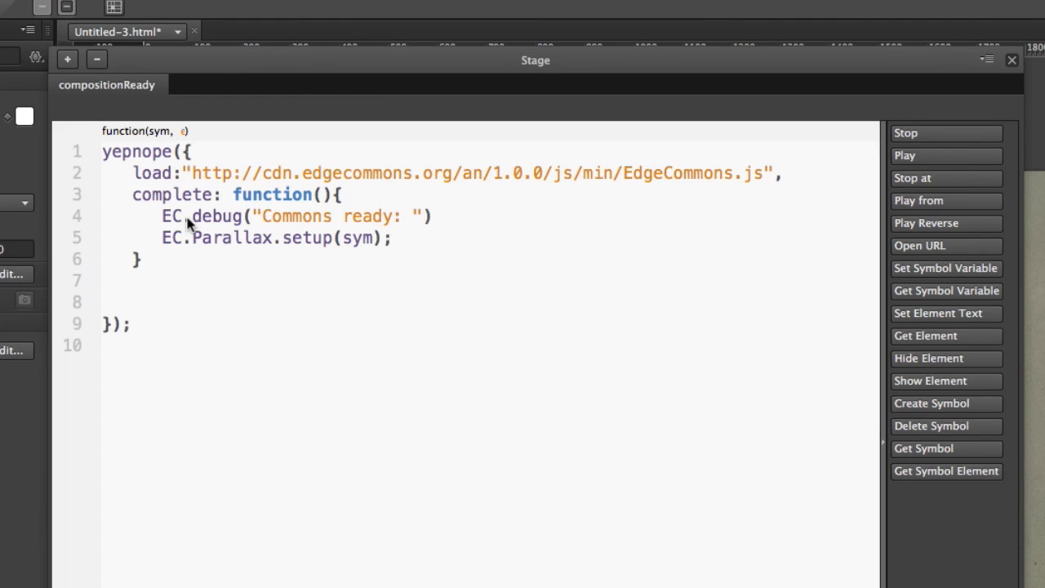
text(+E)
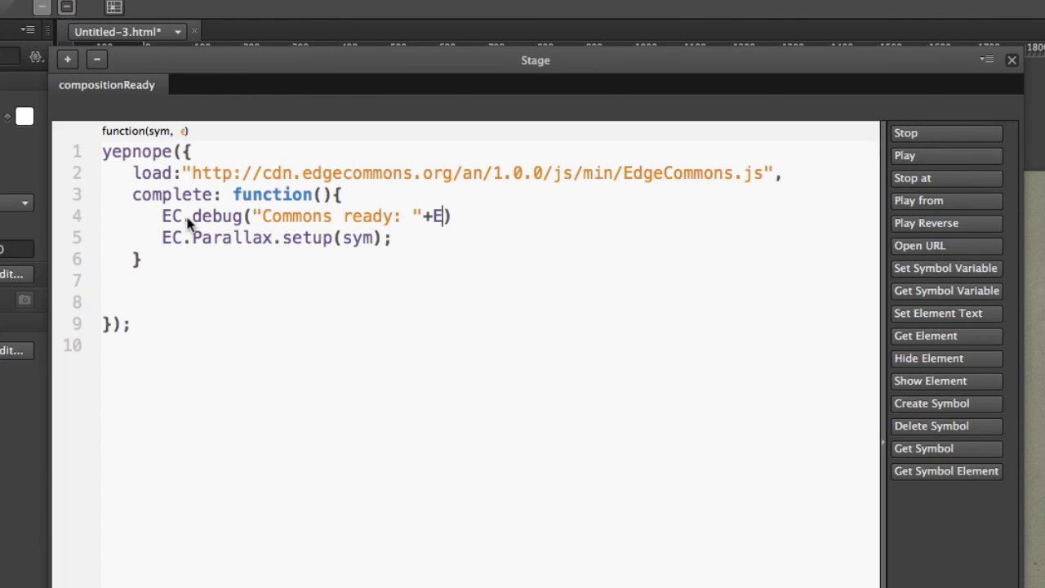
text(C.)
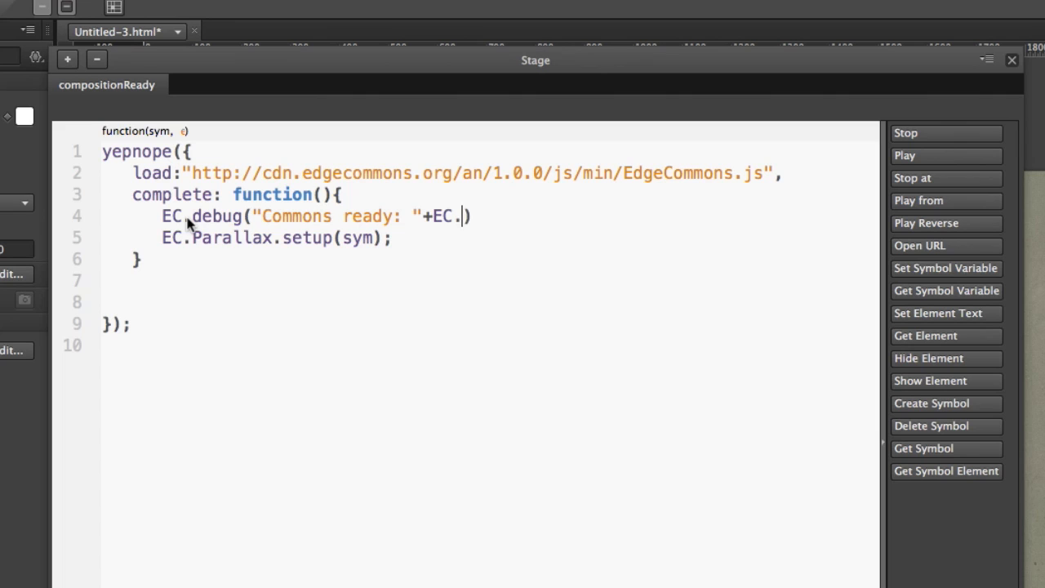
text(VERSIO)
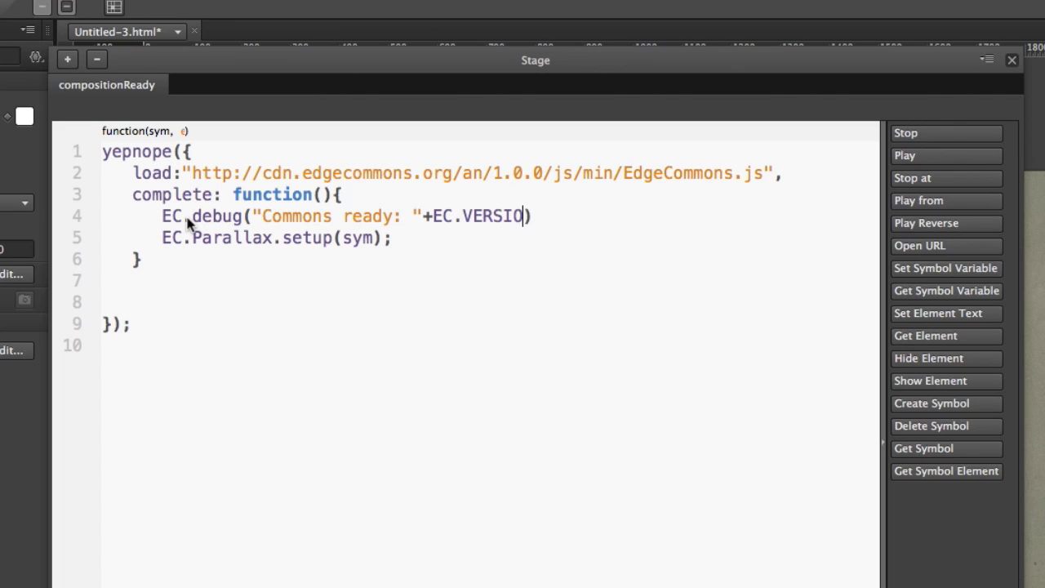
text(N)
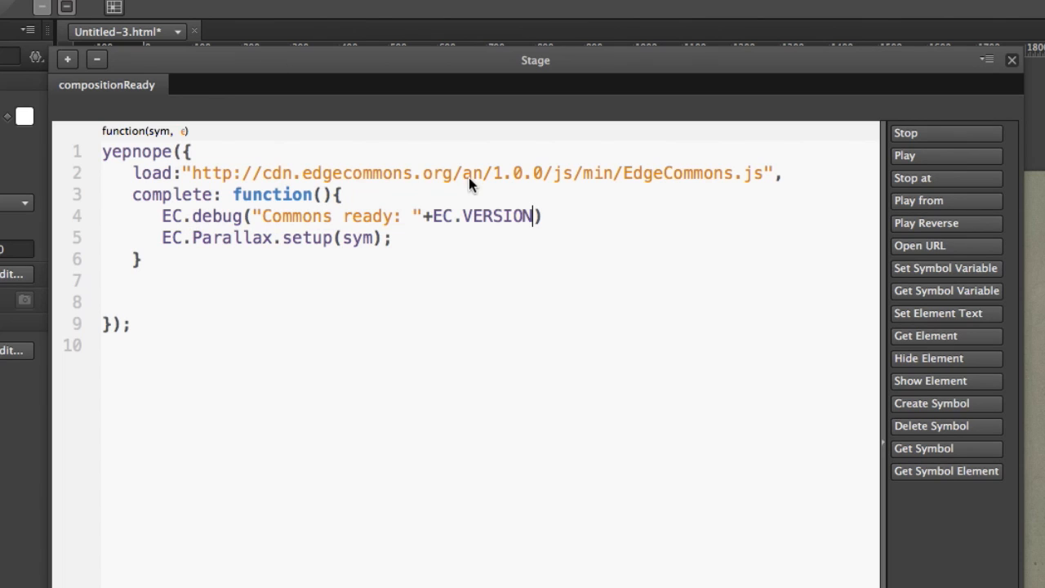
mouse_move(523, 229)
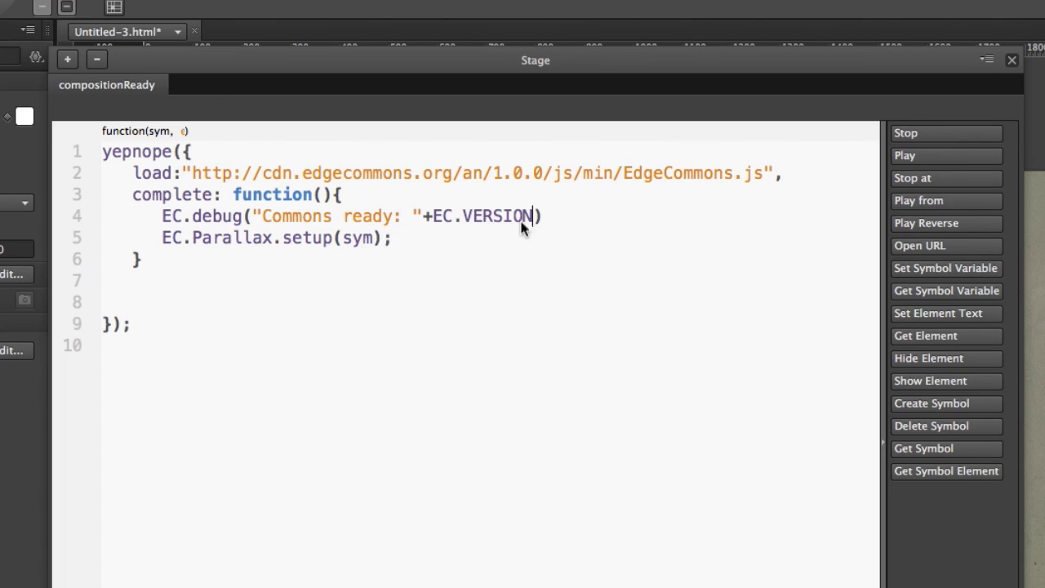
mouse_move(428, 227)
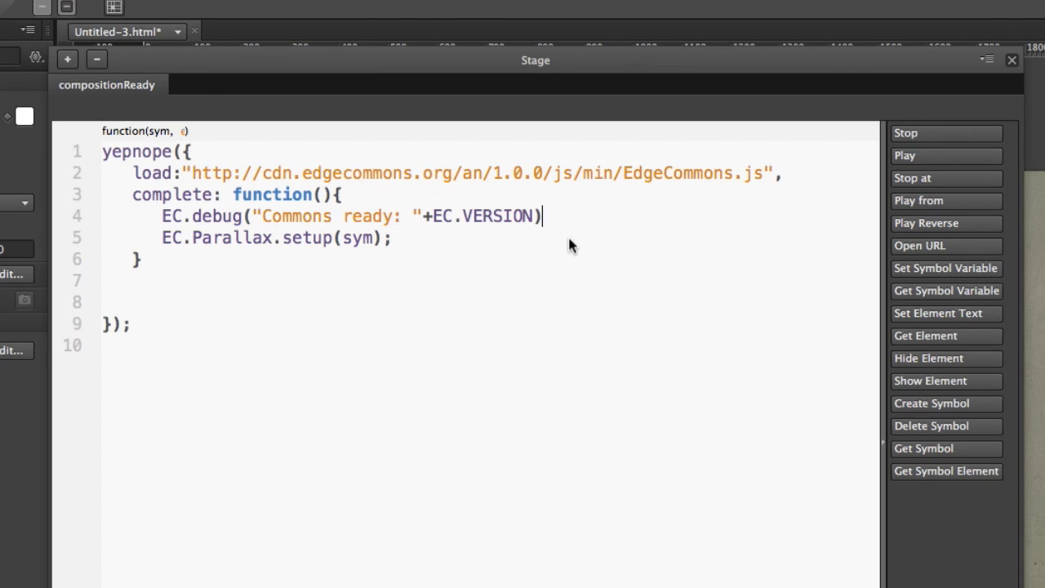
text(;)
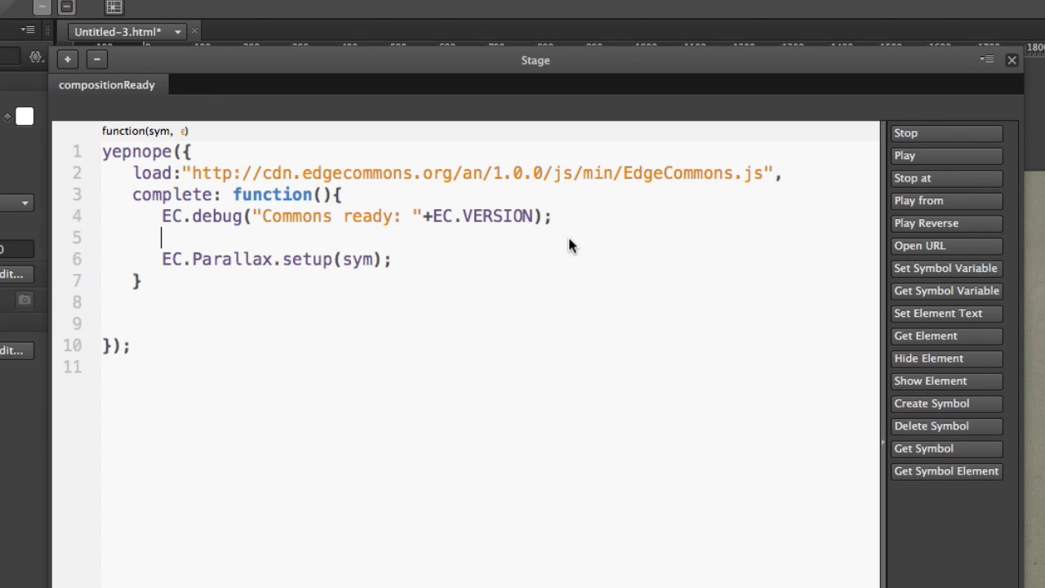
Add an EC.centerStage(sym) call between the debug log and Parallax.setup
text(EC)
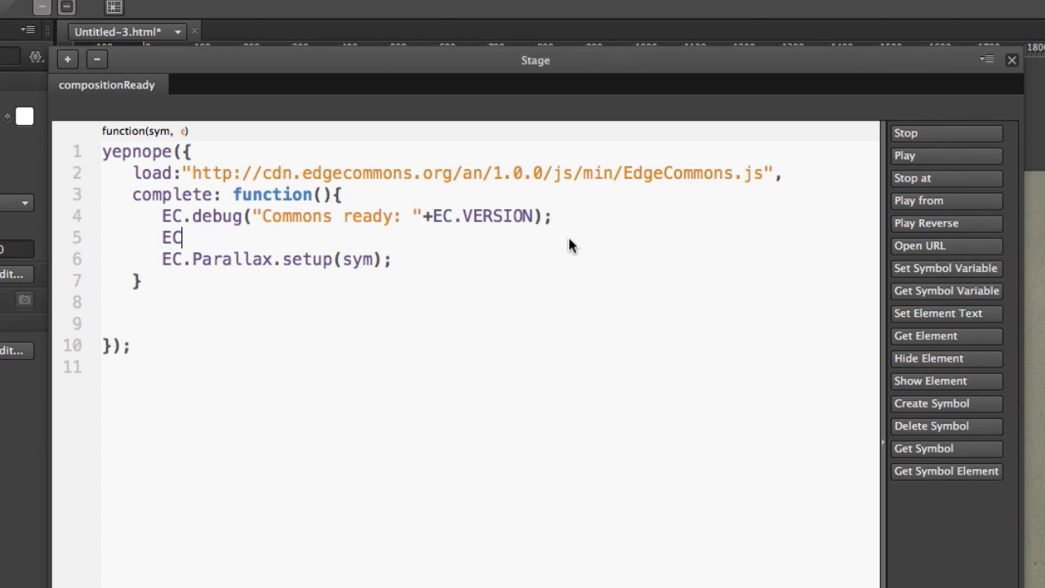
text(.cen)
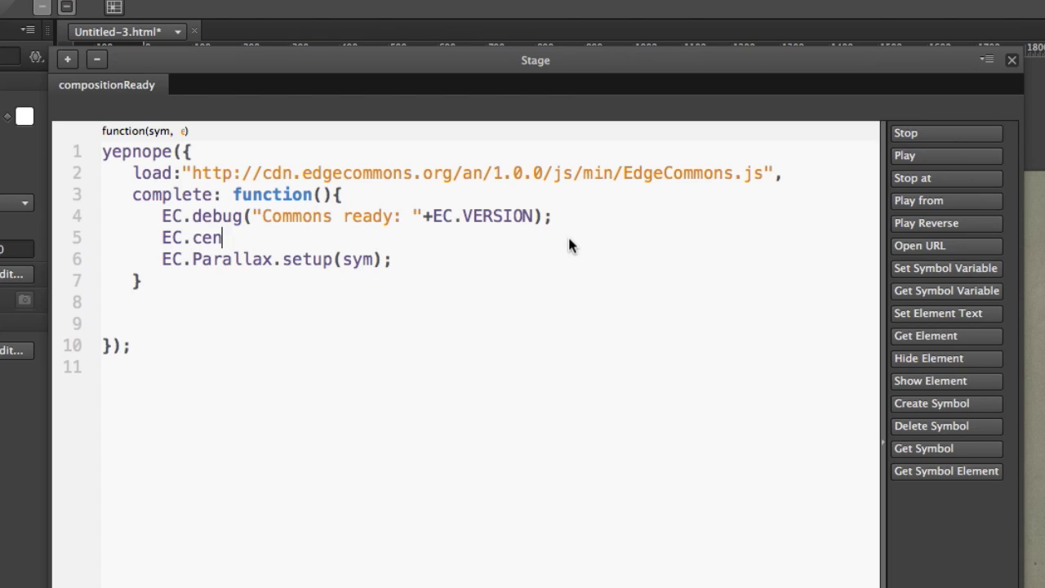
text(ter)
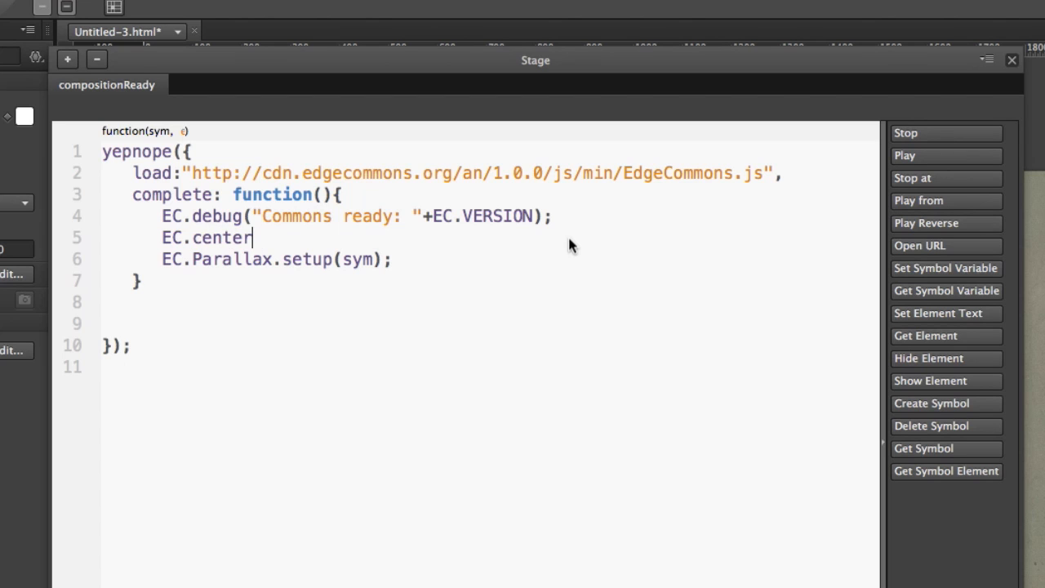
text(Stage)
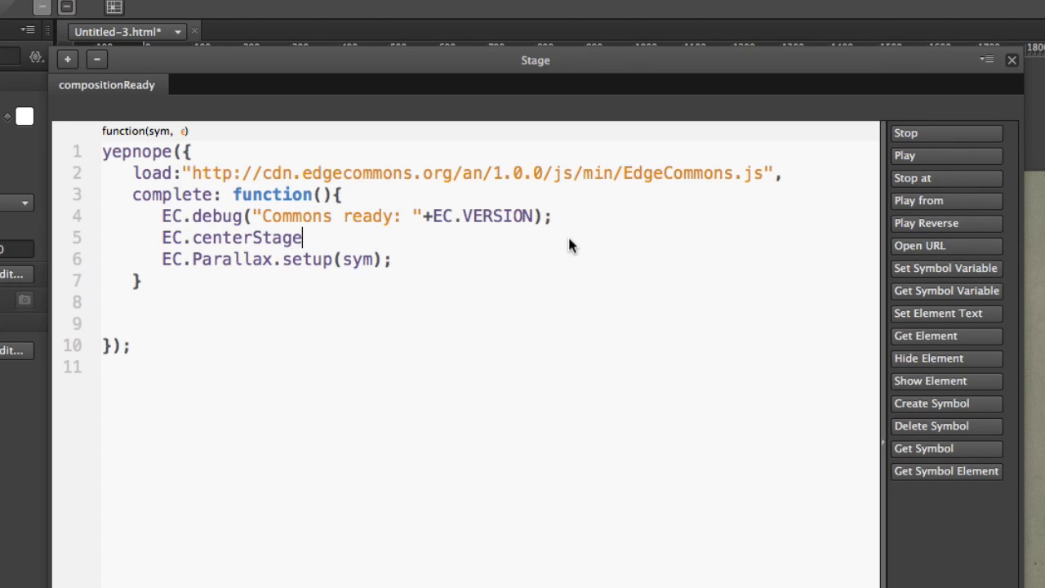
text(())
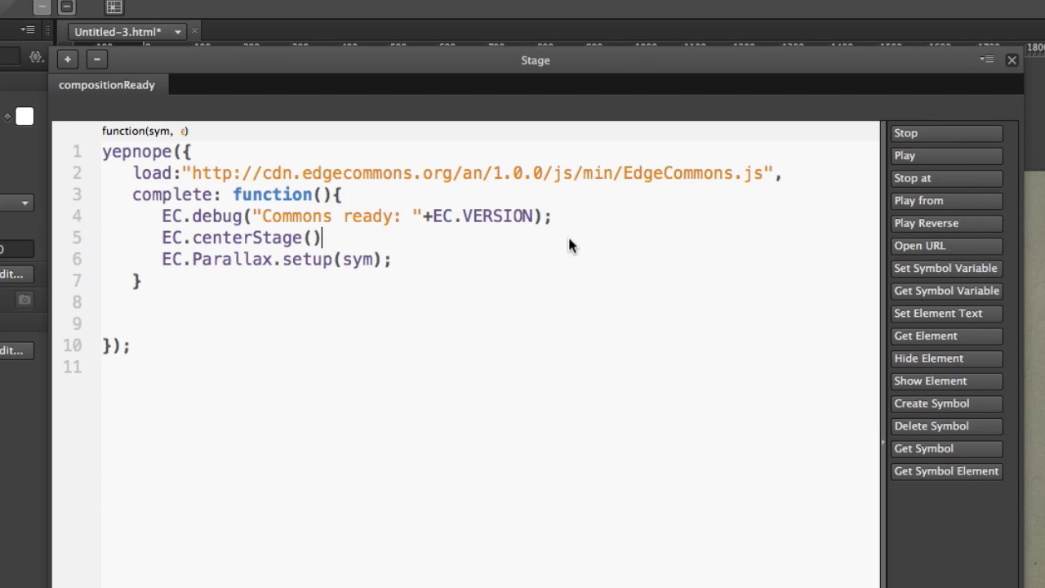
text(sym)
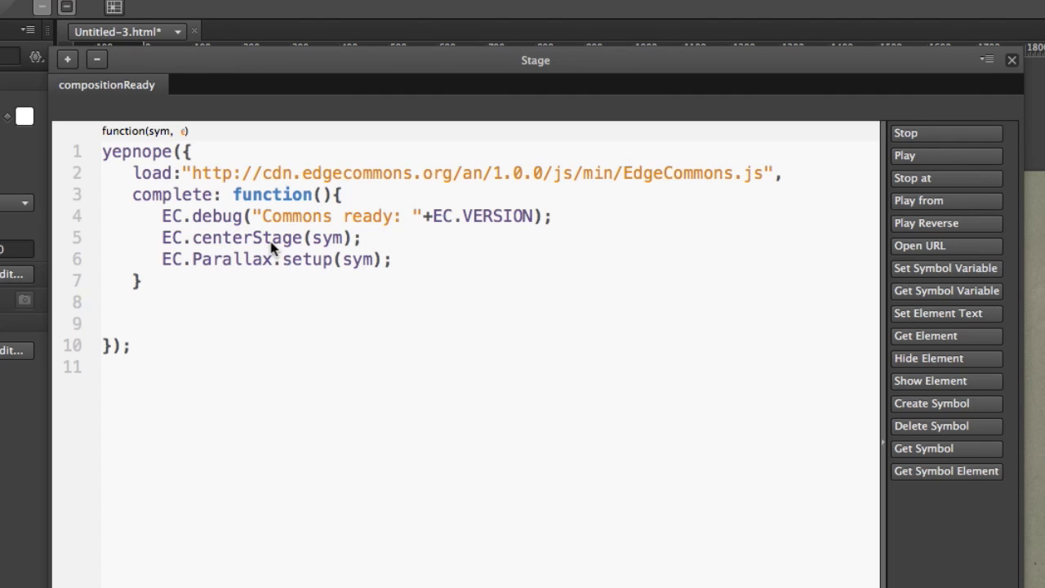
mouse_move(212, 260)
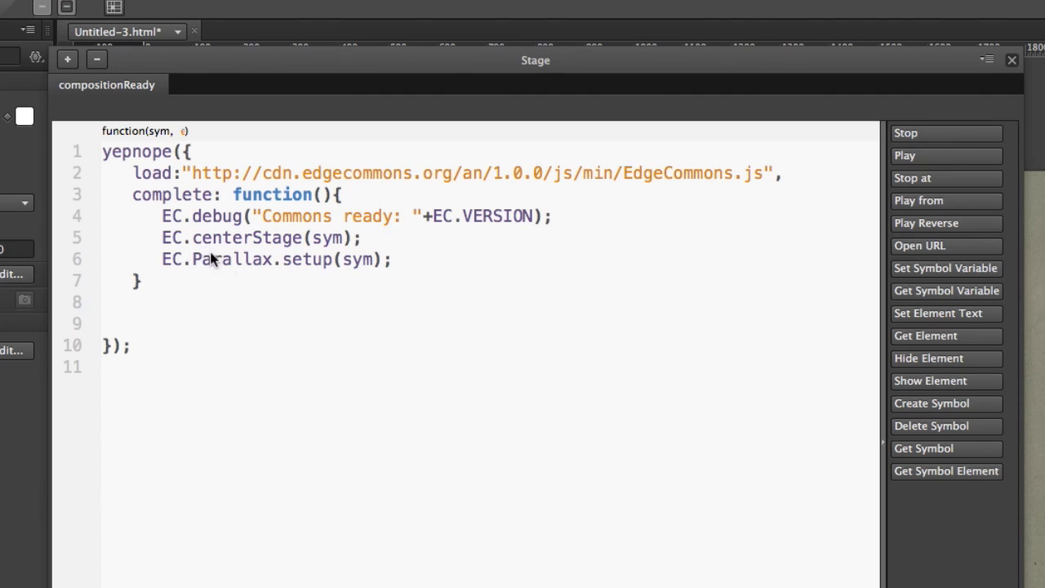
mouse_move(242, 281)
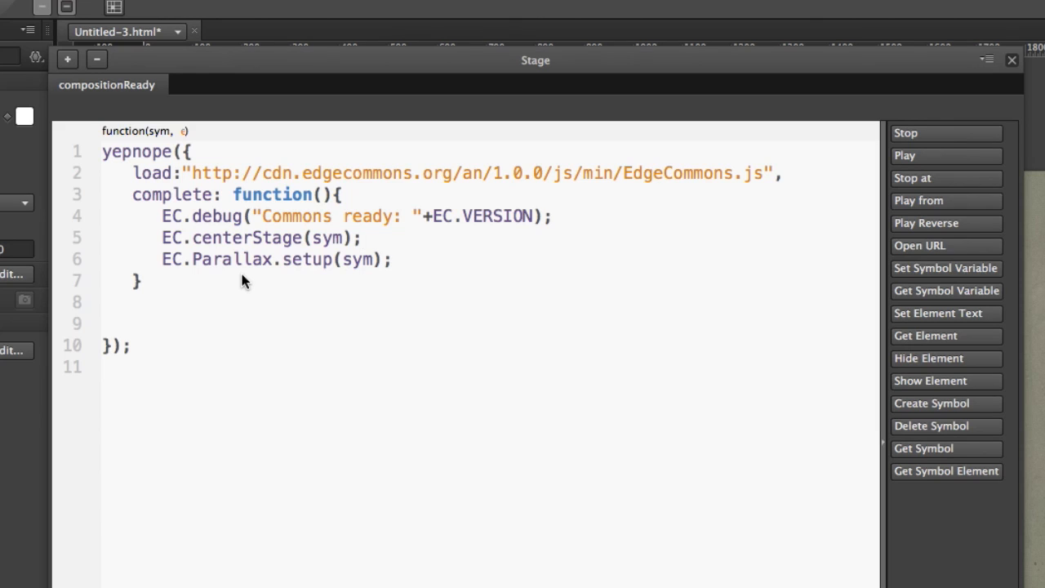
mouse_move(444, 281)
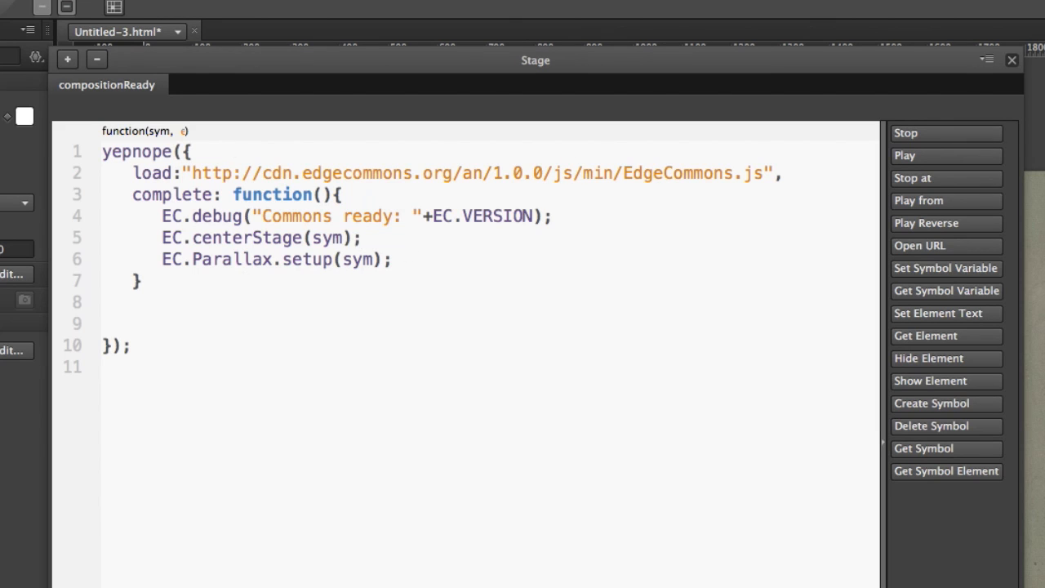
mouse_move(676, 102)
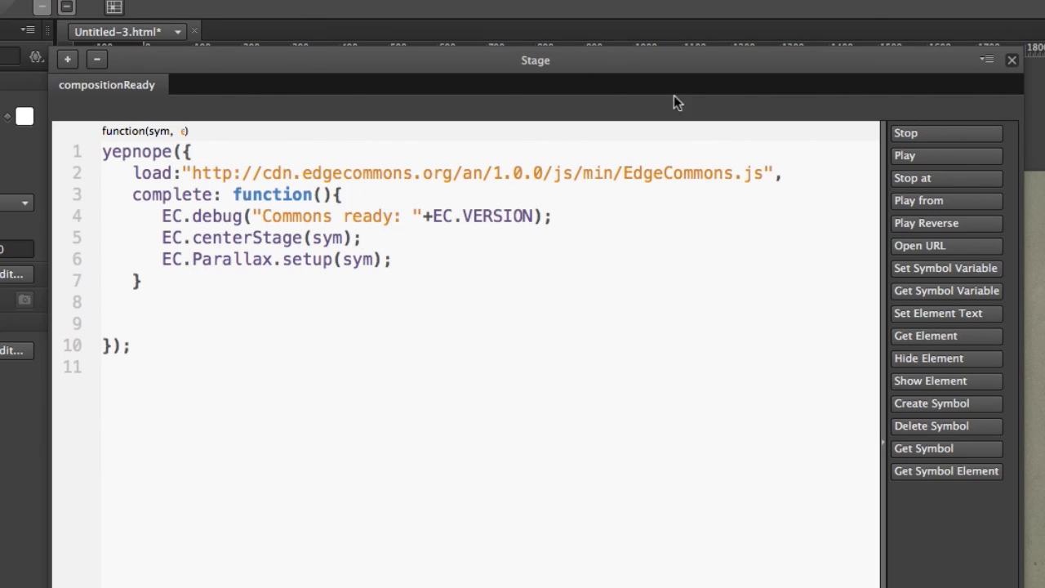
mouse_move(422, 293)
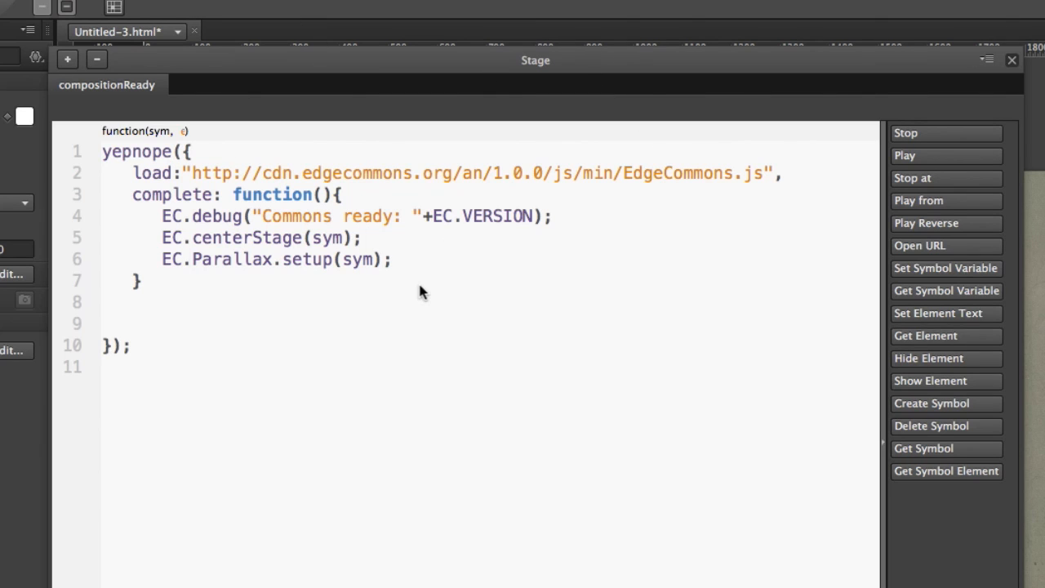
mouse_move(323, 235)
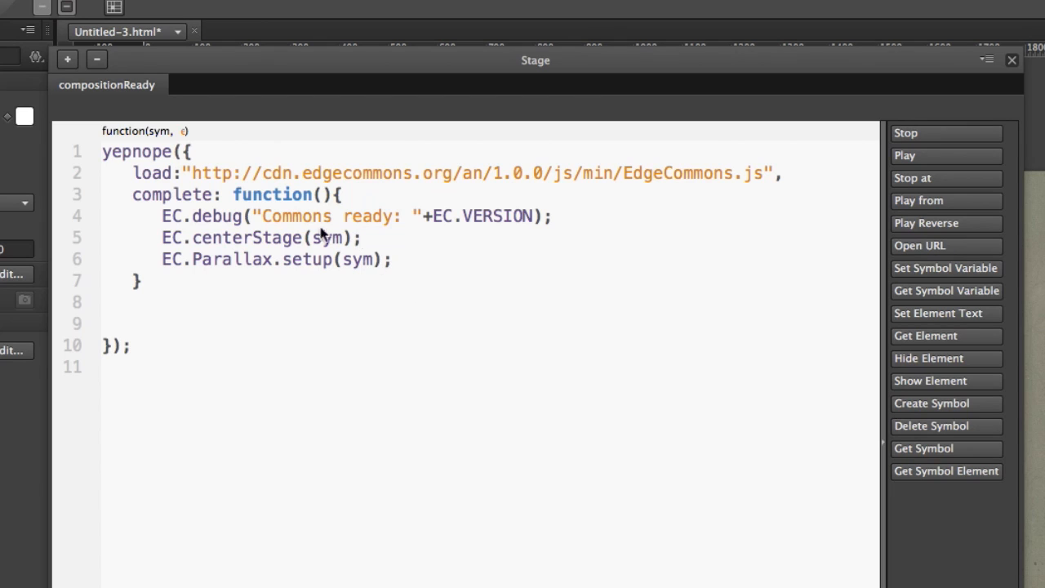
mouse_move(383, 264)
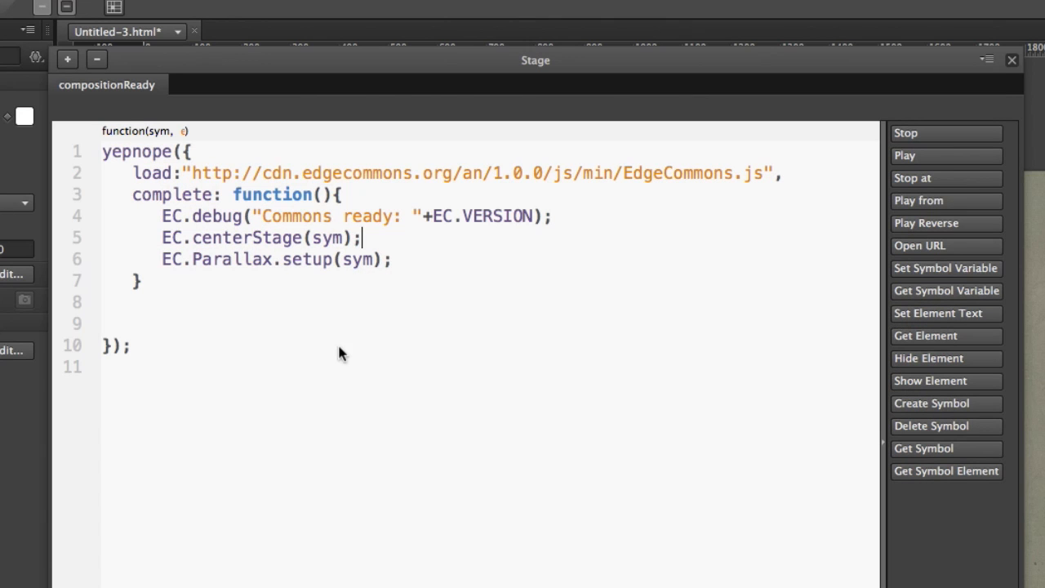
mouse_move(374, 271)
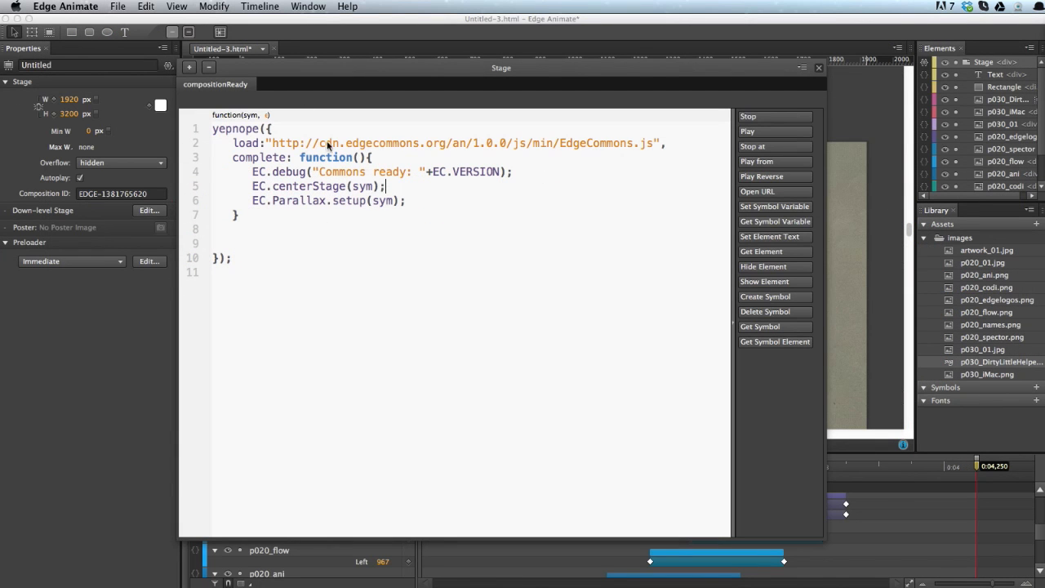
mouse_move(410, 194)
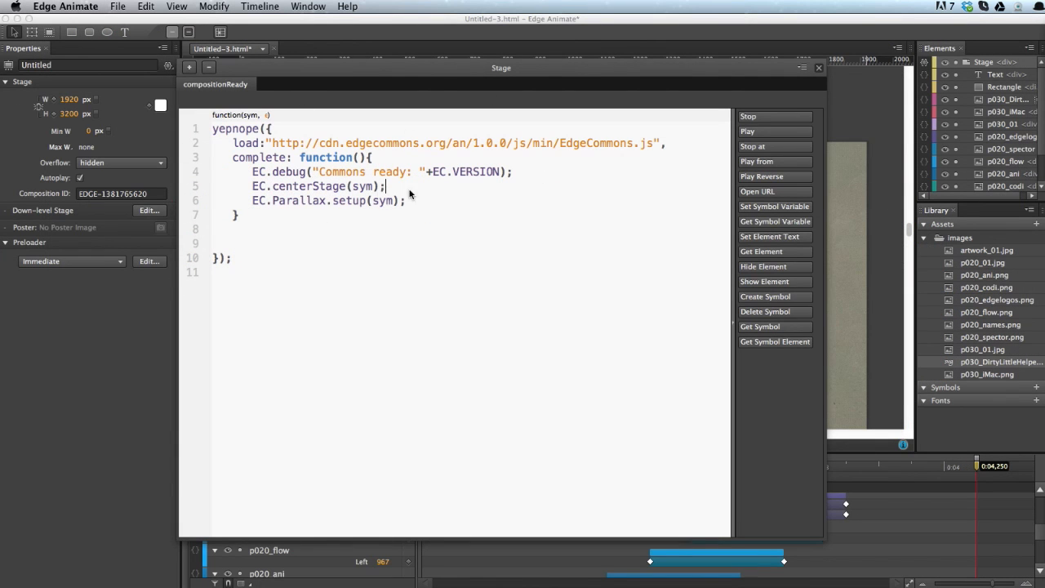
mouse_move(325, 210)
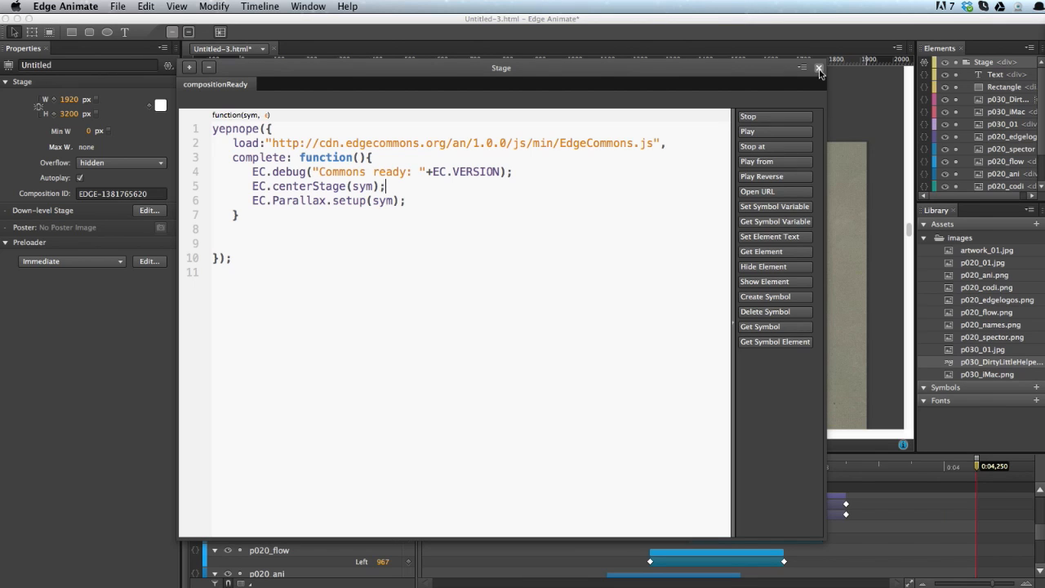
Close the compositionReady code editor, keeping the EdgeCommons loading code
click(820, 69)
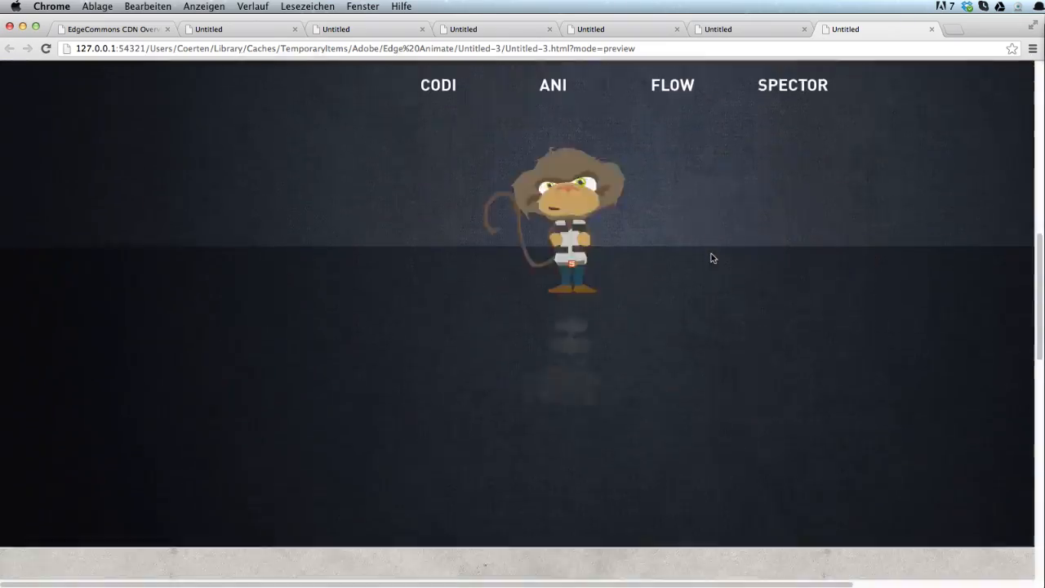
Scroll the Chrome preview from the Parallax title down to the monkey scene to test the effect
scroll(down, 3)
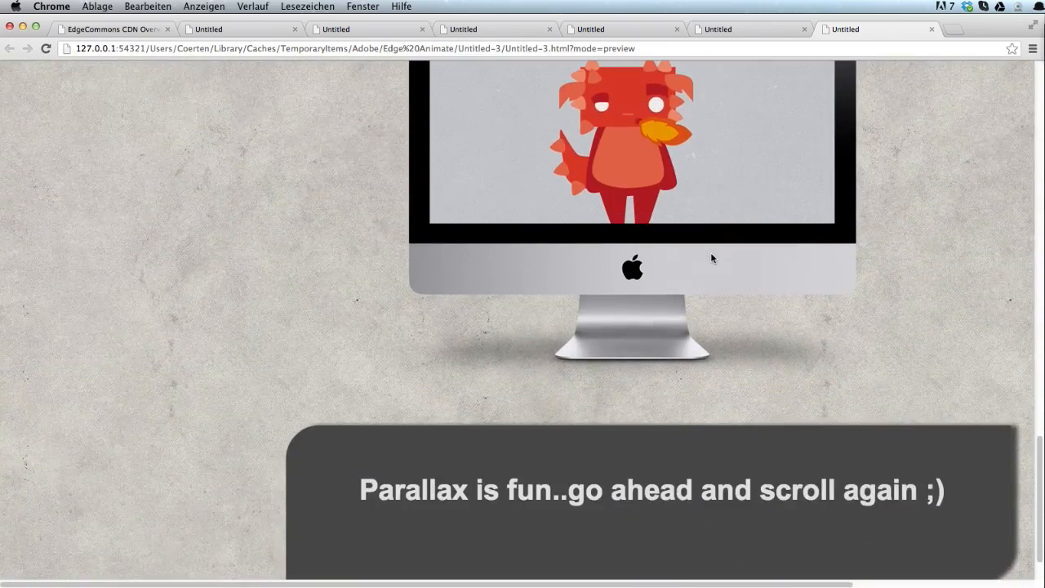
scroll(down, 3)
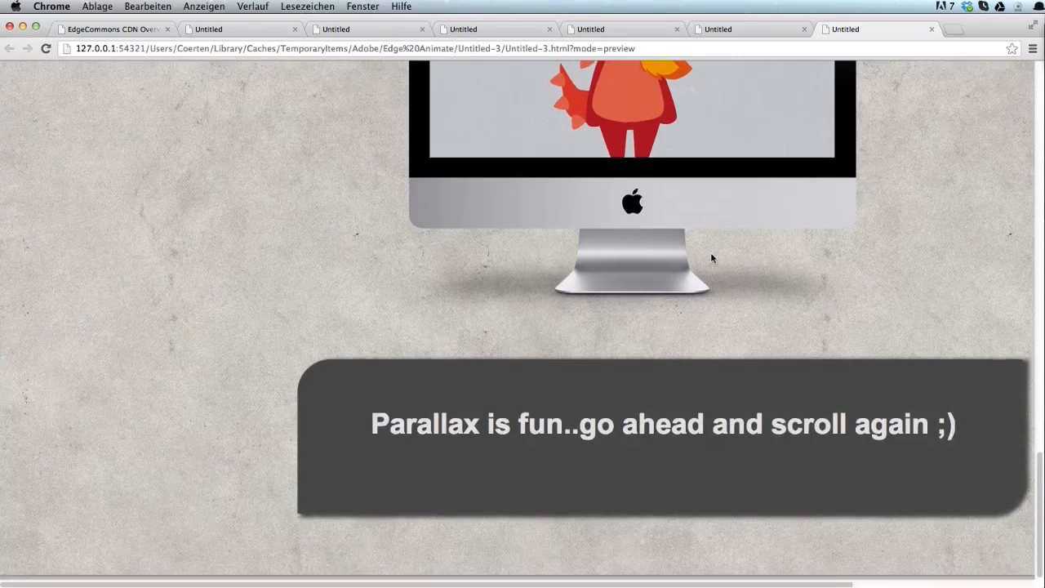
scroll(down, 3)
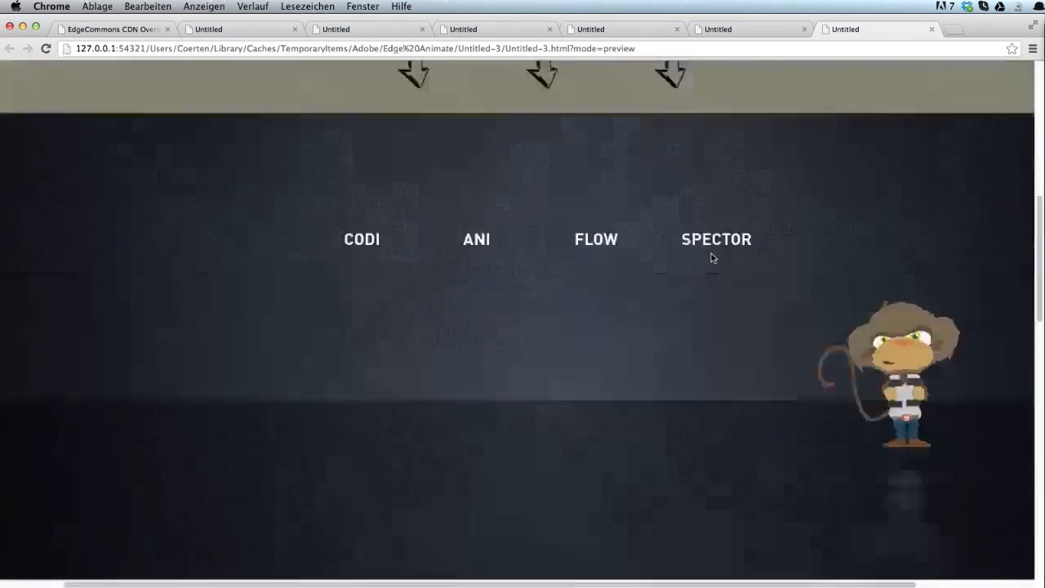
scroll(up, 3)
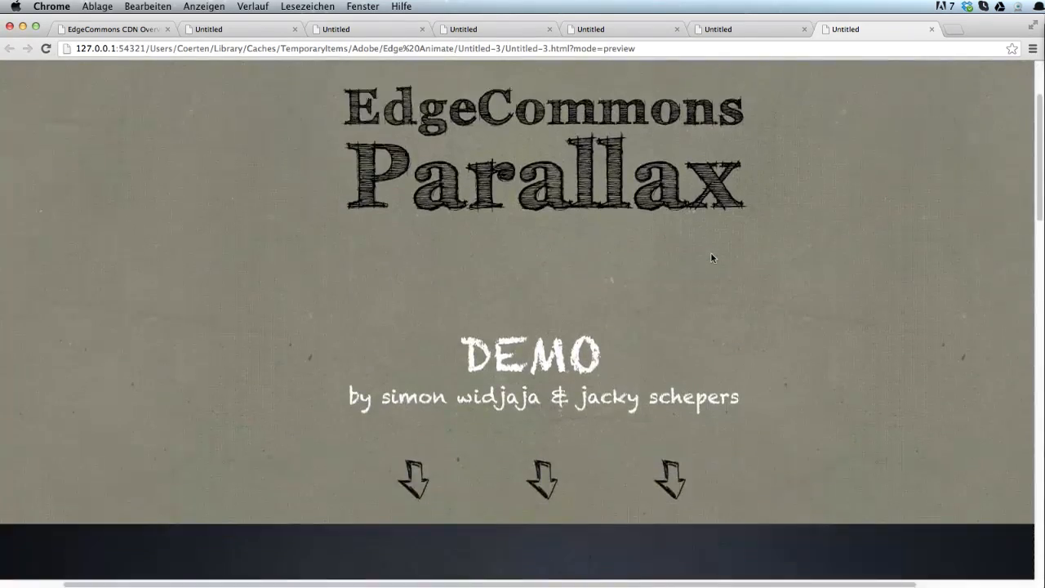
scroll(down, 3)
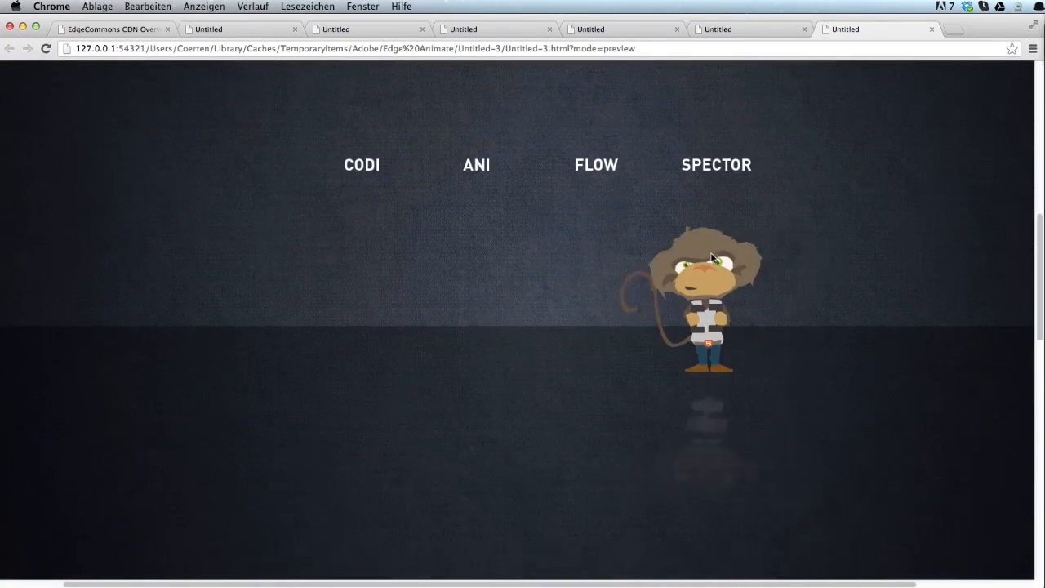
scroll(down, 3)
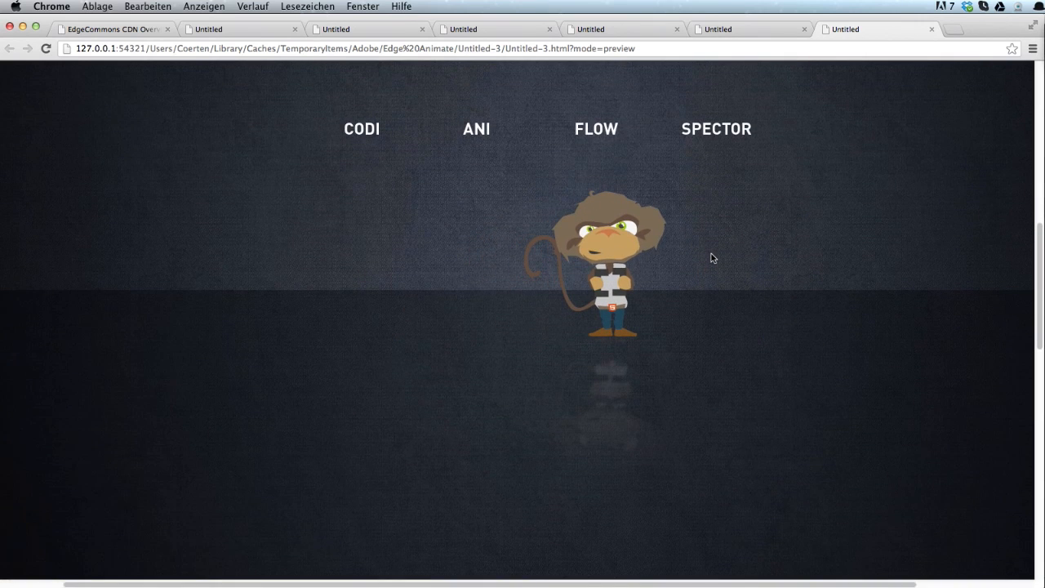
scroll(down, 3)
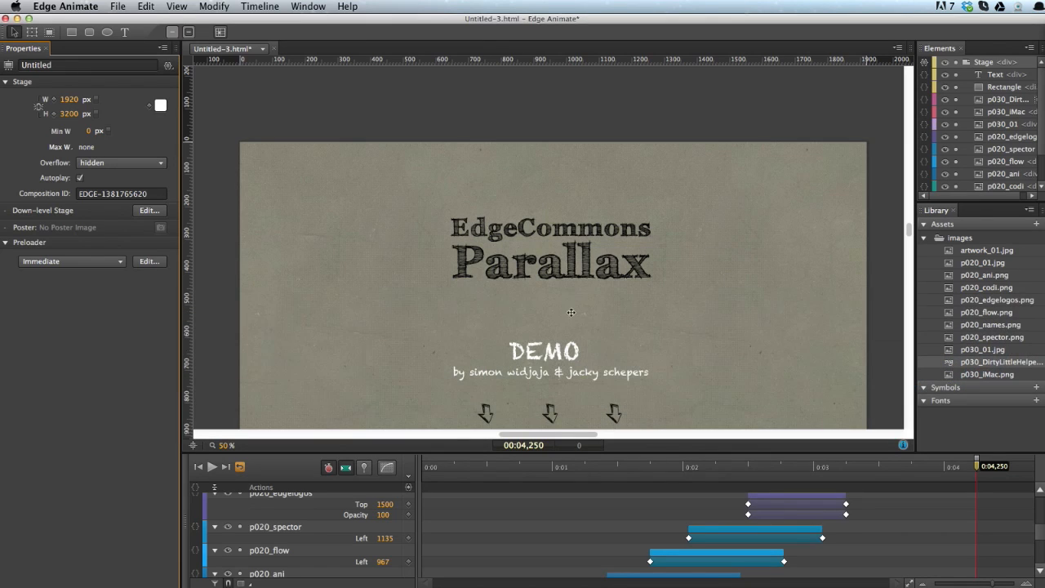
mouse_move(634, 392)
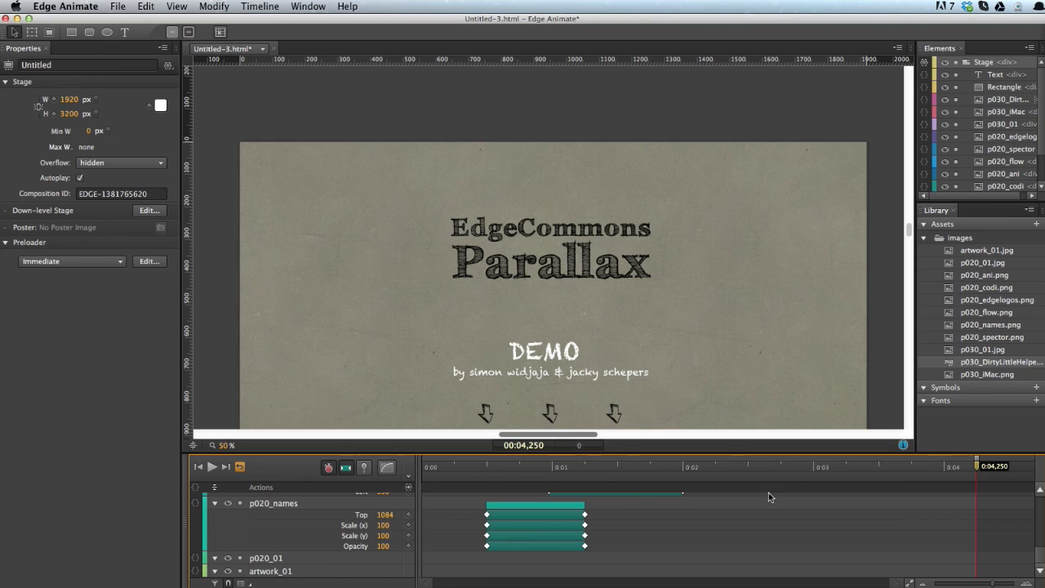
mouse_move(809, 418)
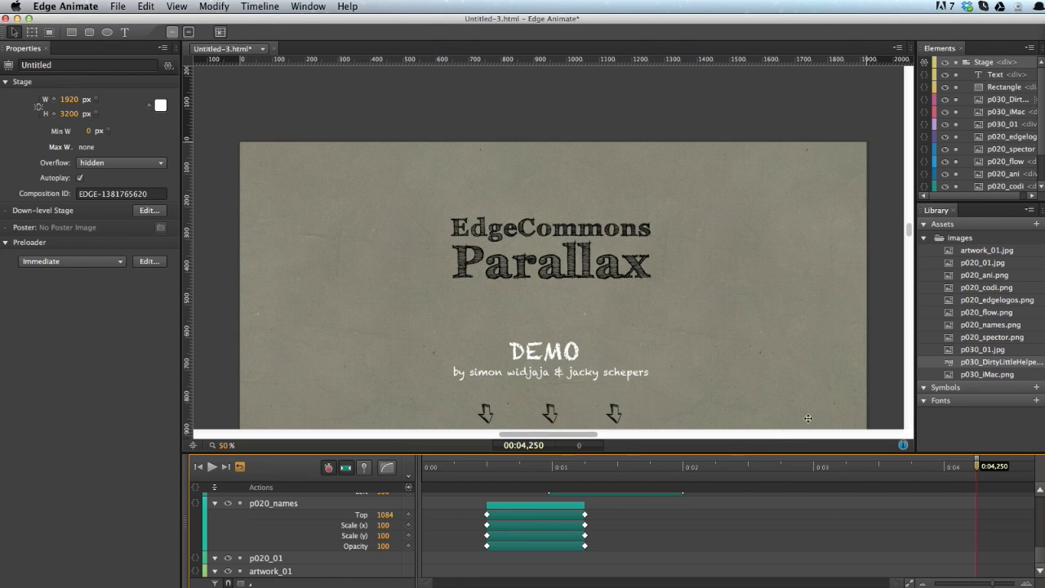
mouse_move(759, 471)
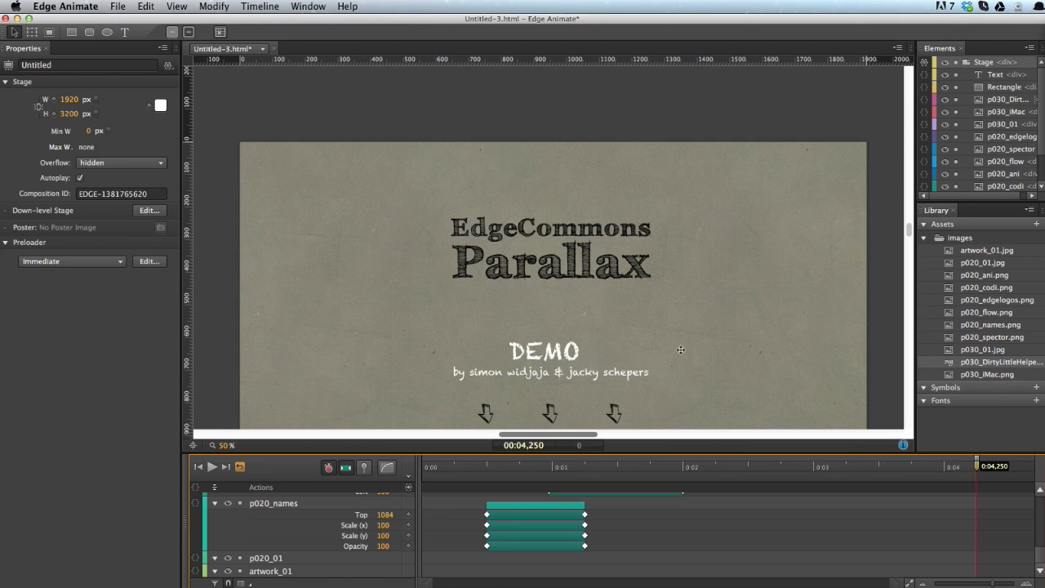
mouse_move(621, 410)
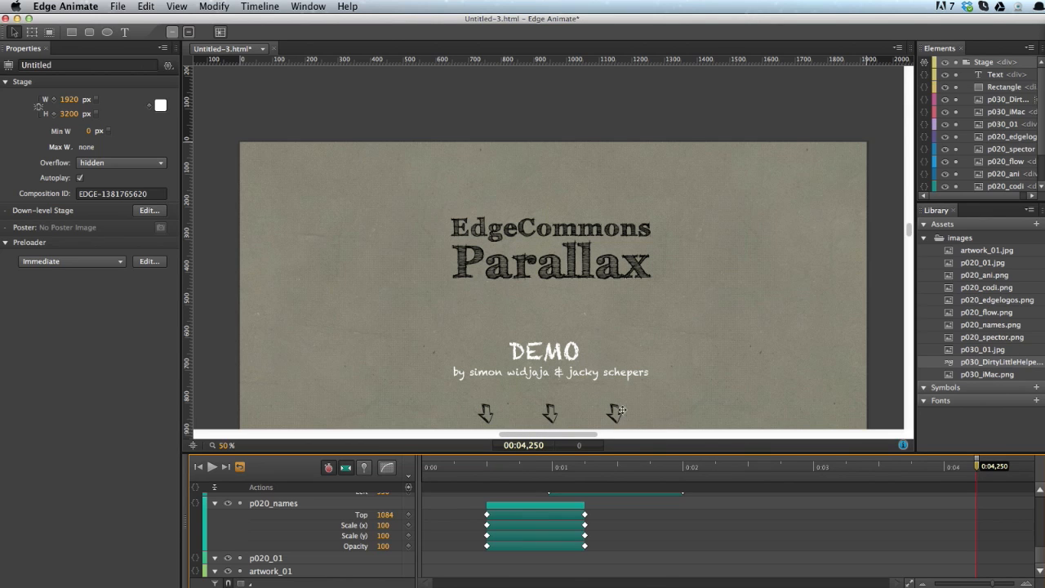
mouse_move(602, 226)
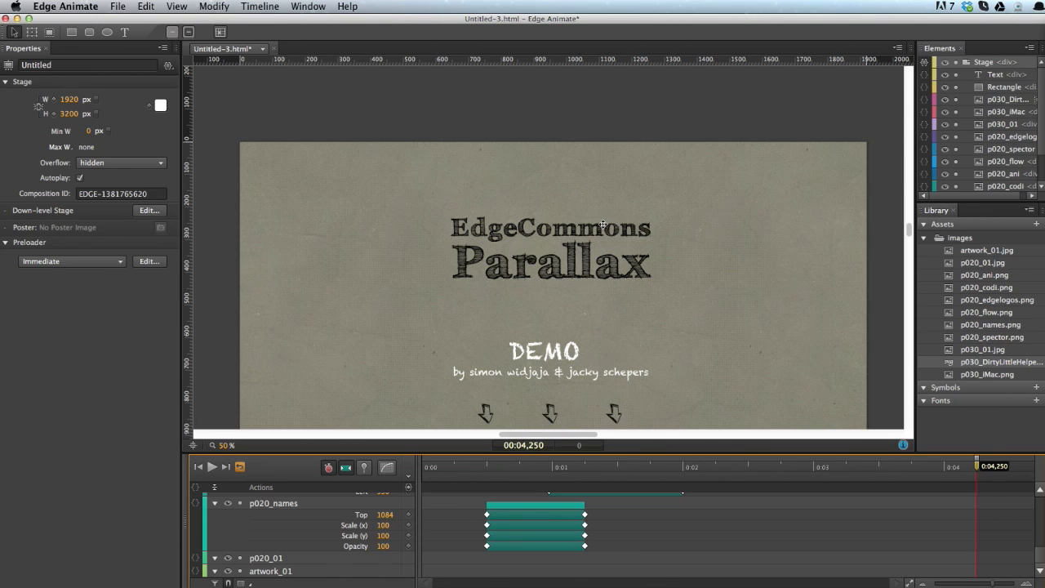
mouse_move(617, 301)
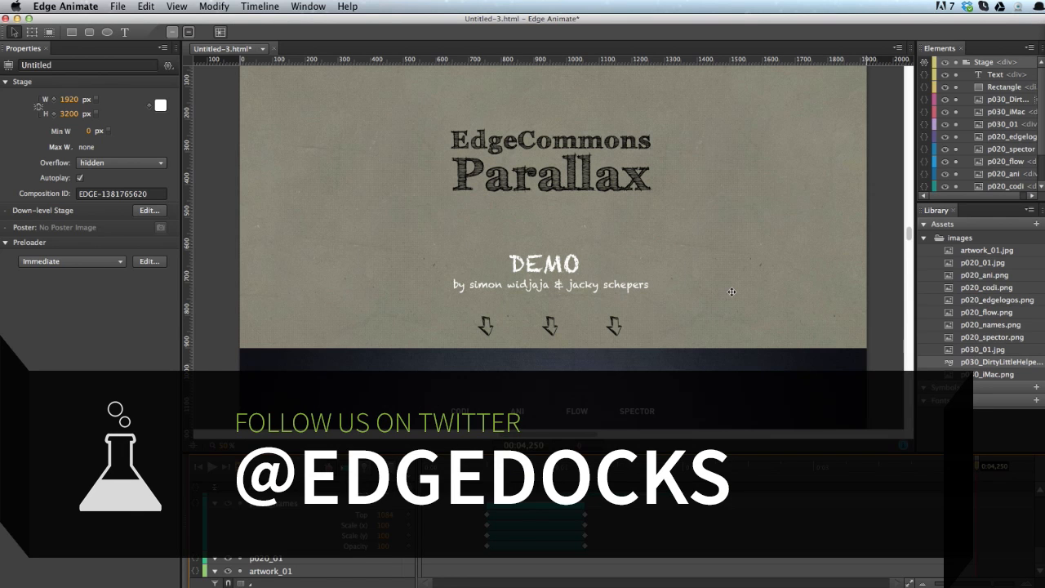
mouse_move(765, 271)
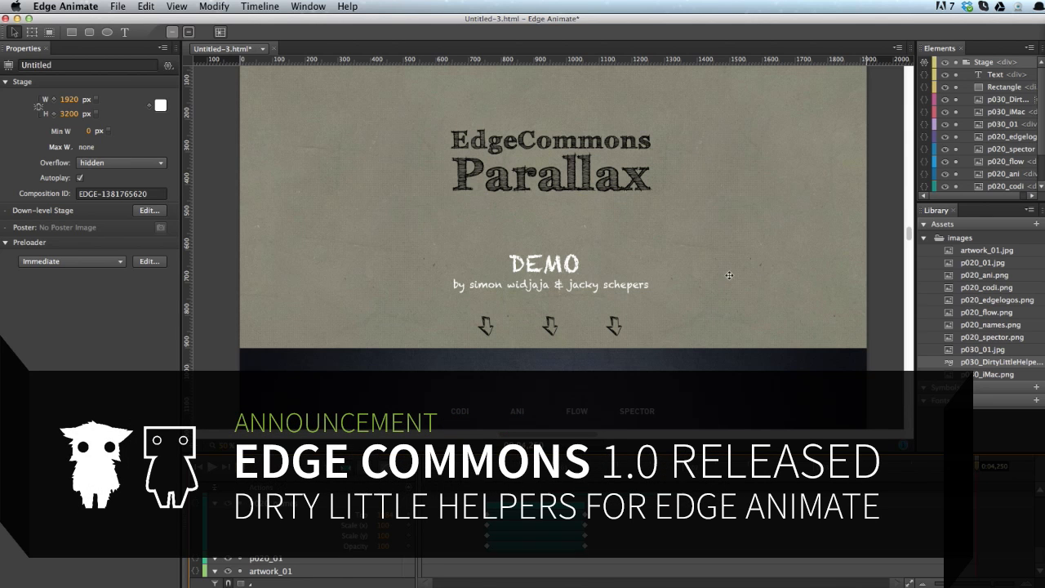
mouse_move(692, 281)
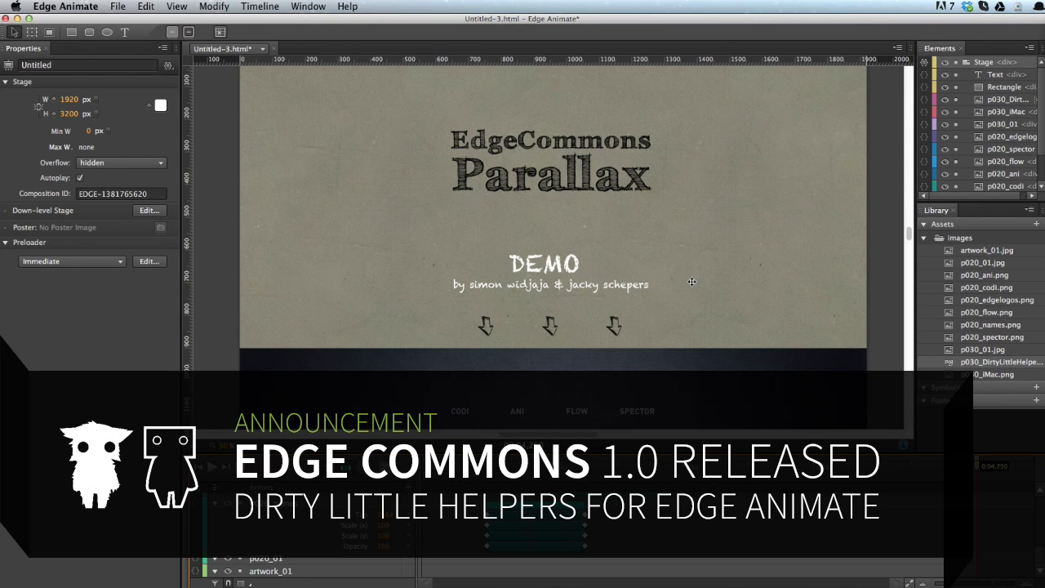